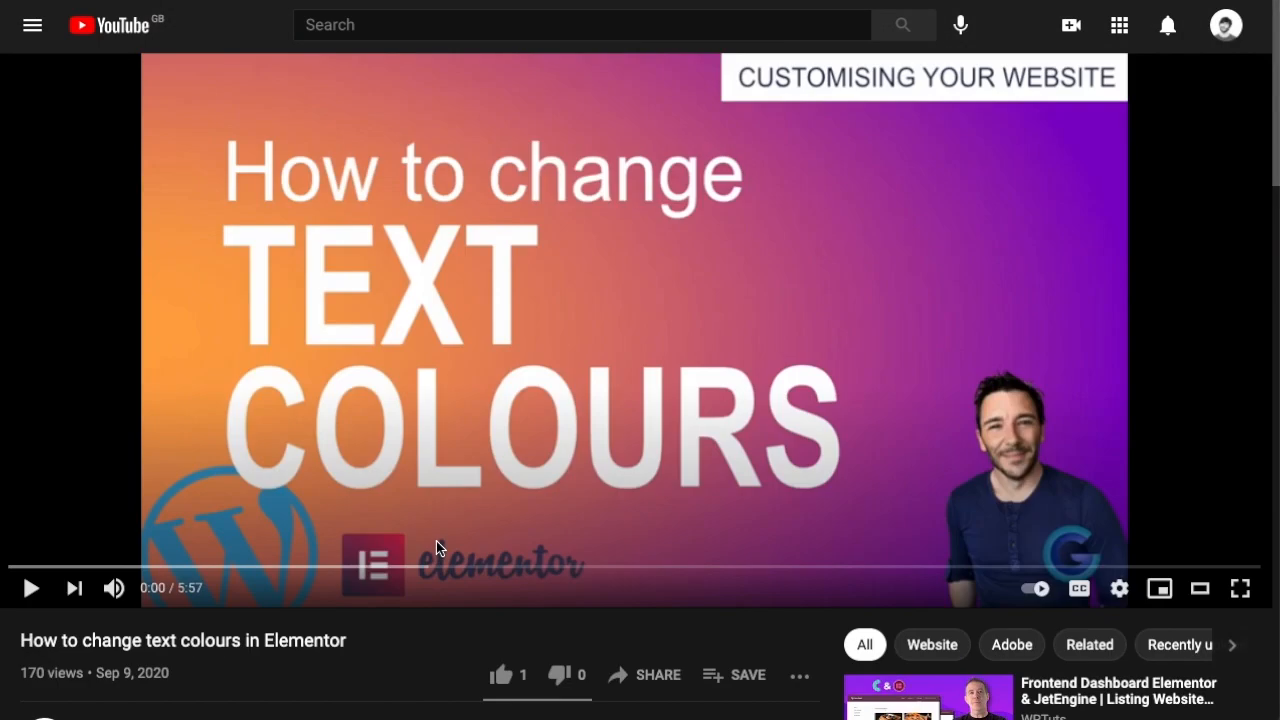
{"action": "mouse_move", "coordinate": [412, 644]}
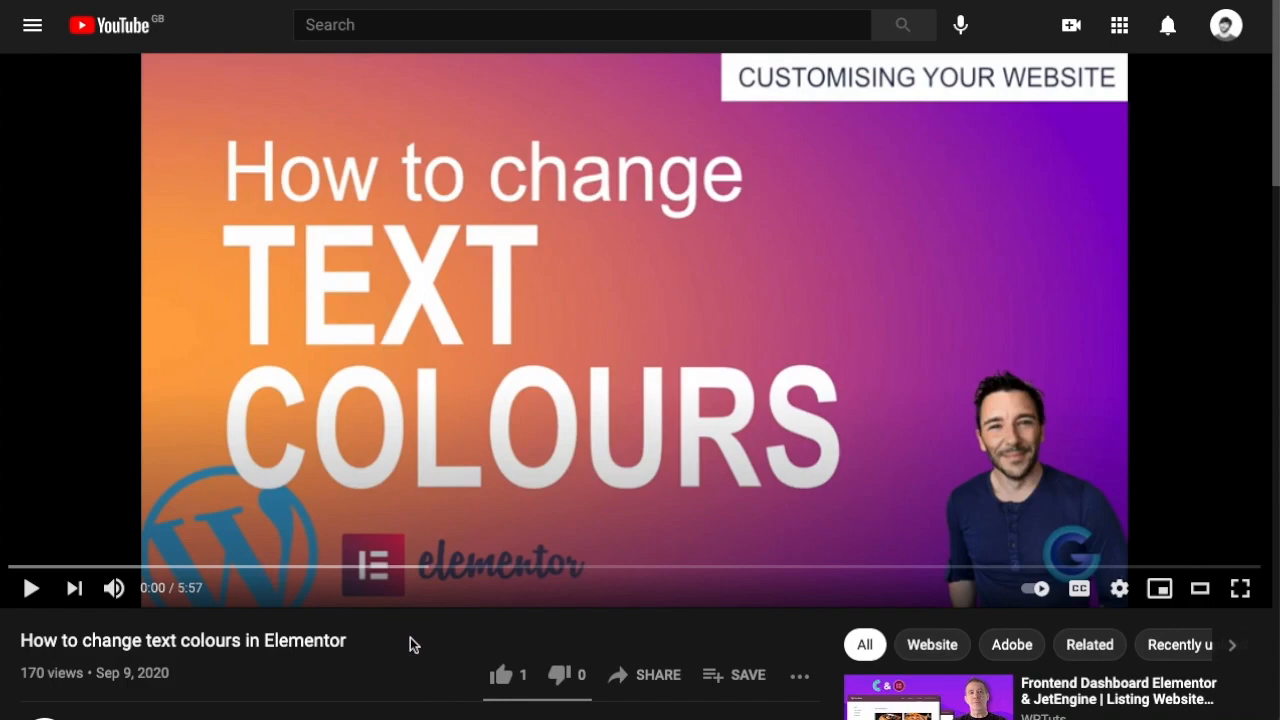
{"action": "mouse_move", "coordinate": [732, 220]}
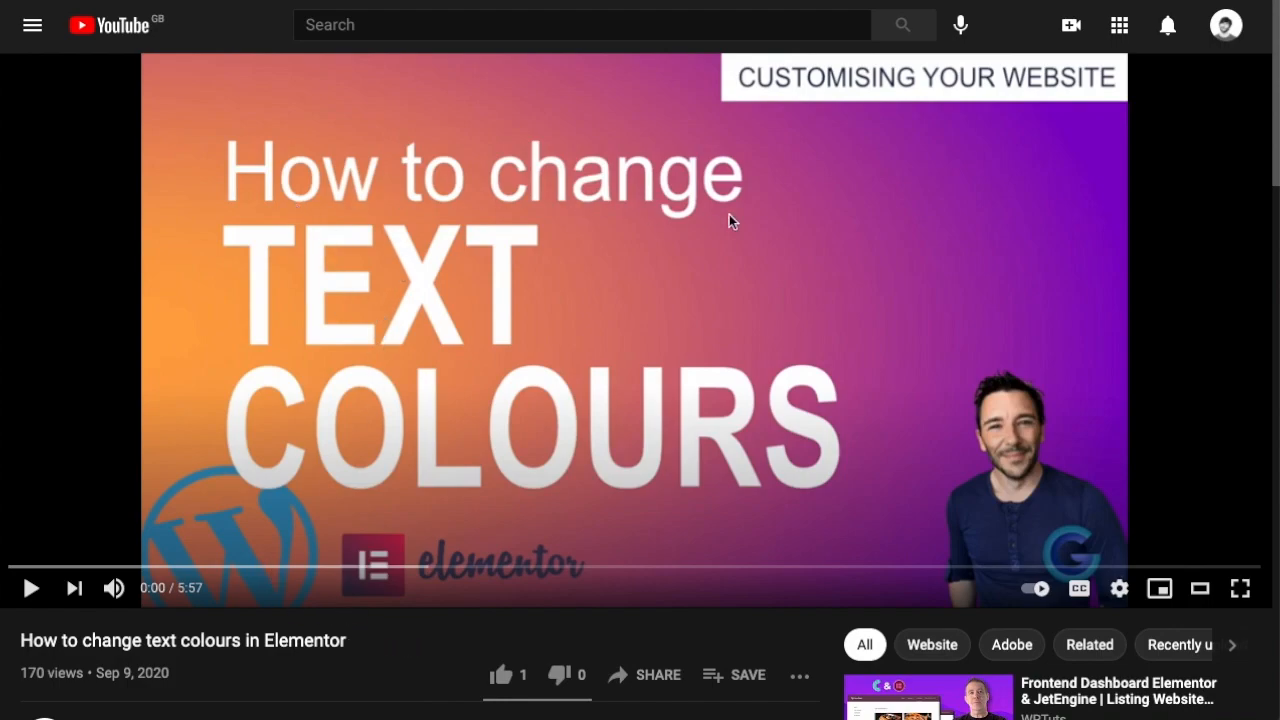
{"action": "mouse_move", "coordinate": [412, 570]}
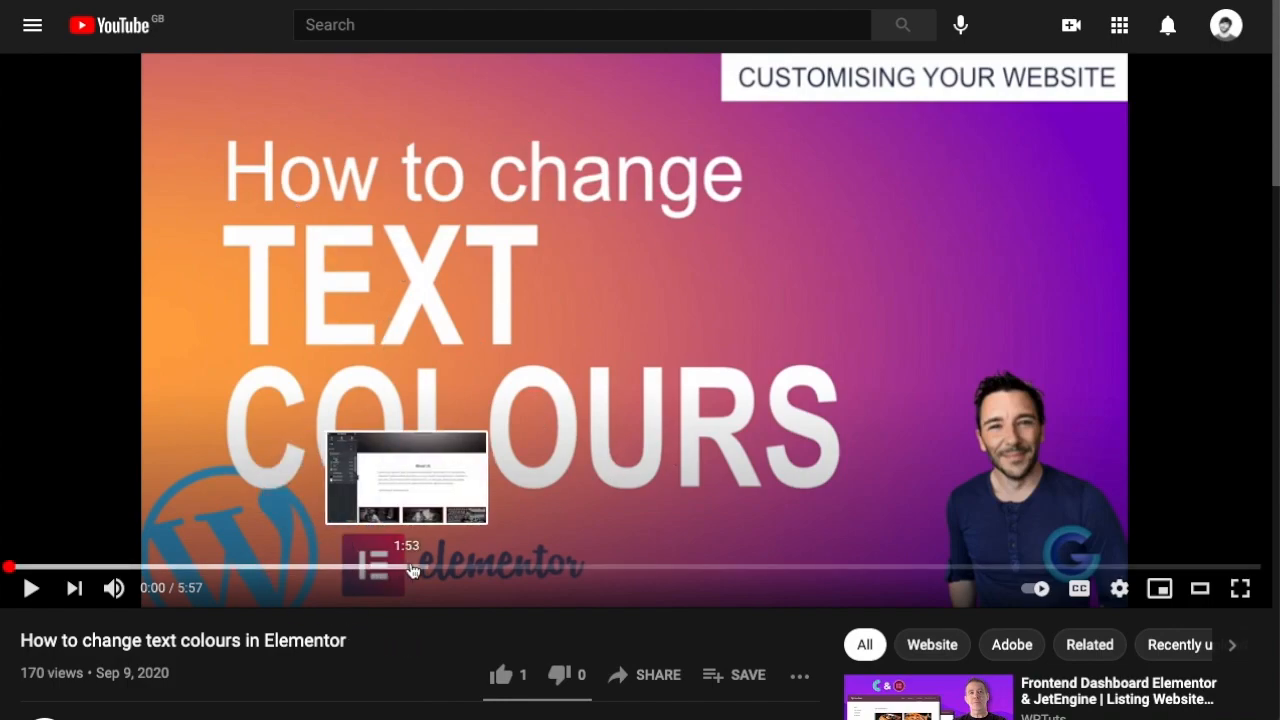
{"action": "mouse_move", "coordinate": [424, 204]}
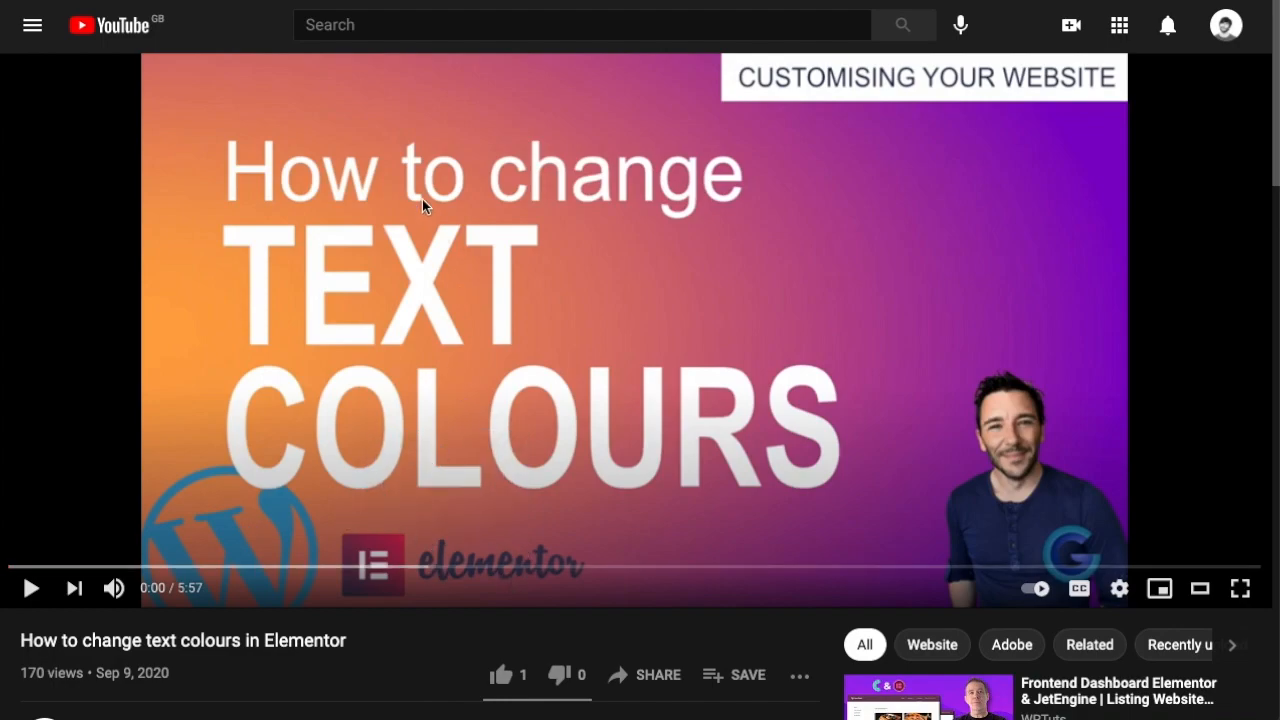
Step: Scroll down the homepage before opening it in the Elementor page builder
{"action": "scroll", "scroll_direction": "down", "scroll_amount": 3}
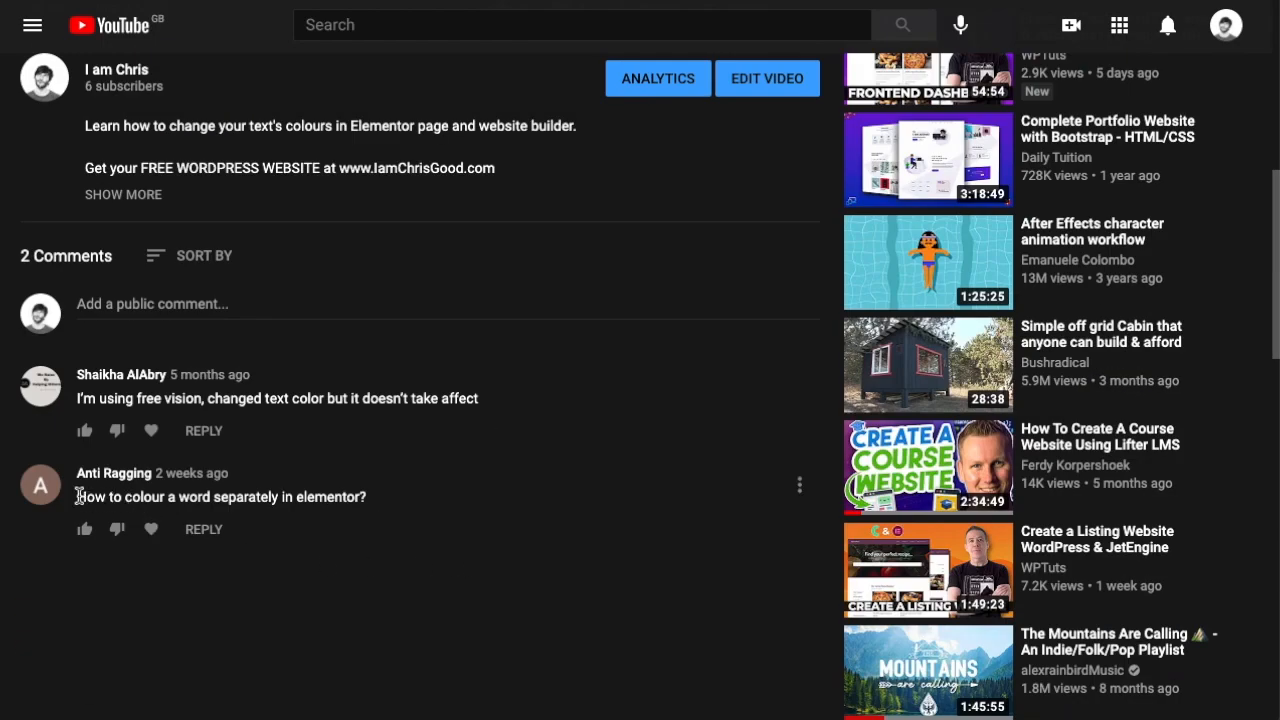
{"action": "mouse_move", "coordinate": [260, 504]}
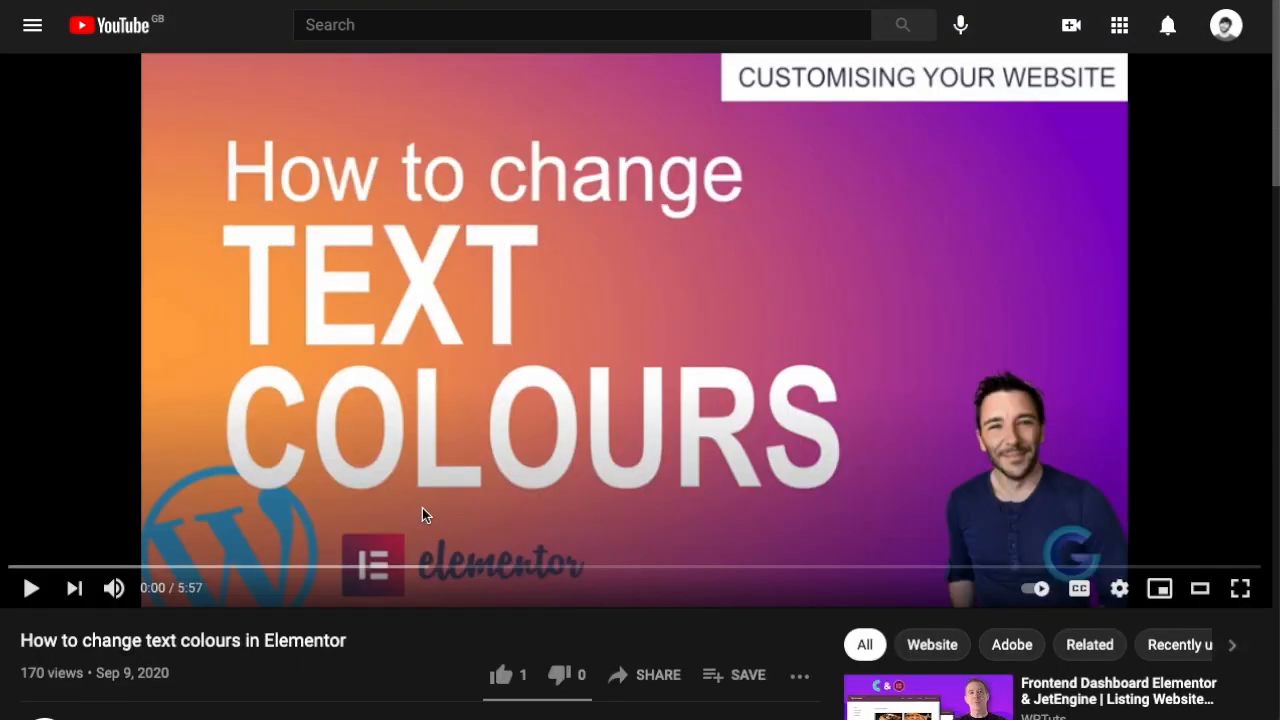
{"action": "mouse_move", "coordinate": [284, 292]}
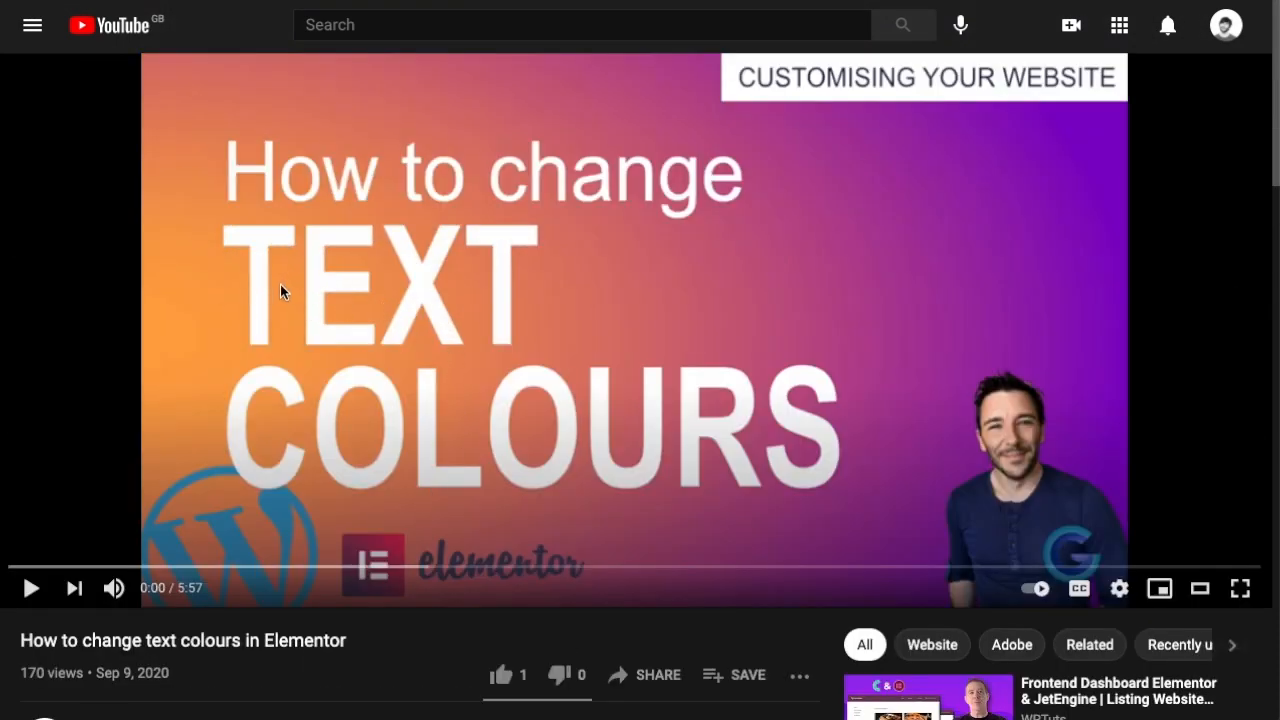
{"action": "mouse_move", "coordinate": [528, 362]}
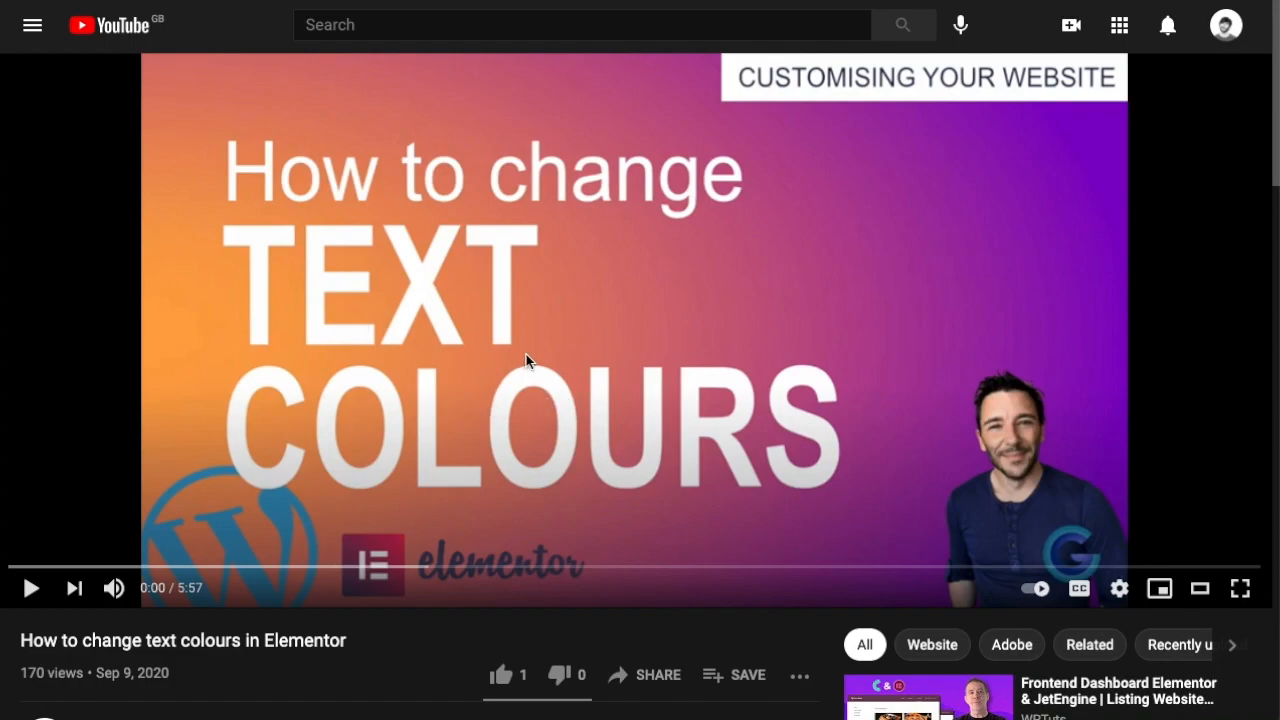
{"action": "mouse_move", "coordinate": [540, 320]}
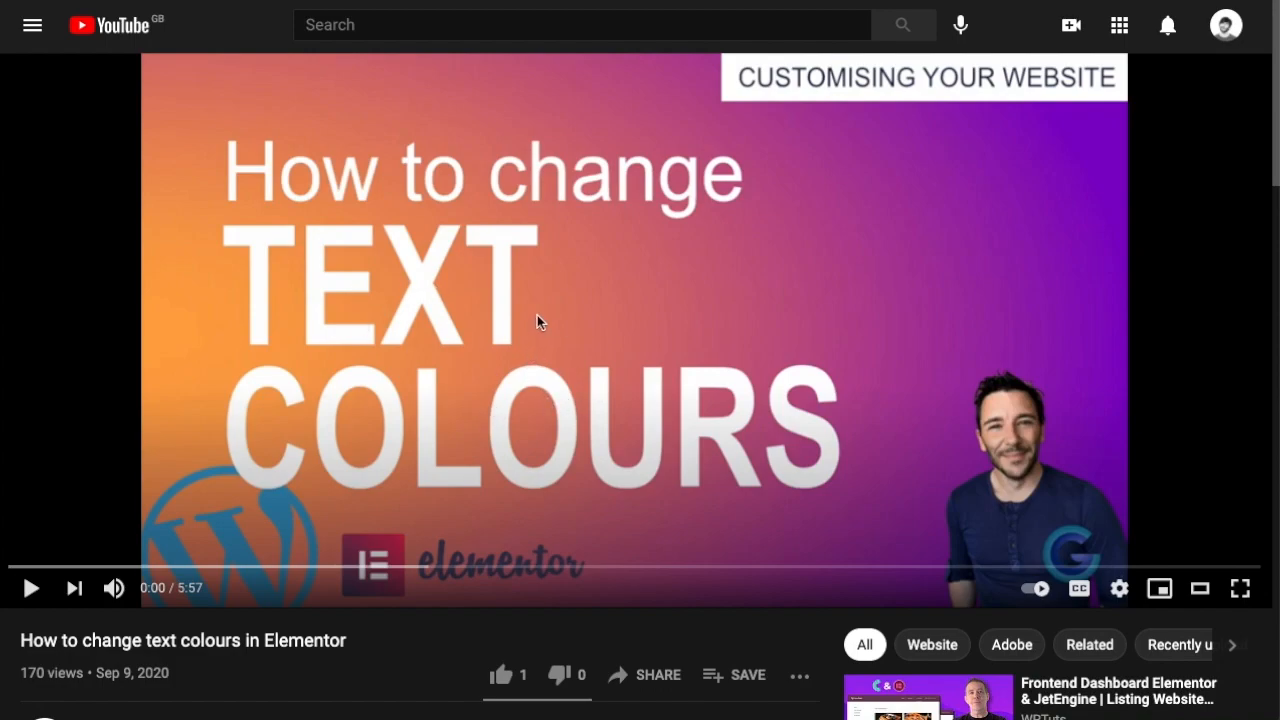
{"action": "mouse_move", "coordinate": [524, 344]}
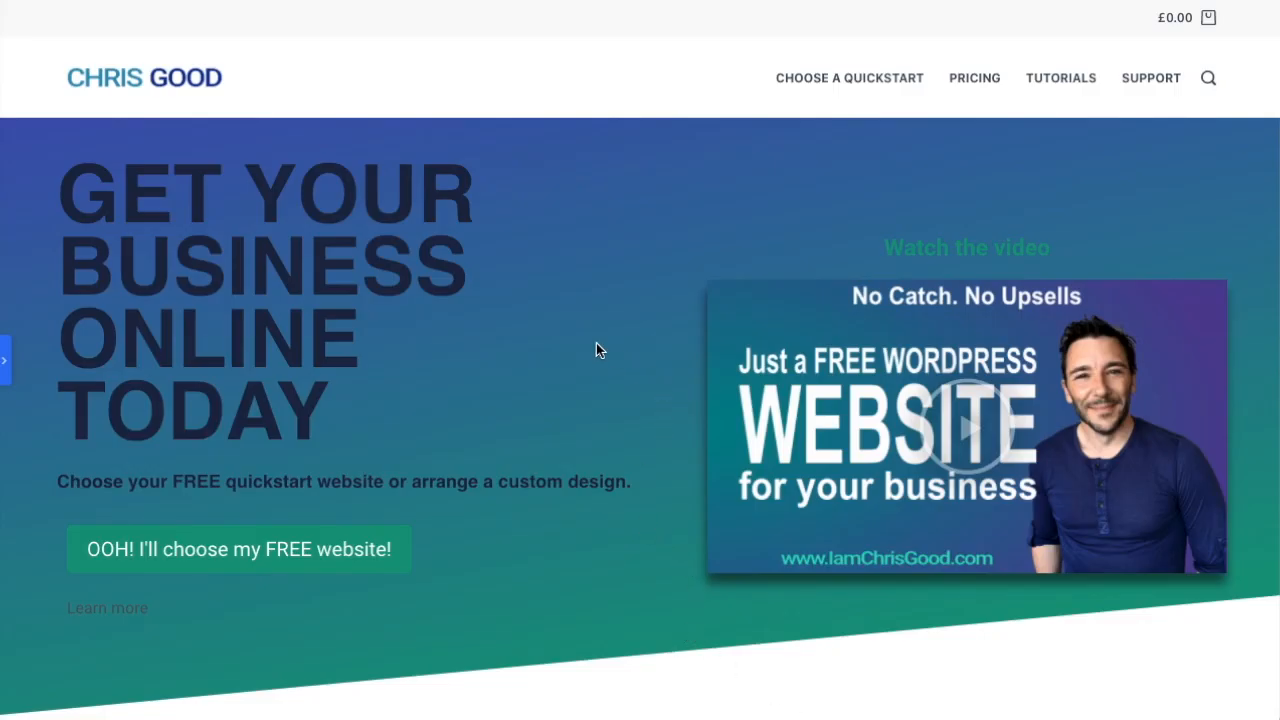
{"action": "scroll", "scroll_direction": "down", "scroll_amount": 3}
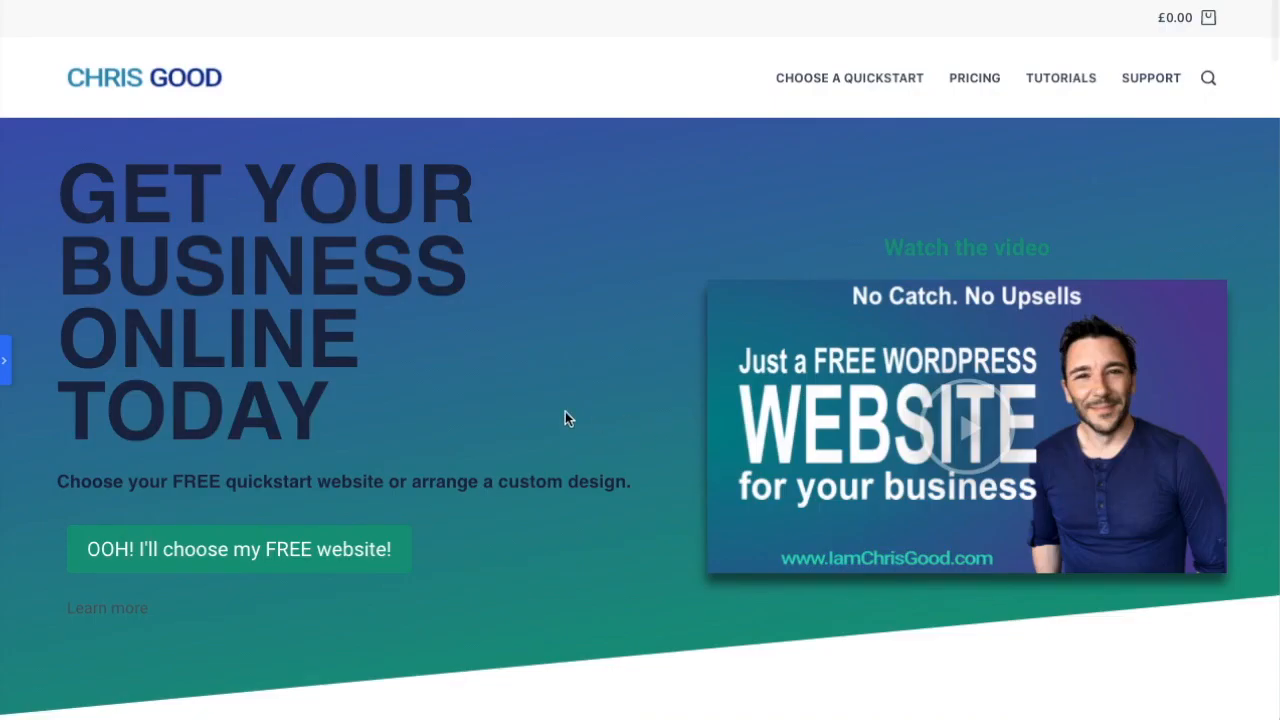
{"action": "mouse_move", "coordinate": [382, 440]}
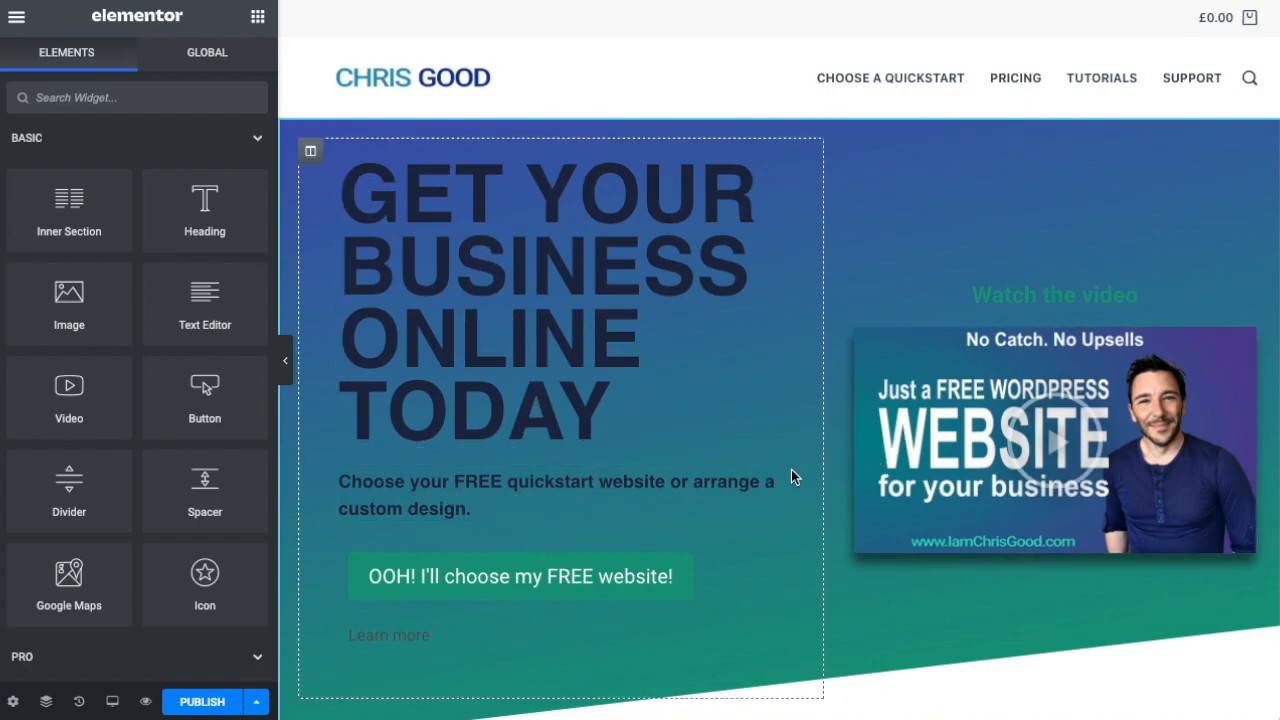
Step: Recolour the main heading to a slightly different dark navy via the Style text colour picker
{"action": "left_click", "coordinate": [550, 300]}
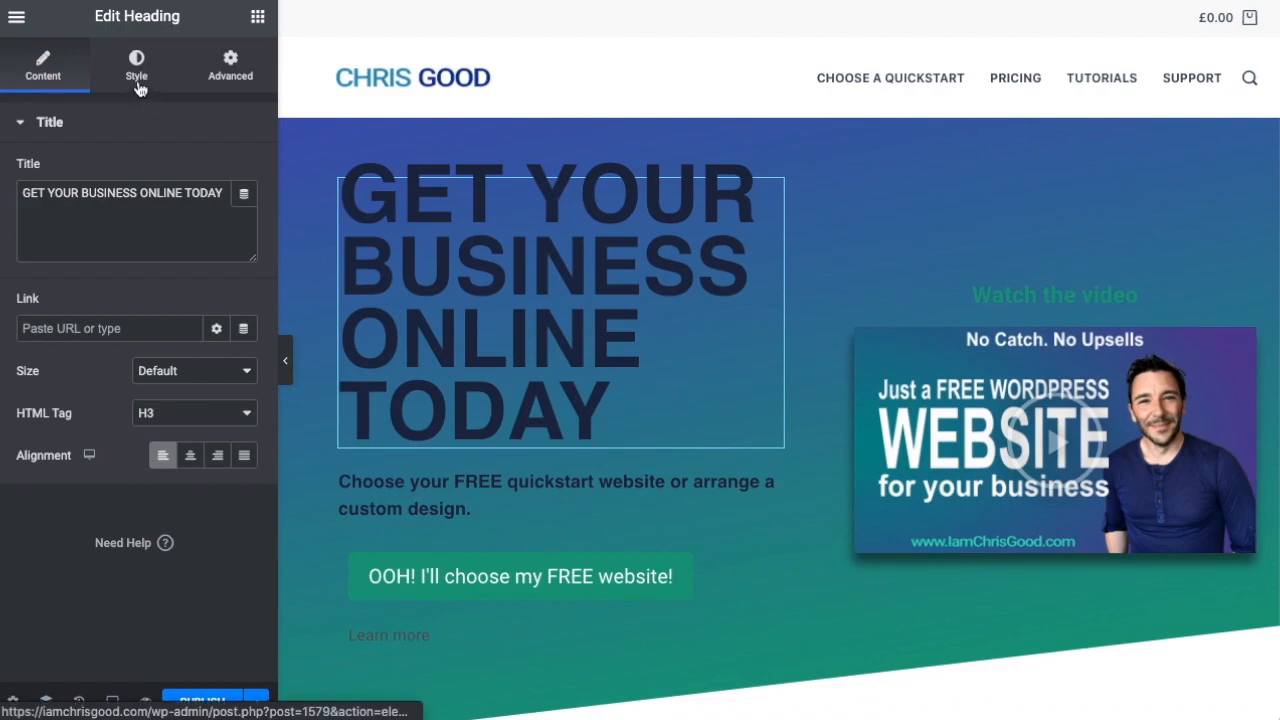
{"action": "left_click", "coordinate": [136, 64]}
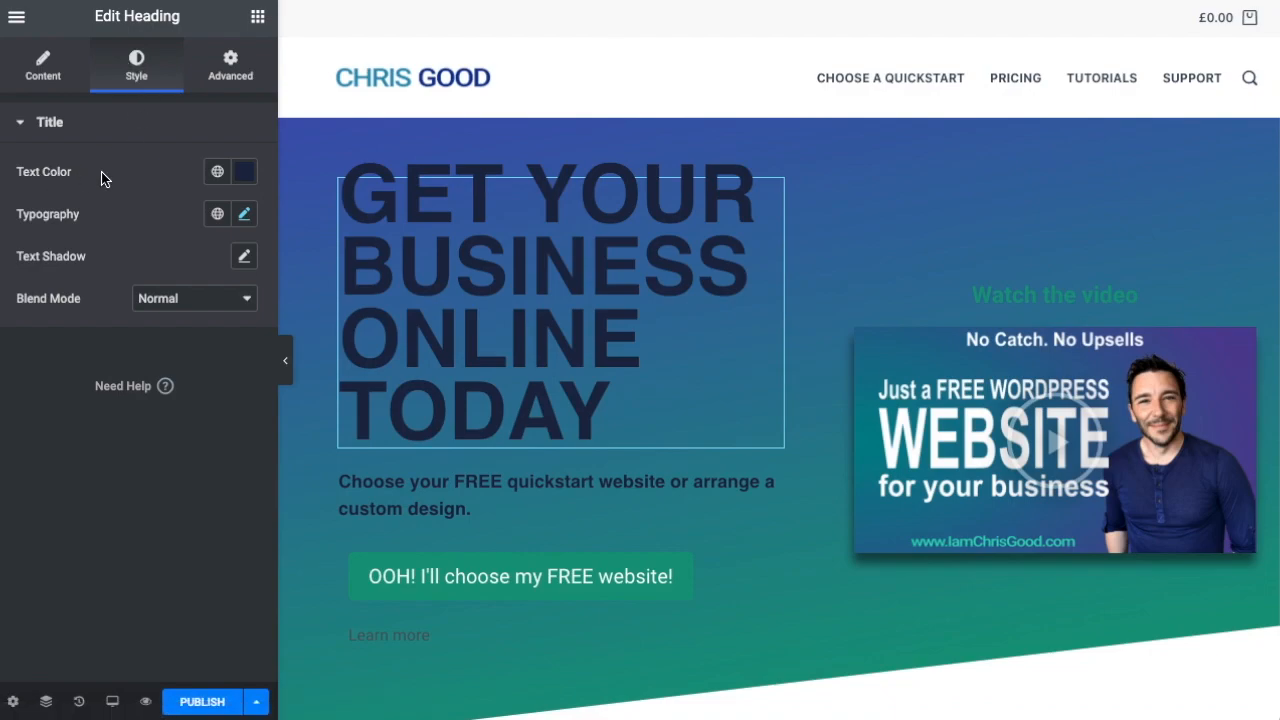
{"action": "left_click", "coordinate": [244, 172]}
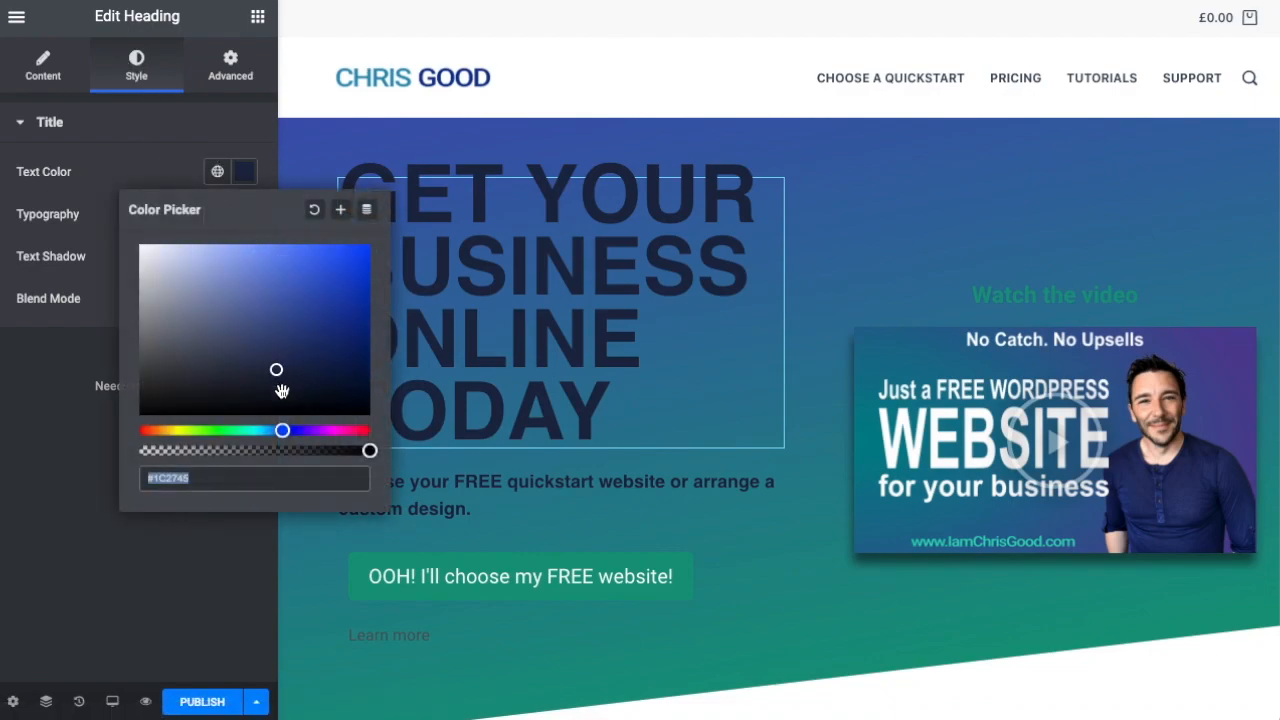
{"action": "left_click", "coordinate": [278, 360]}
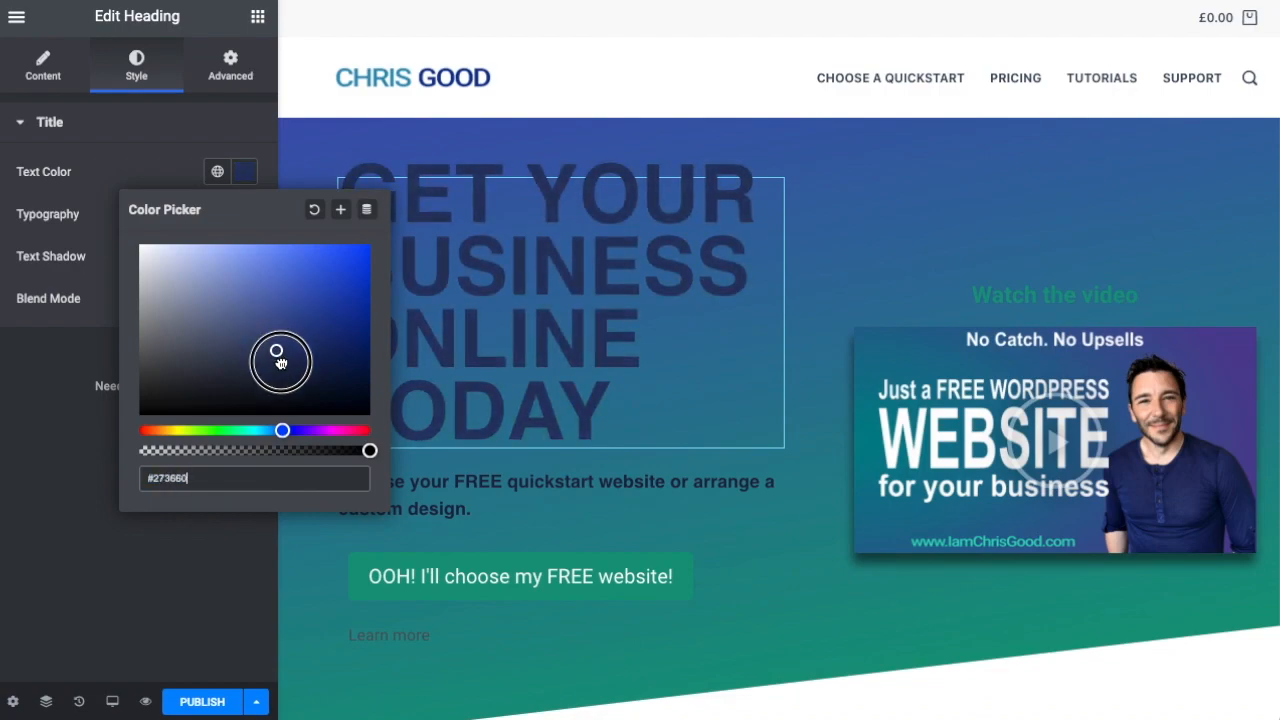
{"action": "left_click_drag", "start_coordinate": [280, 362], "coordinate": [238, 360]}
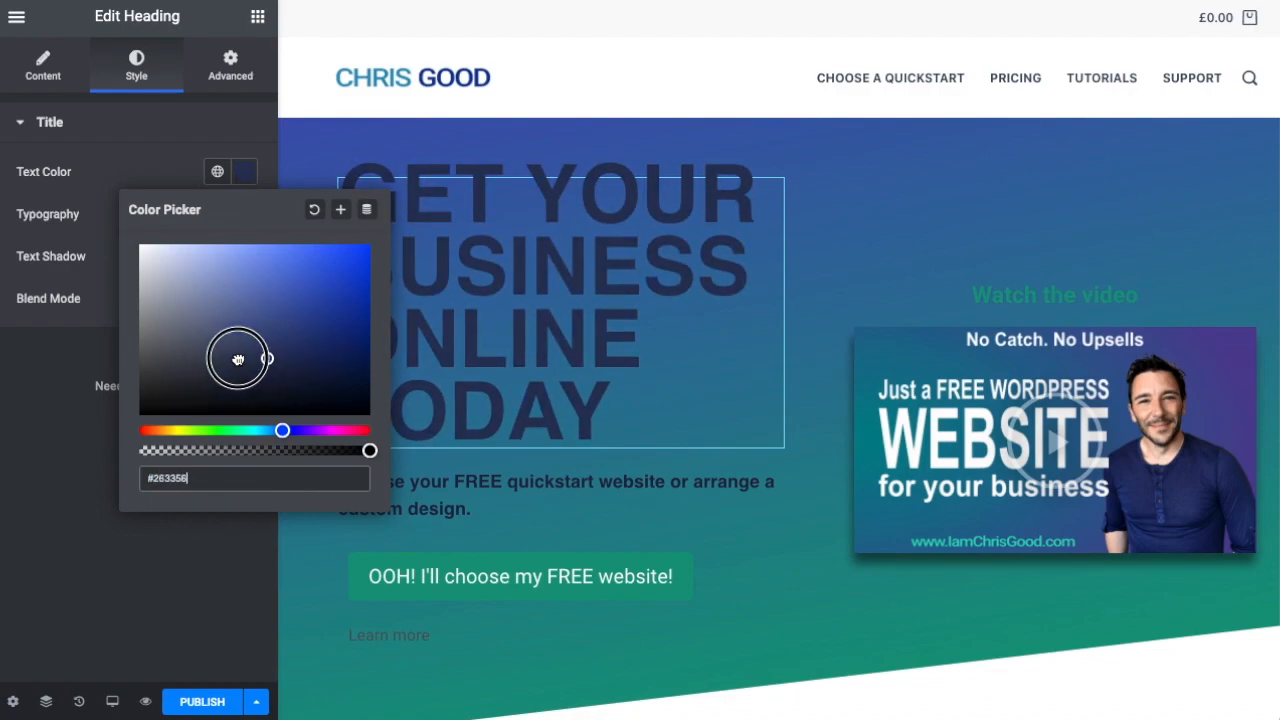
{"action": "left_click_drag", "start_coordinate": [238, 360], "coordinate": [274, 368]}
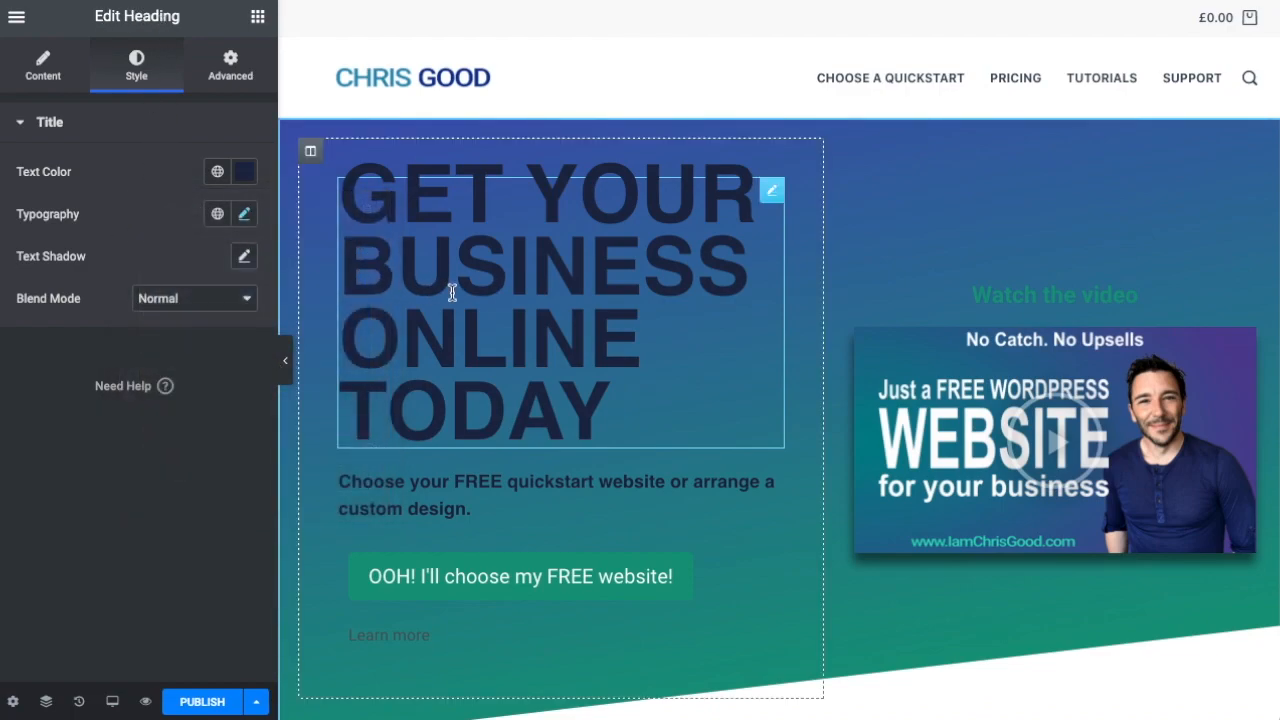
{"action": "left_click", "coordinate": [42, 64]}
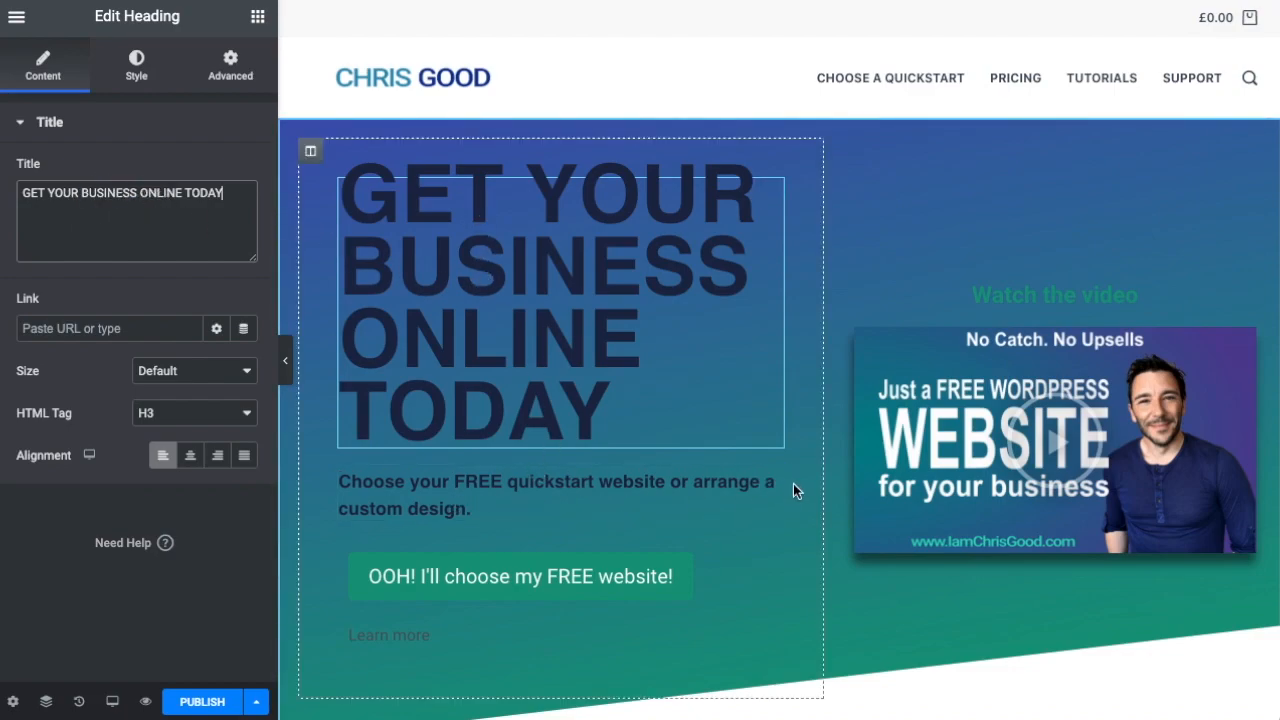
Step: Select the subtitle paragraph for editing and show the editor's extra formatting toolbar row
{"action": "left_click", "coordinate": [556, 496]}
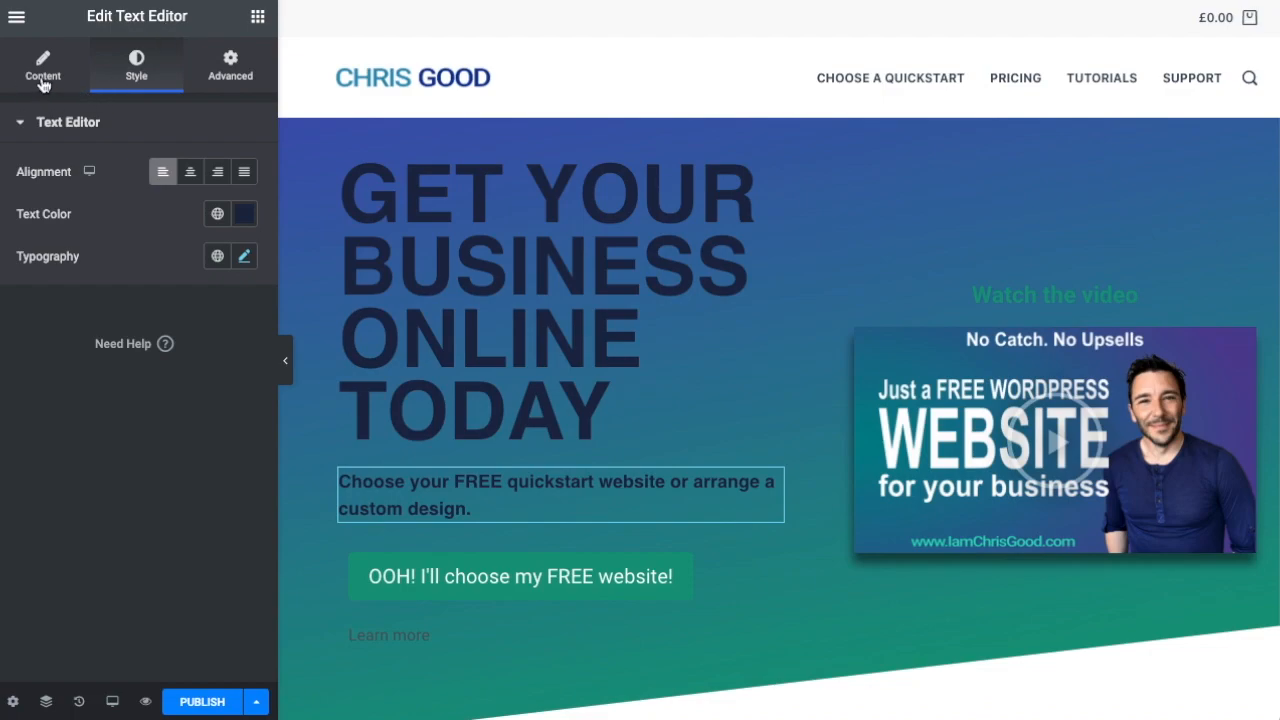
{"action": "left_click", "coordinate": [44, 64]}
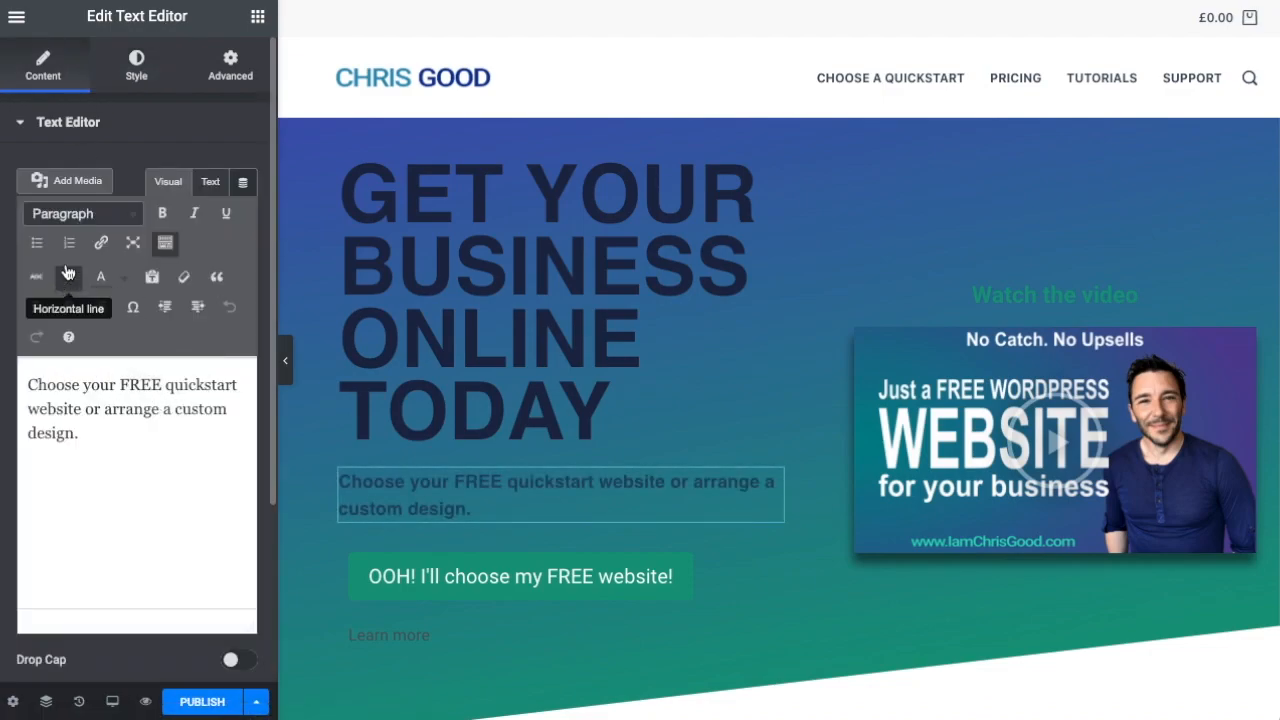
{"action": "mouse_move", "coordinate": [68, 242]}
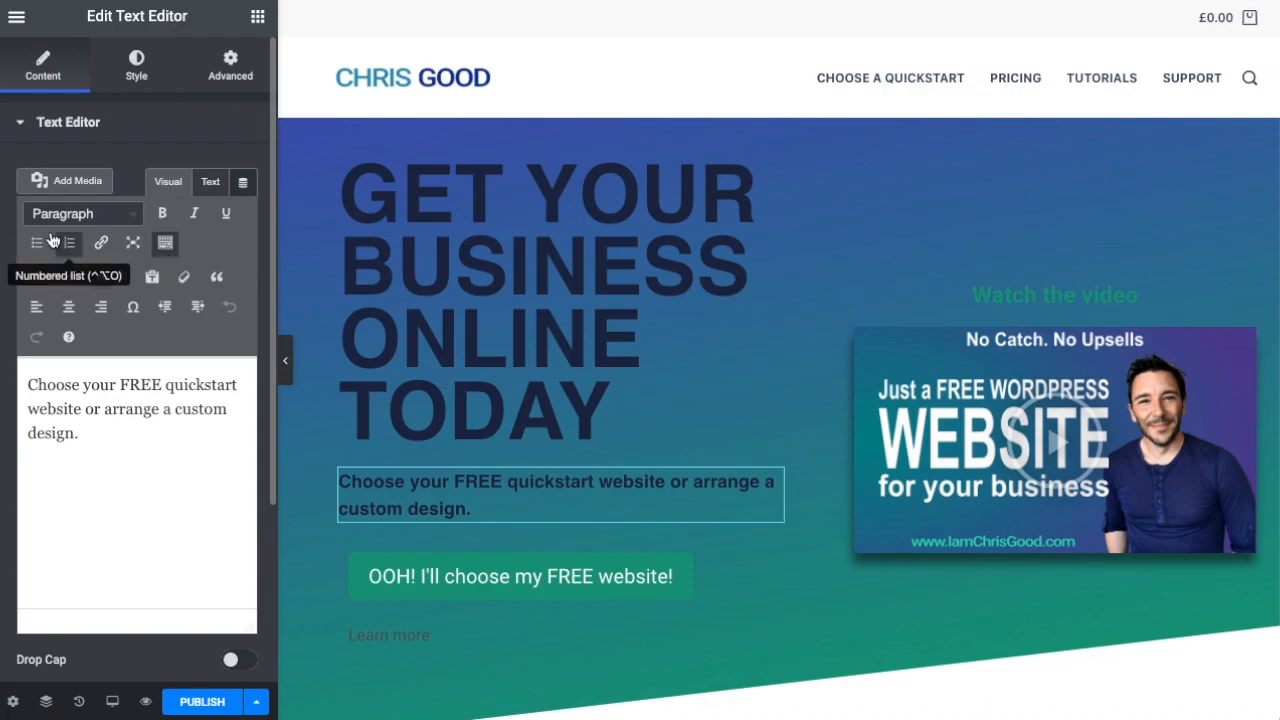
{"action": "mouse_move", "coordinate": [184, 276]}
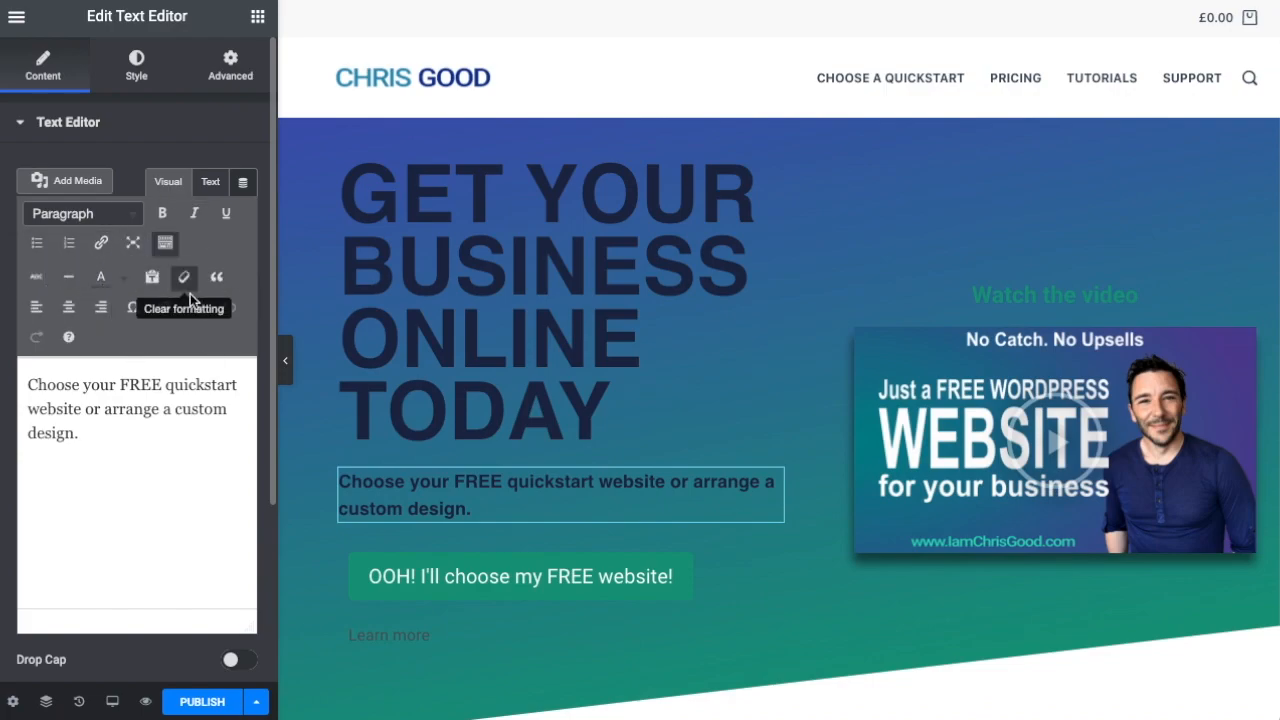
{"action": "mouse_move", "coordinate": [164, 308]}
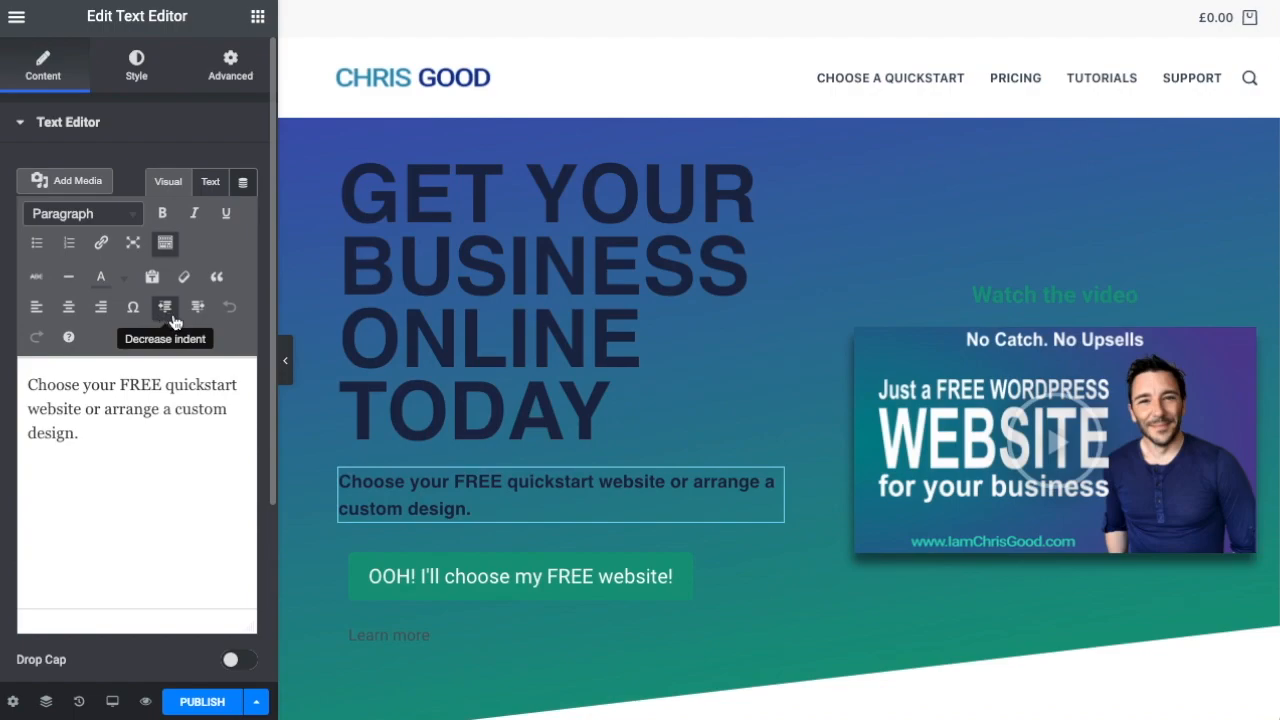
{"action": "mouse_move", "coordinate": [164, 340]}
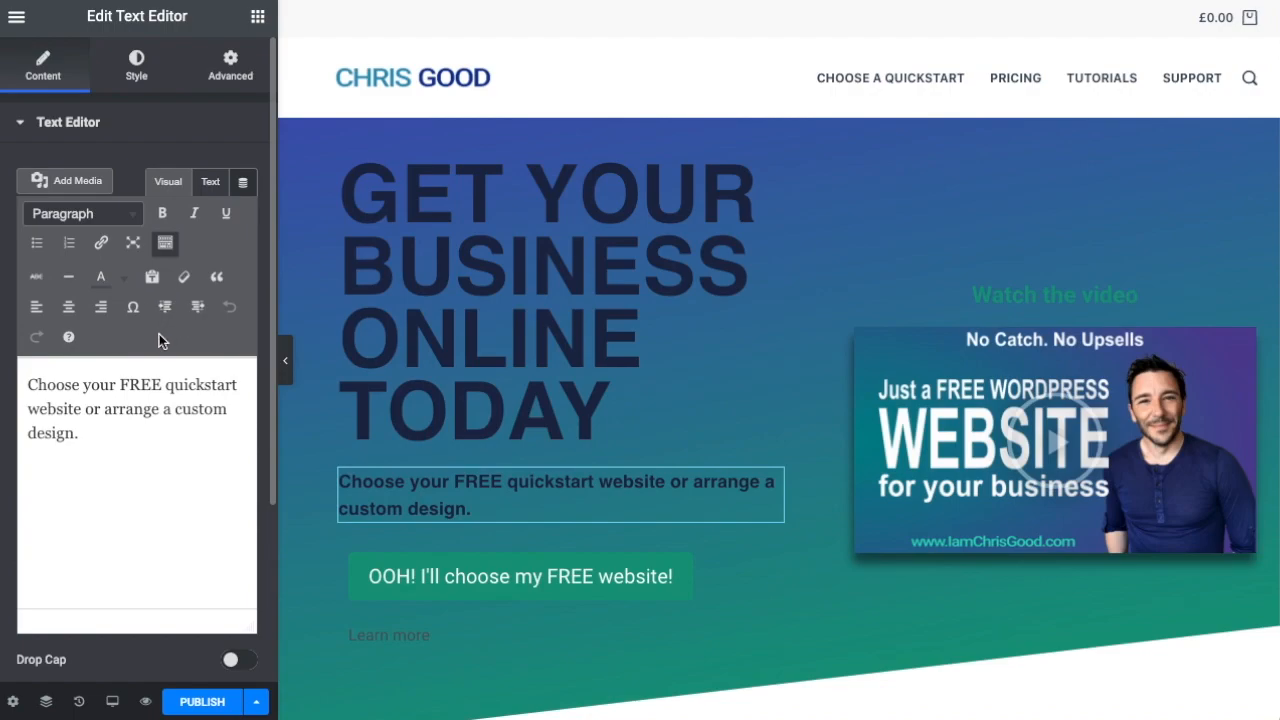
{"action": "mouse_move", "coordinate": [164, 244]}
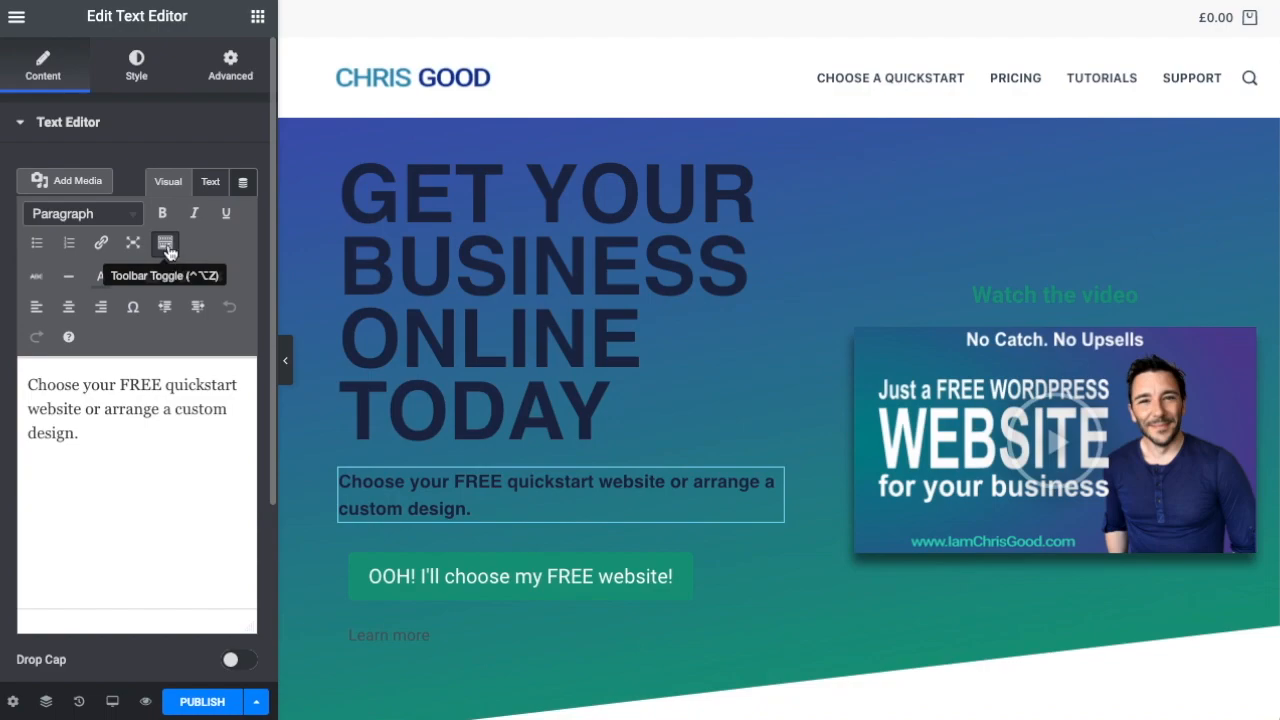
{"action": "left_click", "coordinate": [164, 242]}
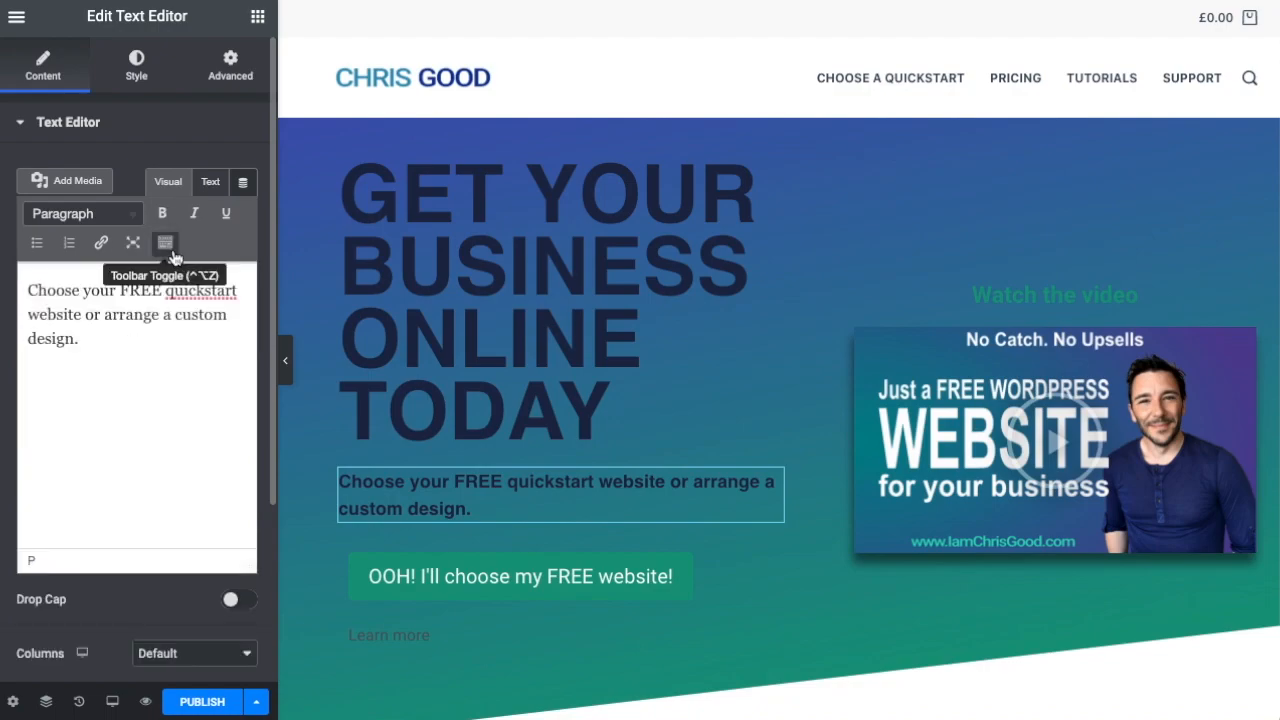
{"action": "left_click", "coordinate": [164, 242]}
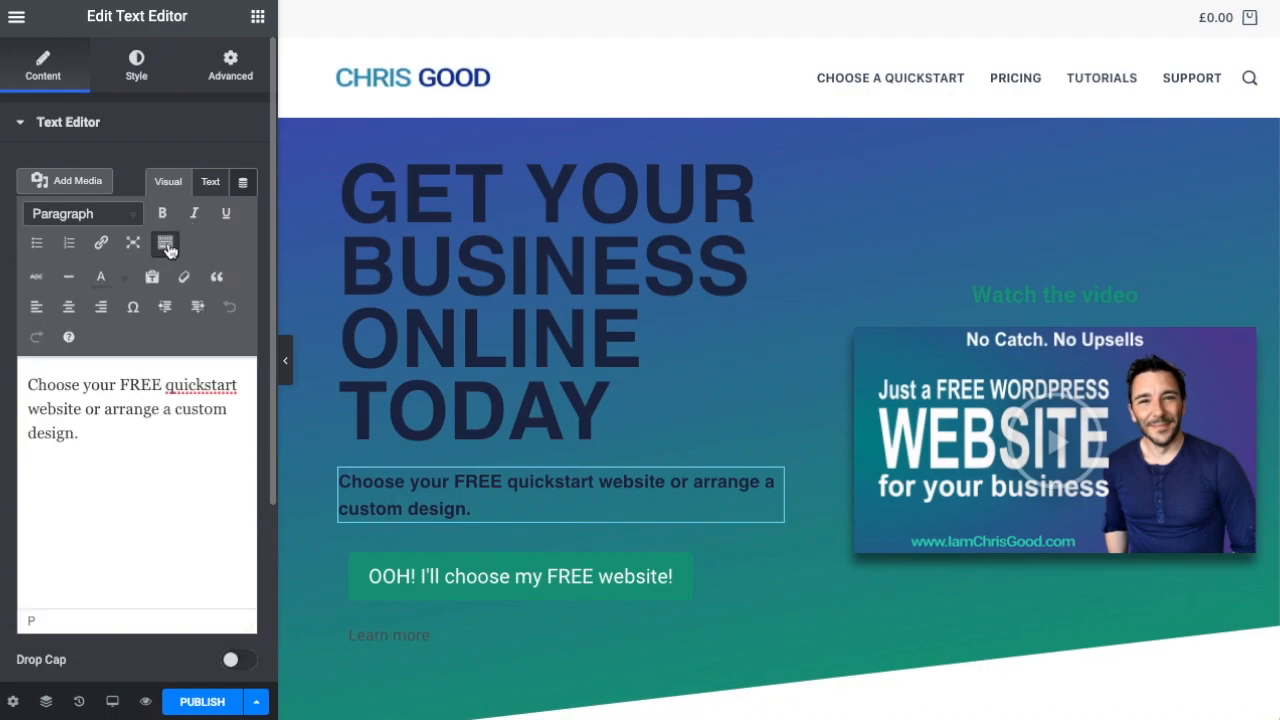
{"action": "mouse_move", "coordinate": [100, 308]}
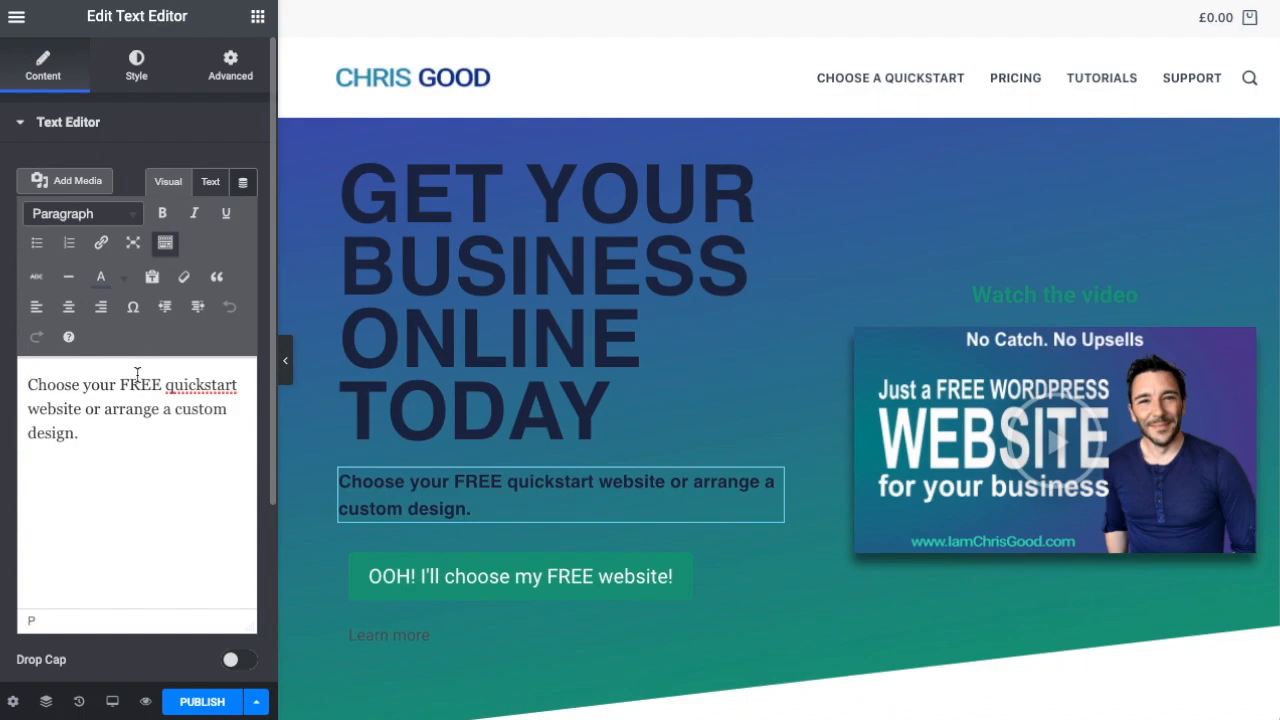
{"action": "mouse_move", "coordinate": [118, 398]}
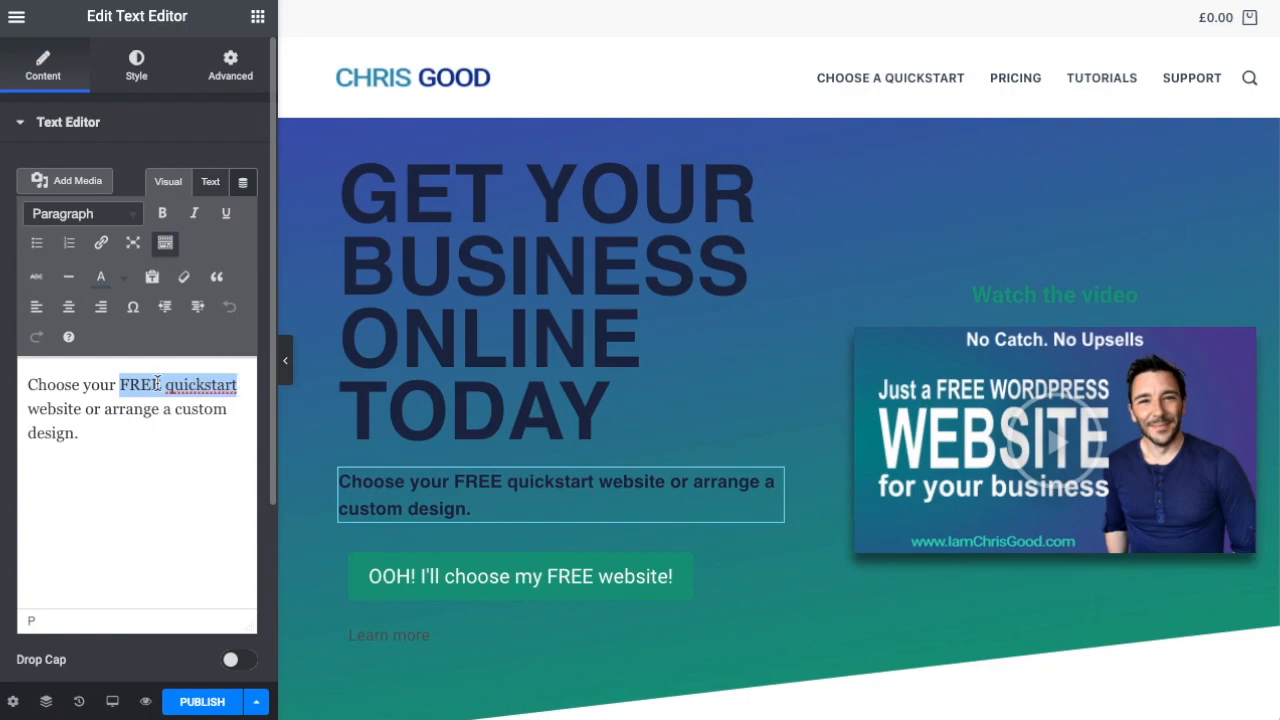
Step: Colour the phrase 'FREE quickstart website' bright cyan in the subtitle
{"action": "left_click", "coordinate": [124, 384]}
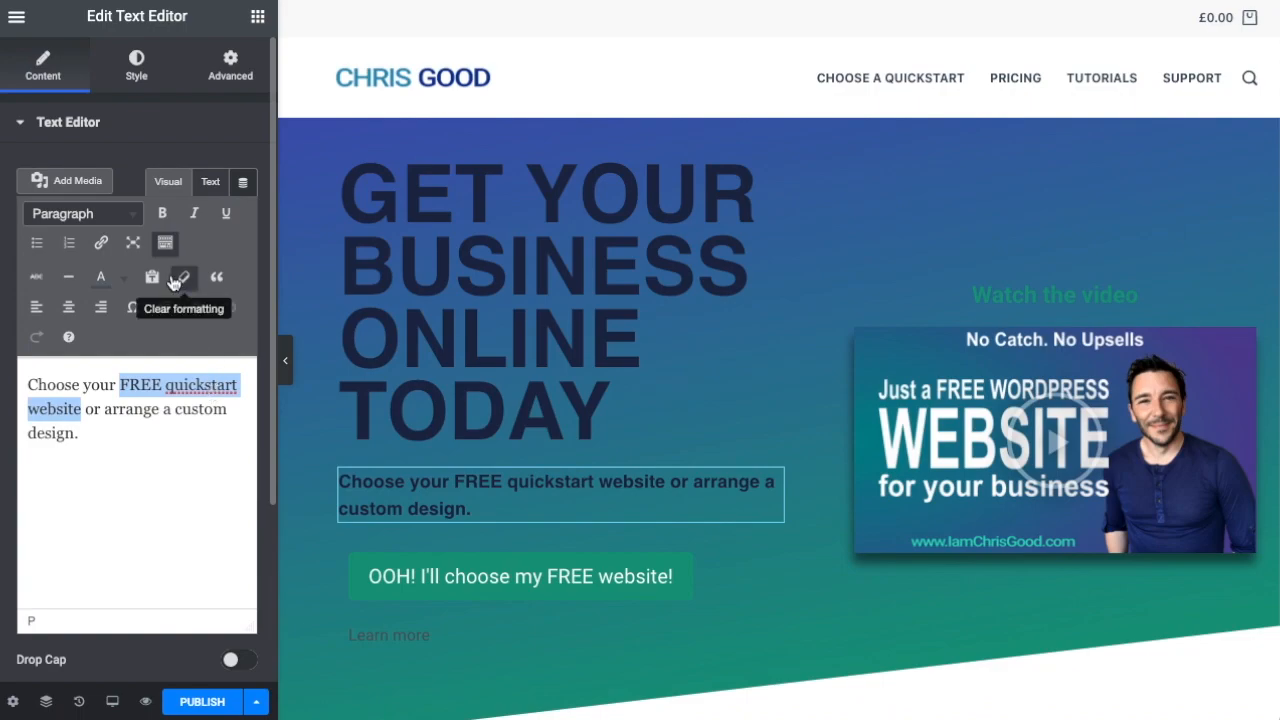
{"action": "mouse_move", "coordinate": [100, 276]}
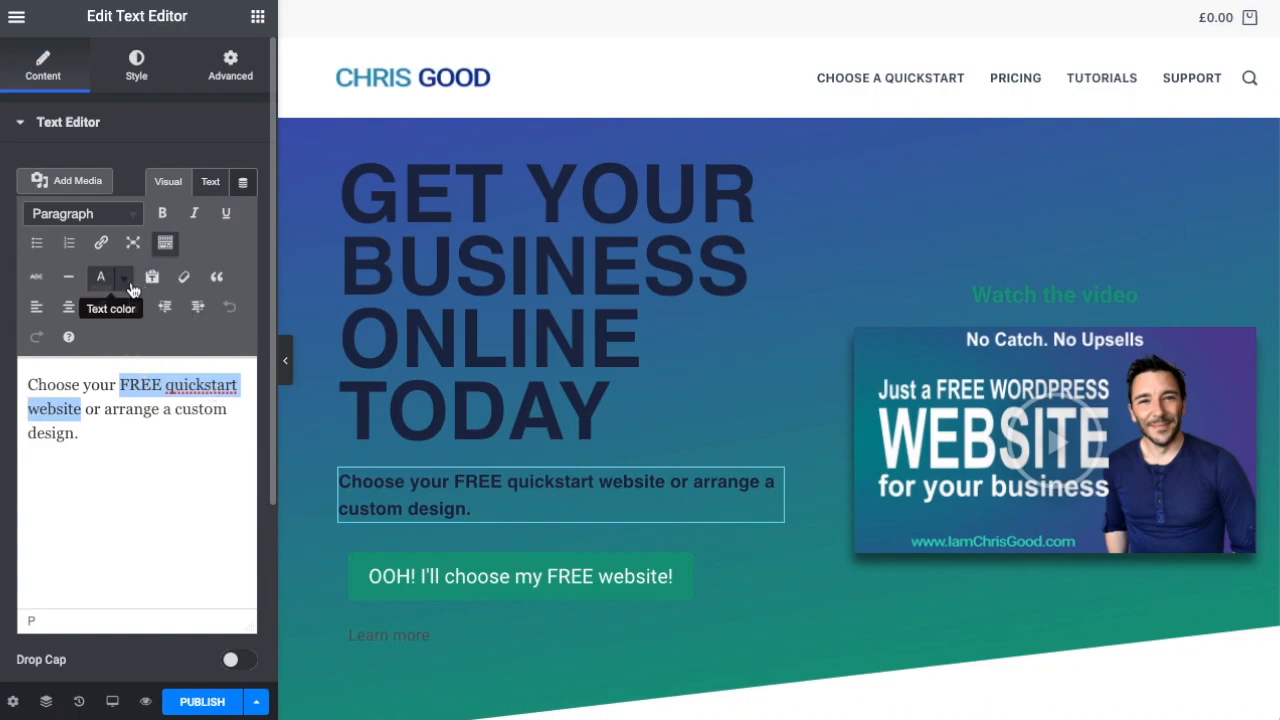
{"action": "left_click", "coordinate": [100, 276]}
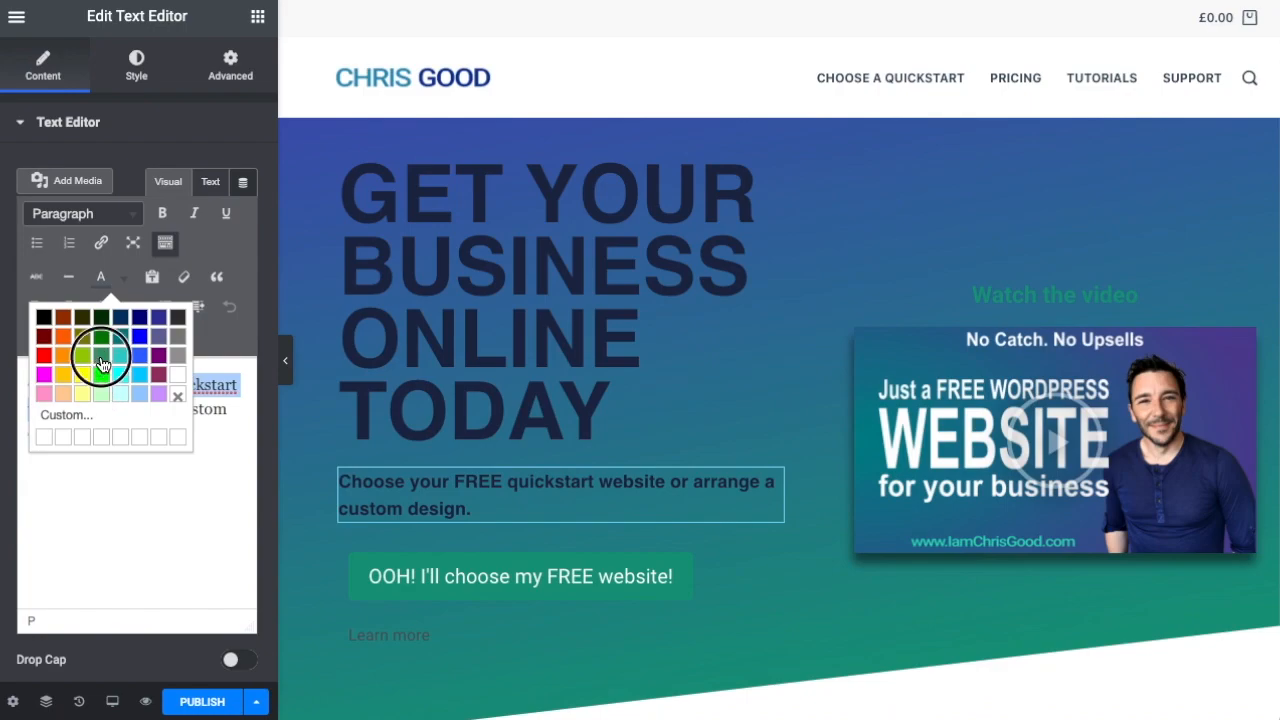
{"action": "left_click", "coordinate": [98, 360]}
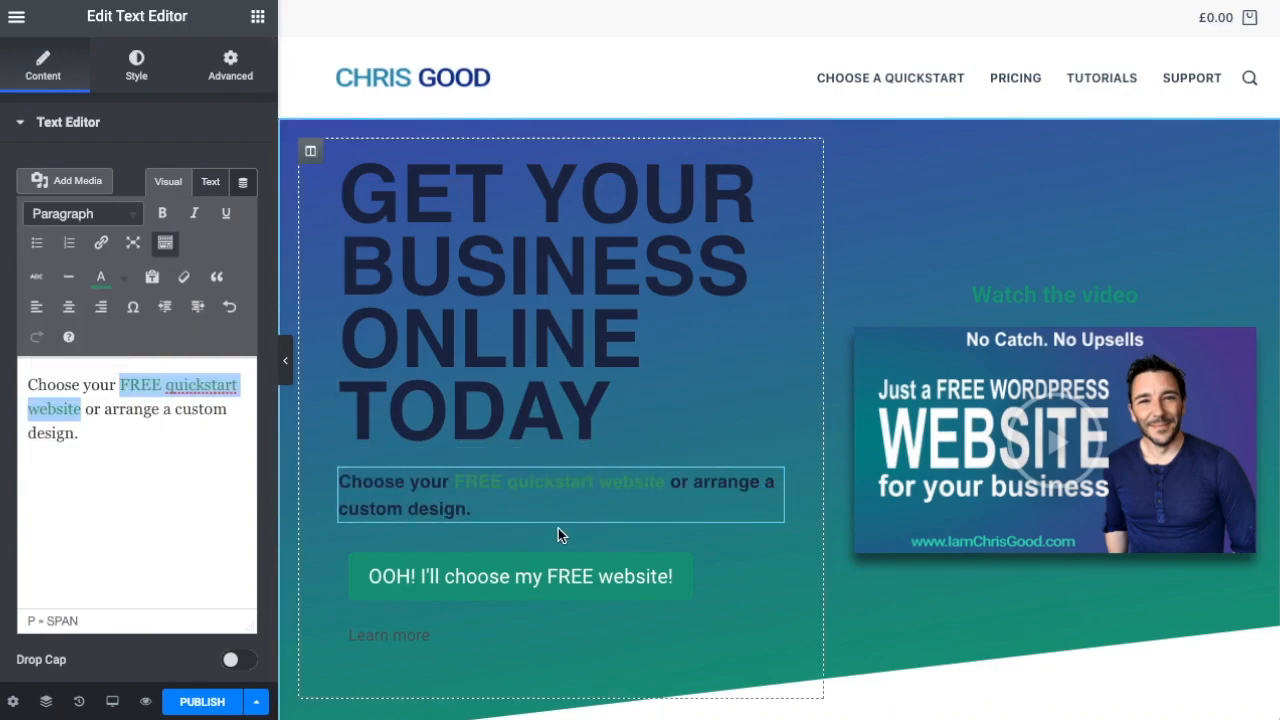
{"action": "left_click", "coordinate": [100, 276]}
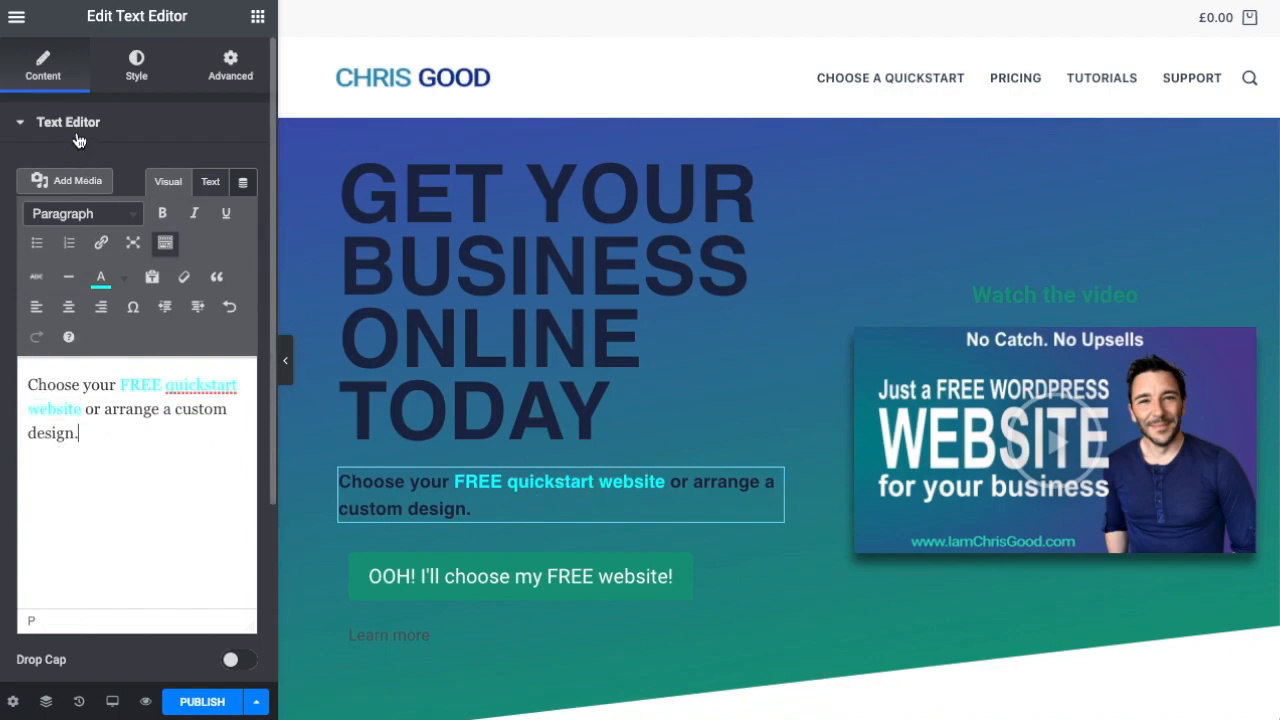
{"action": "mouse_move", "coordinate": [150, 390]}
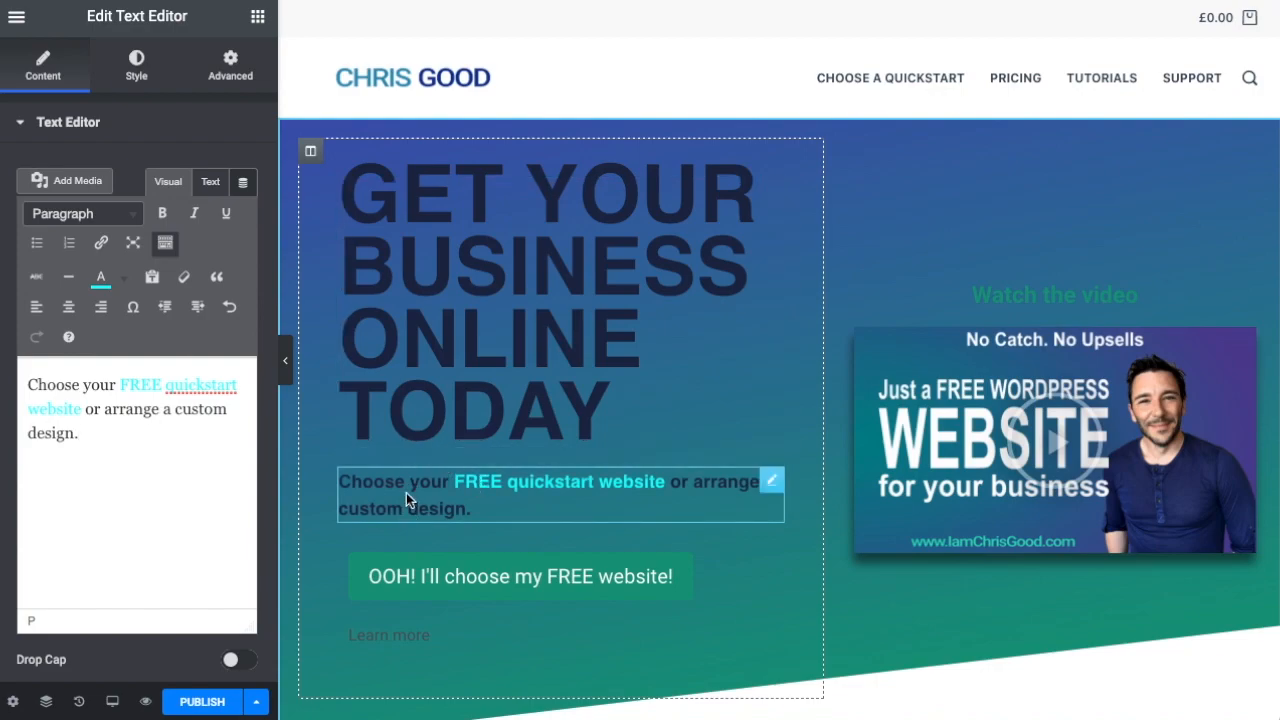
Step: Try heading formats on the subtitle and settle on Heading 2
{"action": "left_click", "coordinate": [80, 434]}
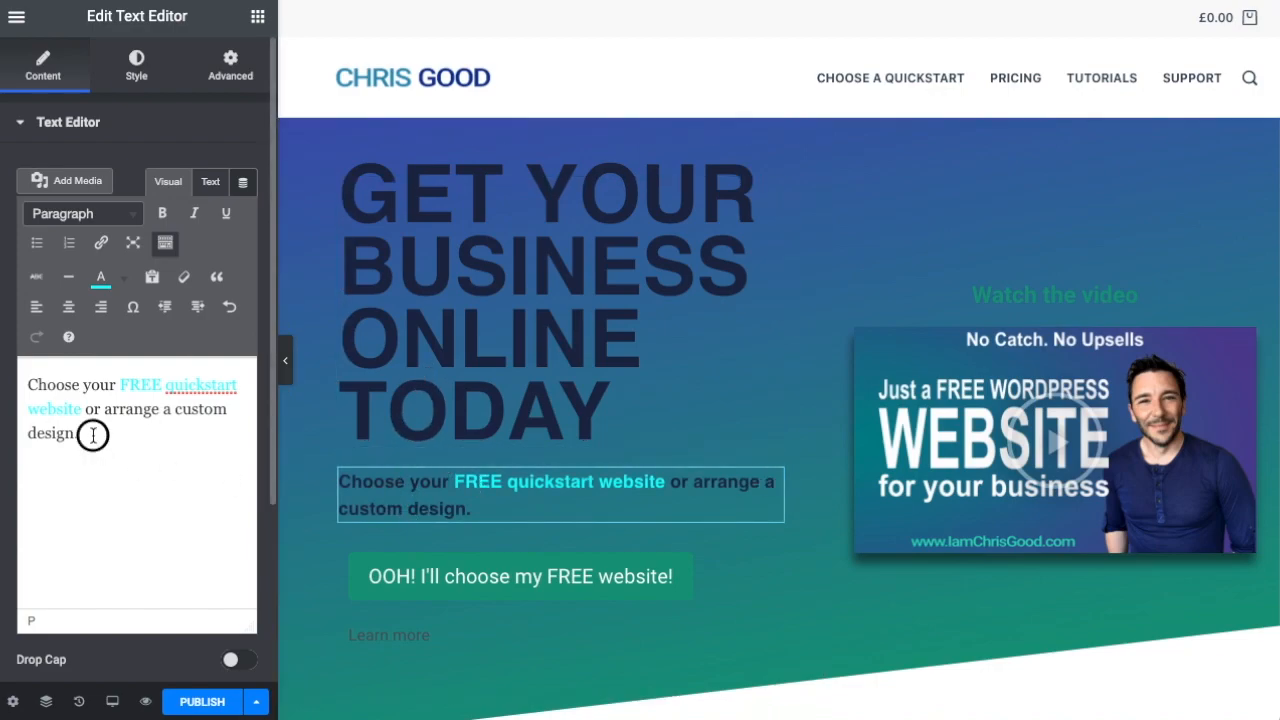
{"action": "mouse_move", "coordinate": [128, 220]}
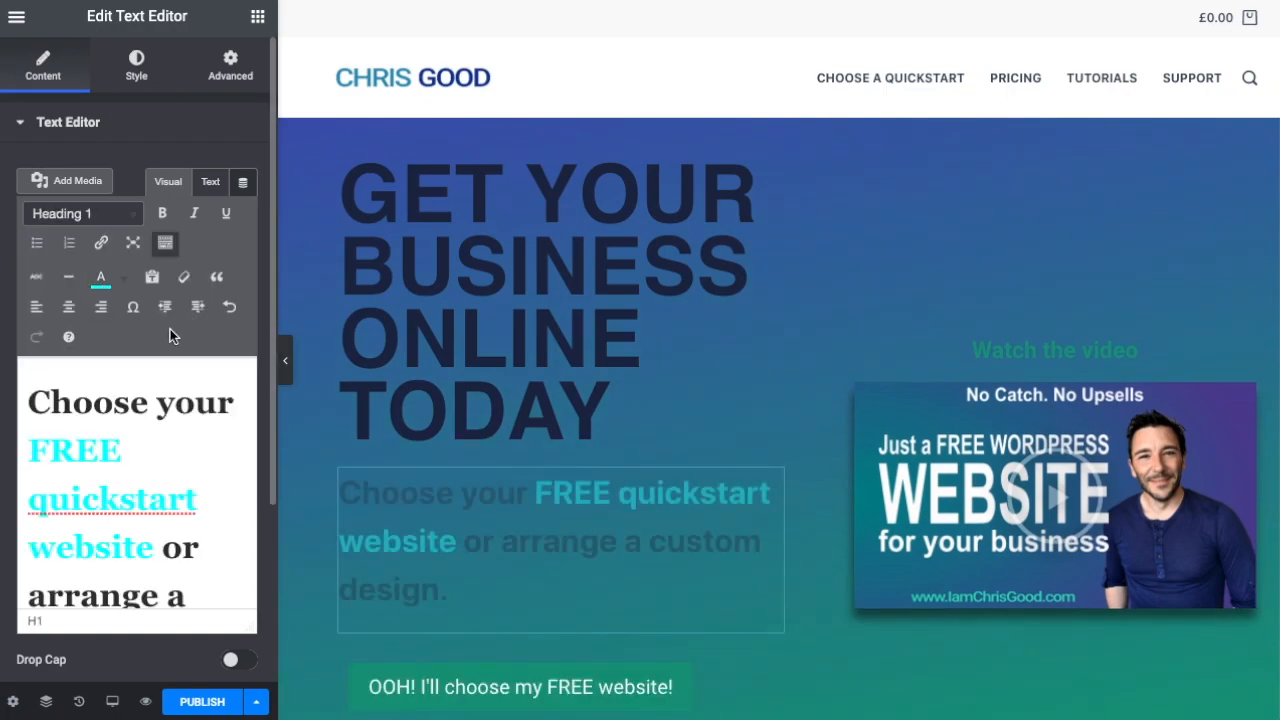
{"action": "left_click", "coordinate": [84, 212]}
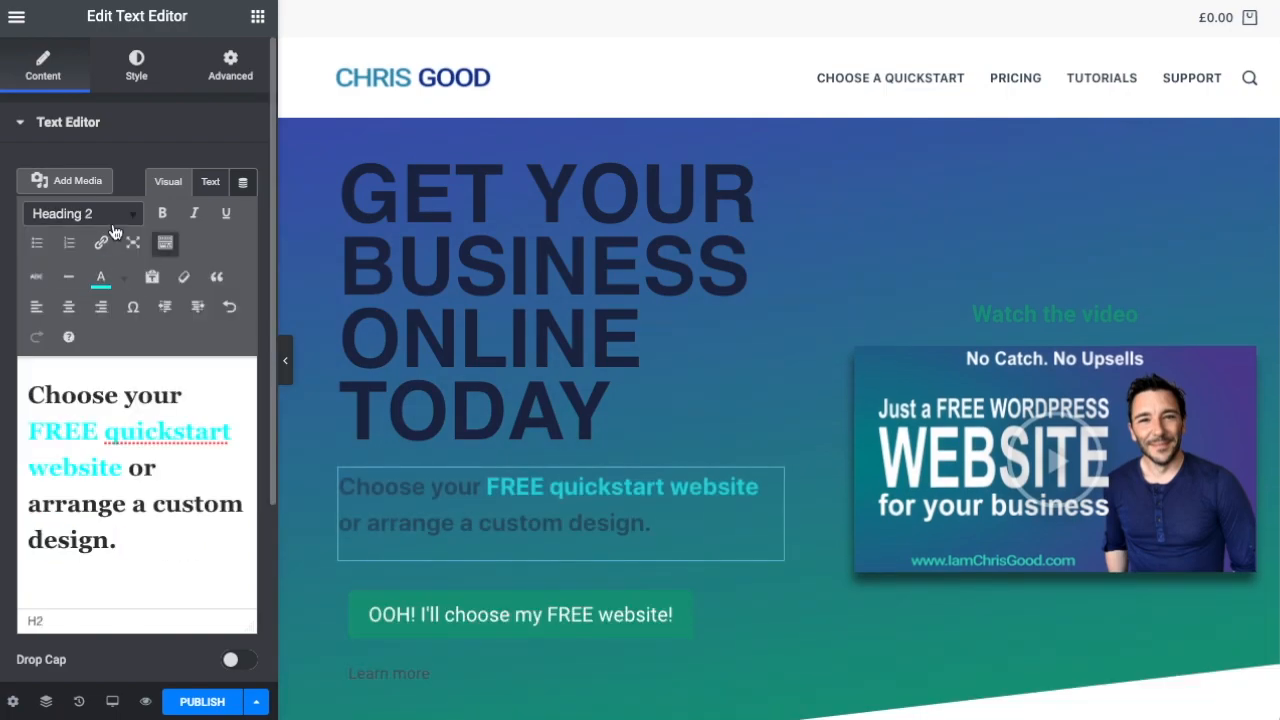
{"action": "left_click", "coordinate": [84, 212]}
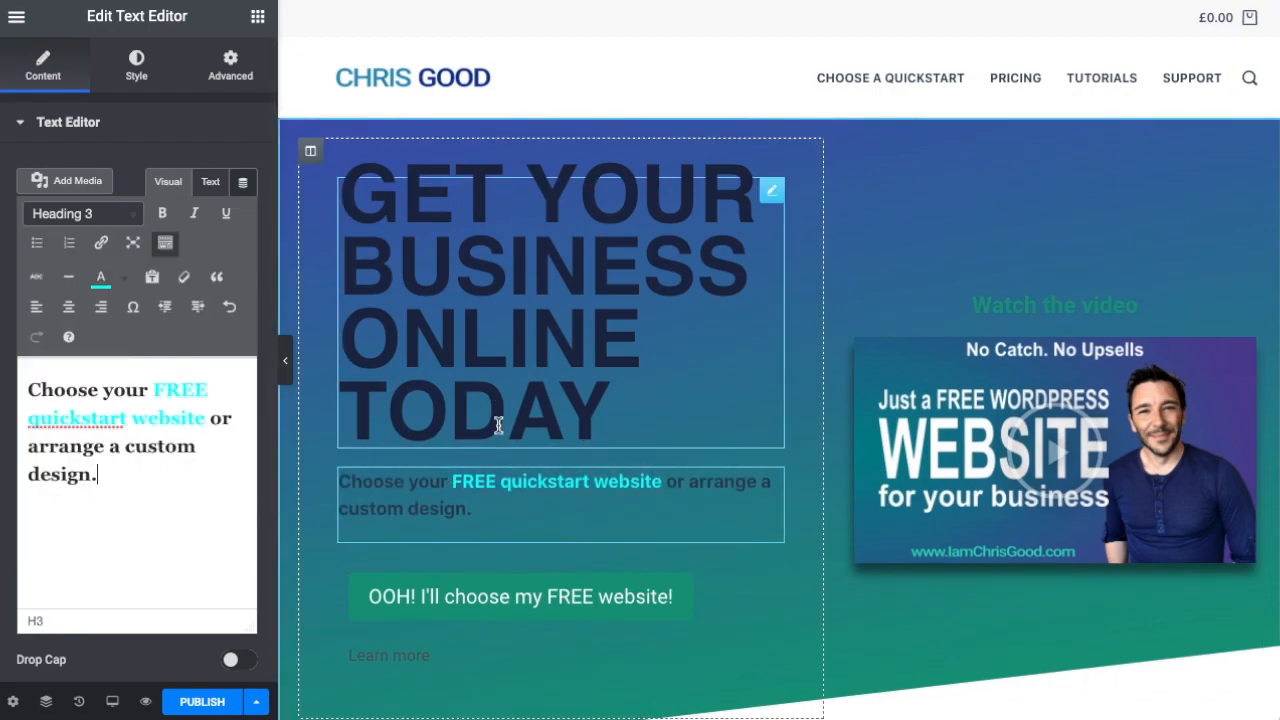
{"action": "mouse_move", "coordinate": [464, 480]}
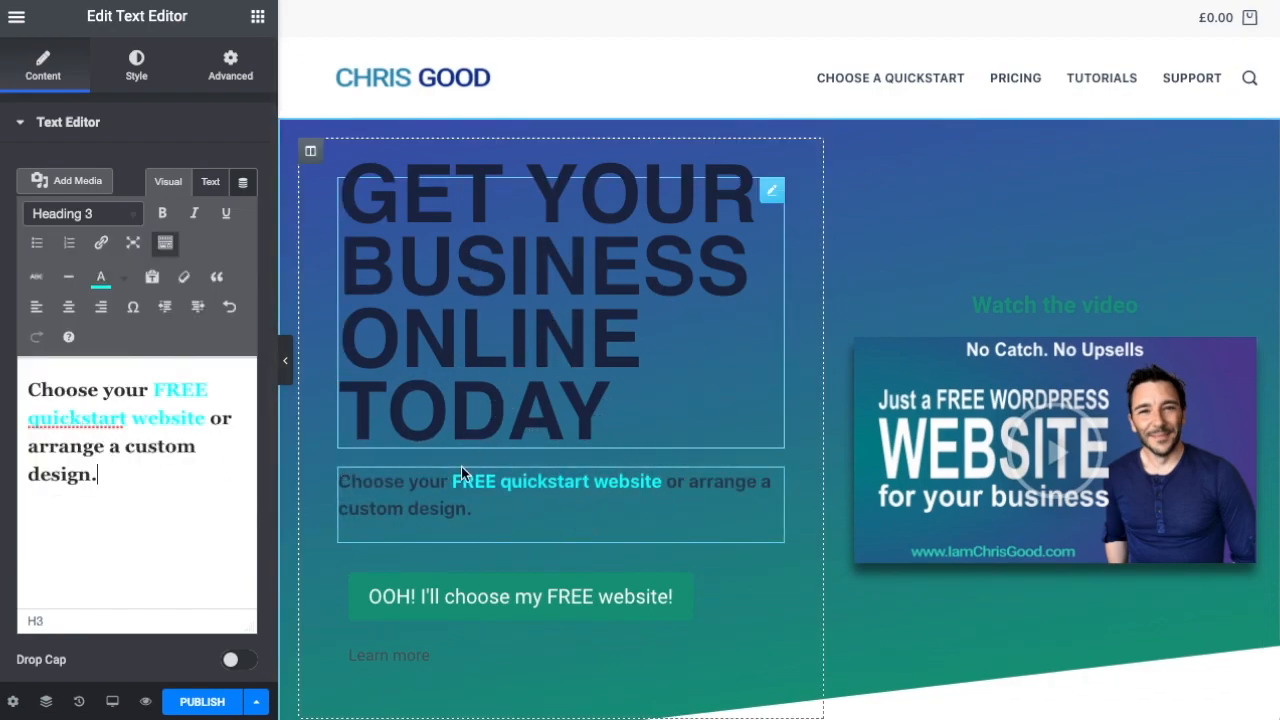
{"action": "left_click", "coordinate": [84, 212]}
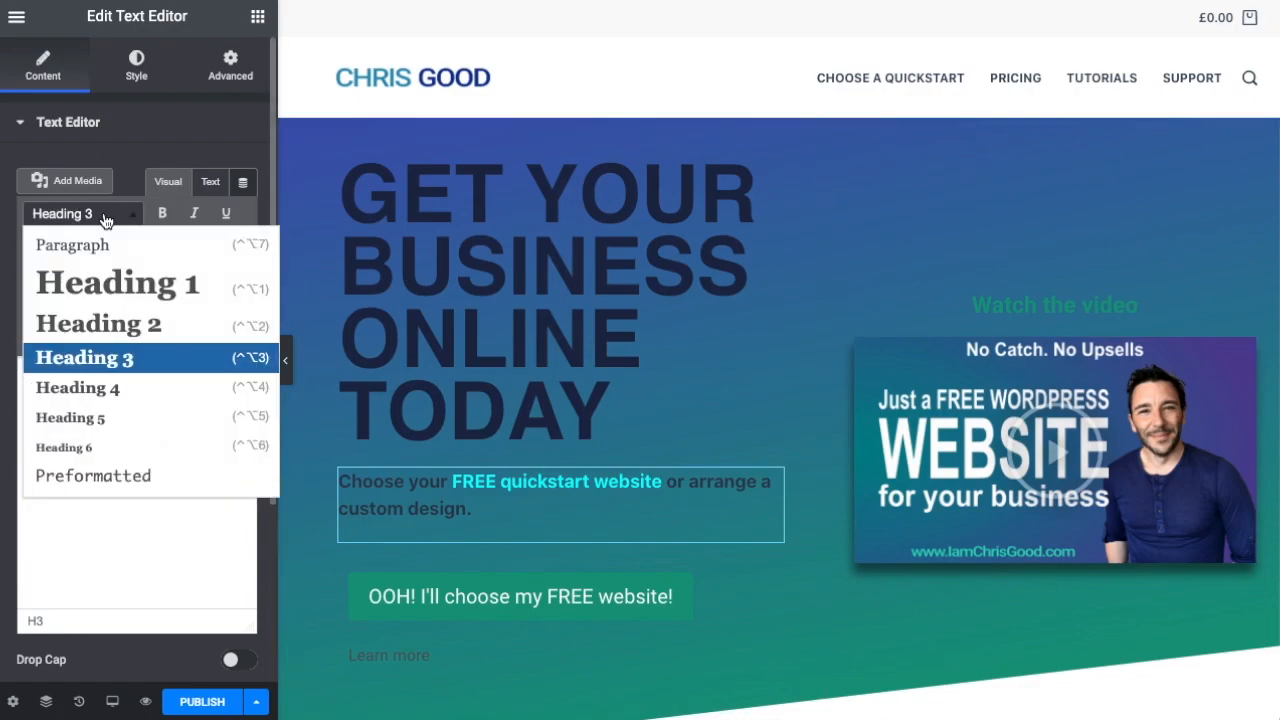
{"action": "left_click", "coordinate": [72, 244]}
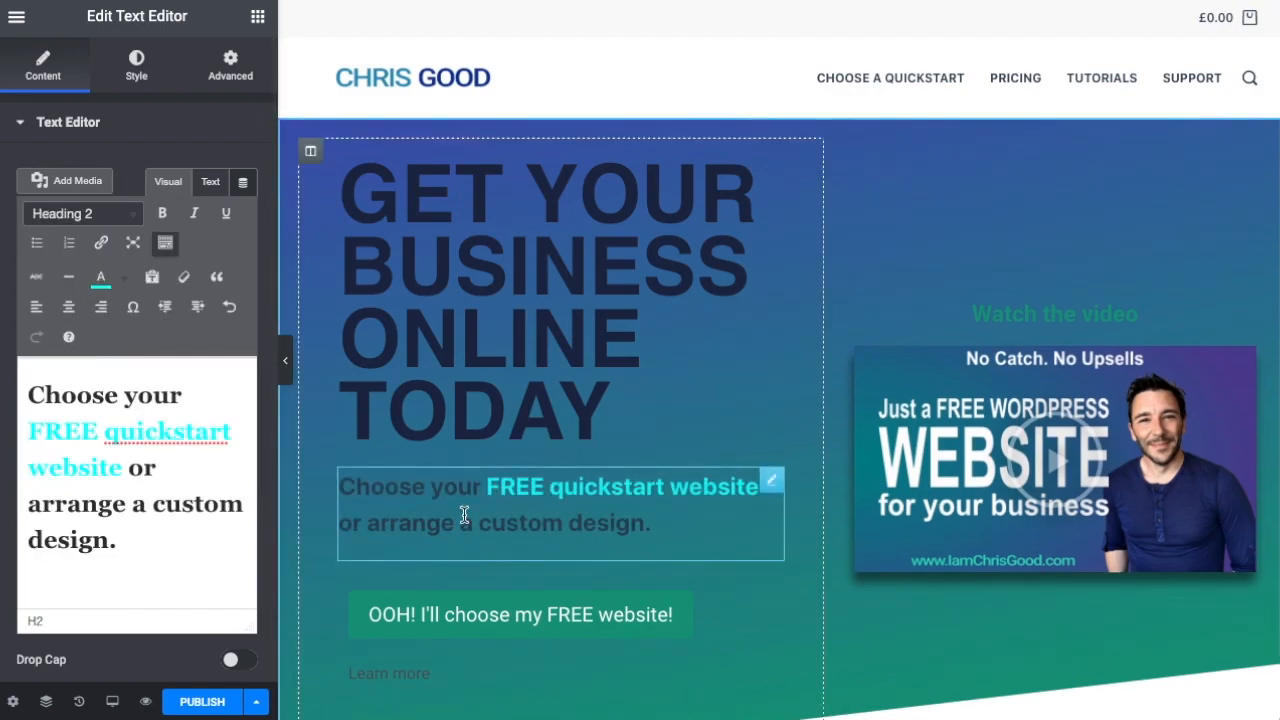
{"action": "left_click", "coordinate": [82, 212]}
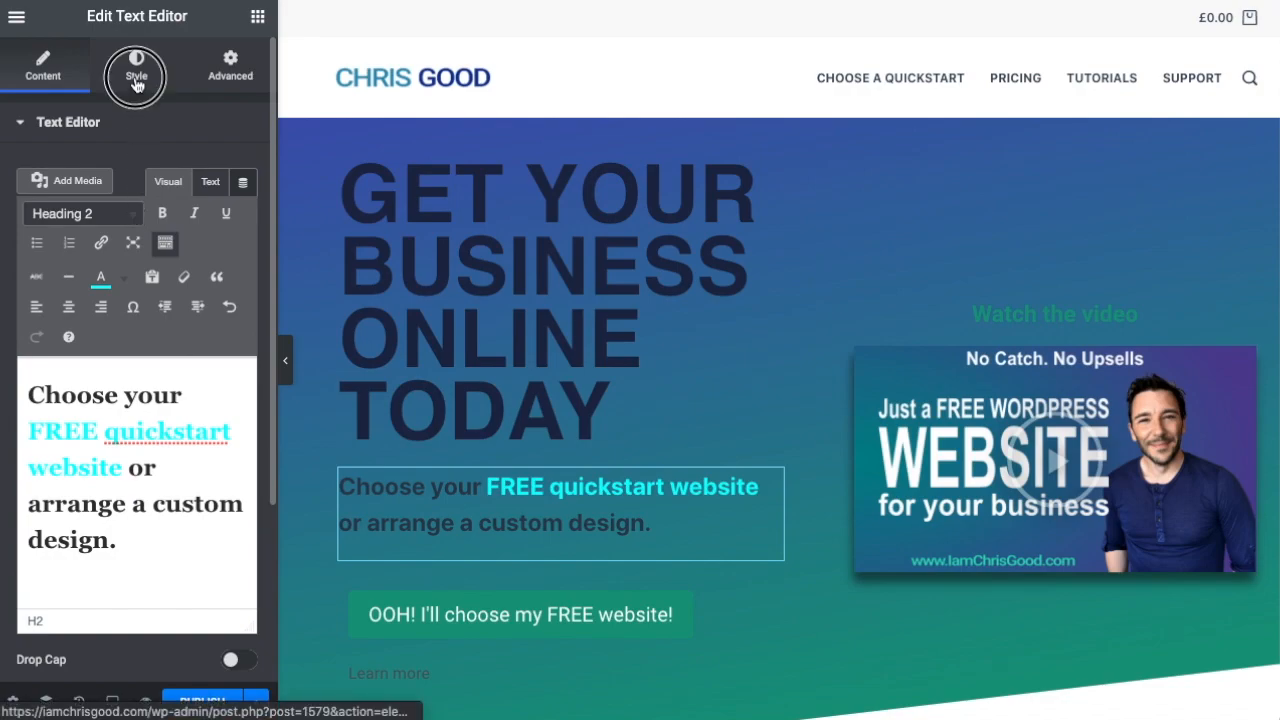
Step: Enlarge the subtitle's typography size up to 82 then 116 as a test
{"action": "left_click", "coordinate": [136, 76]}
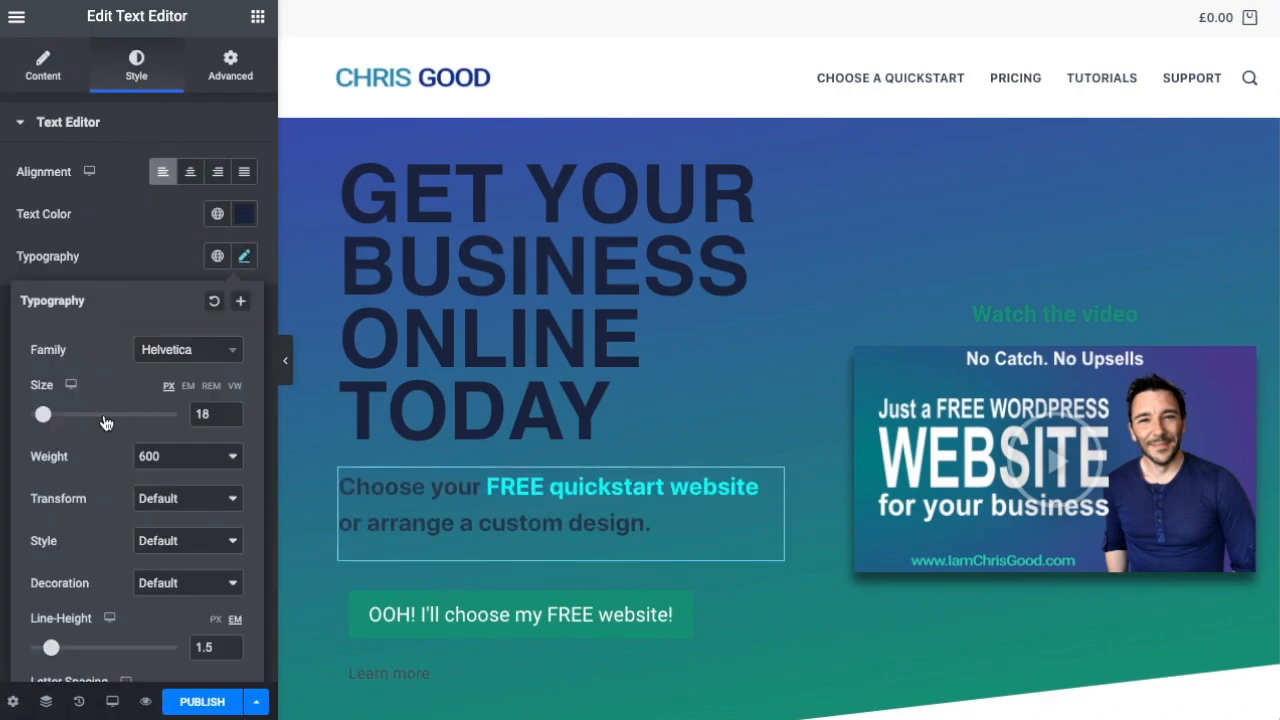
{"action": "left_click_drag", "start_coordinate": [42, 414], "coordinate": [84, 414]}
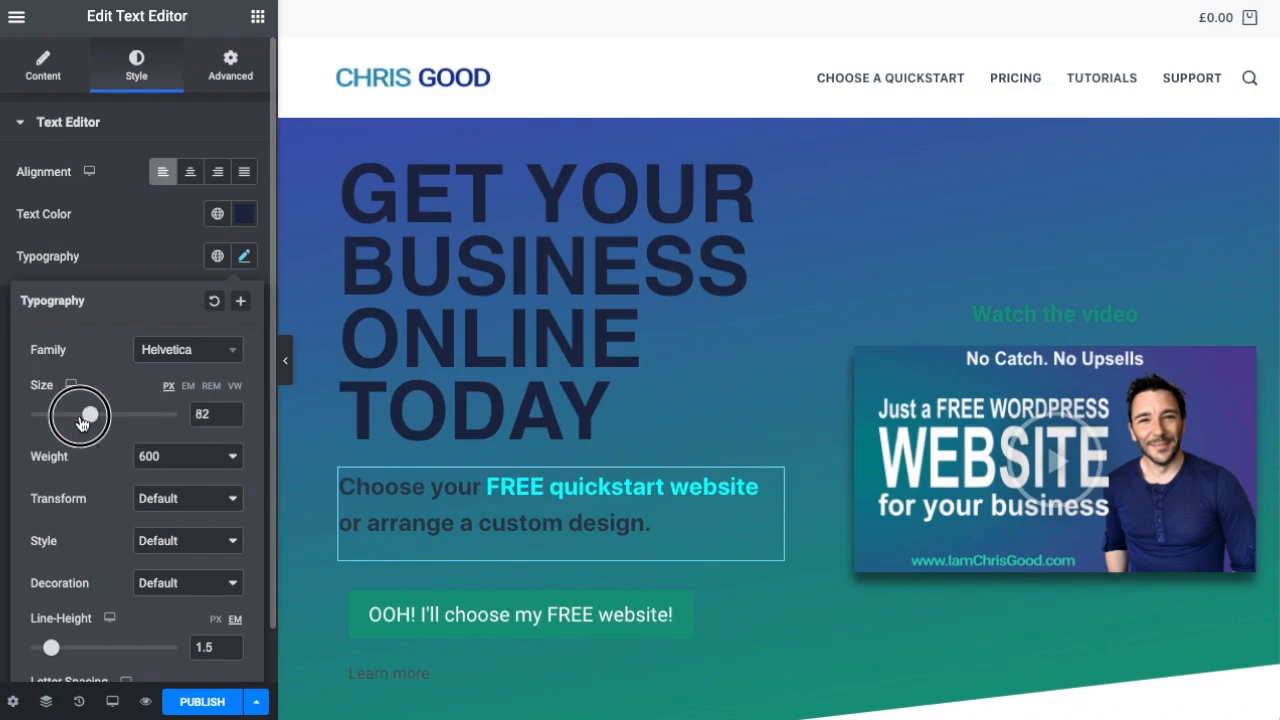
{"action": "left_click_drag", "start_coordinate": [82, 414], "coordinate": [116, 414]}
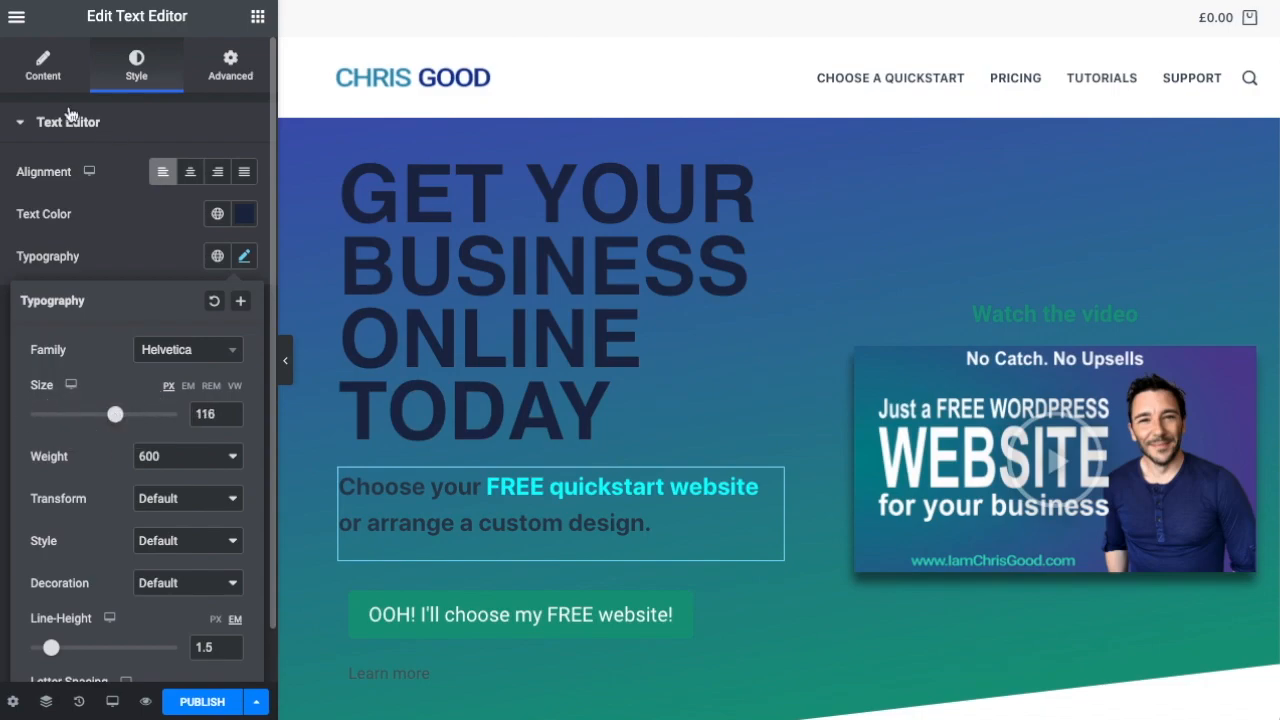
{"action": "left_click", "coordinate": [44, 64]}
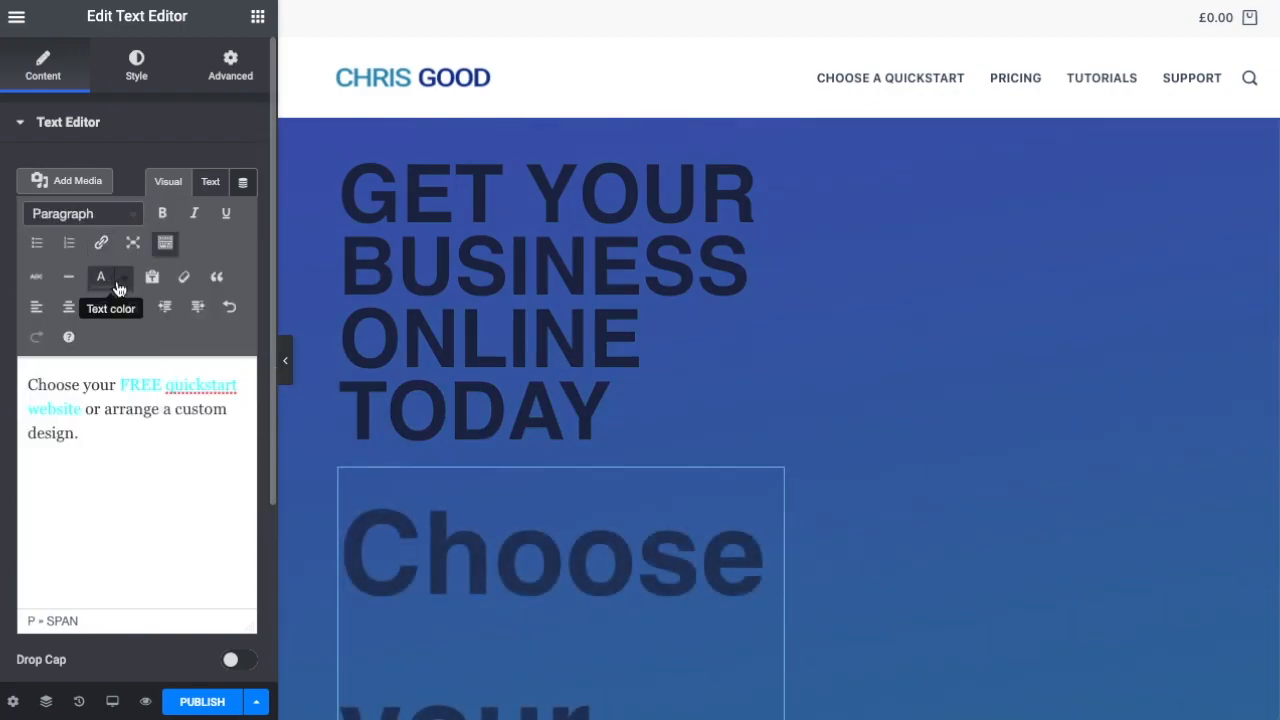
Step: Shrink the subtitle's font size back down below 30 px so it fits beside the video
{"action": "left_click", "coordinate": [136, 64]}
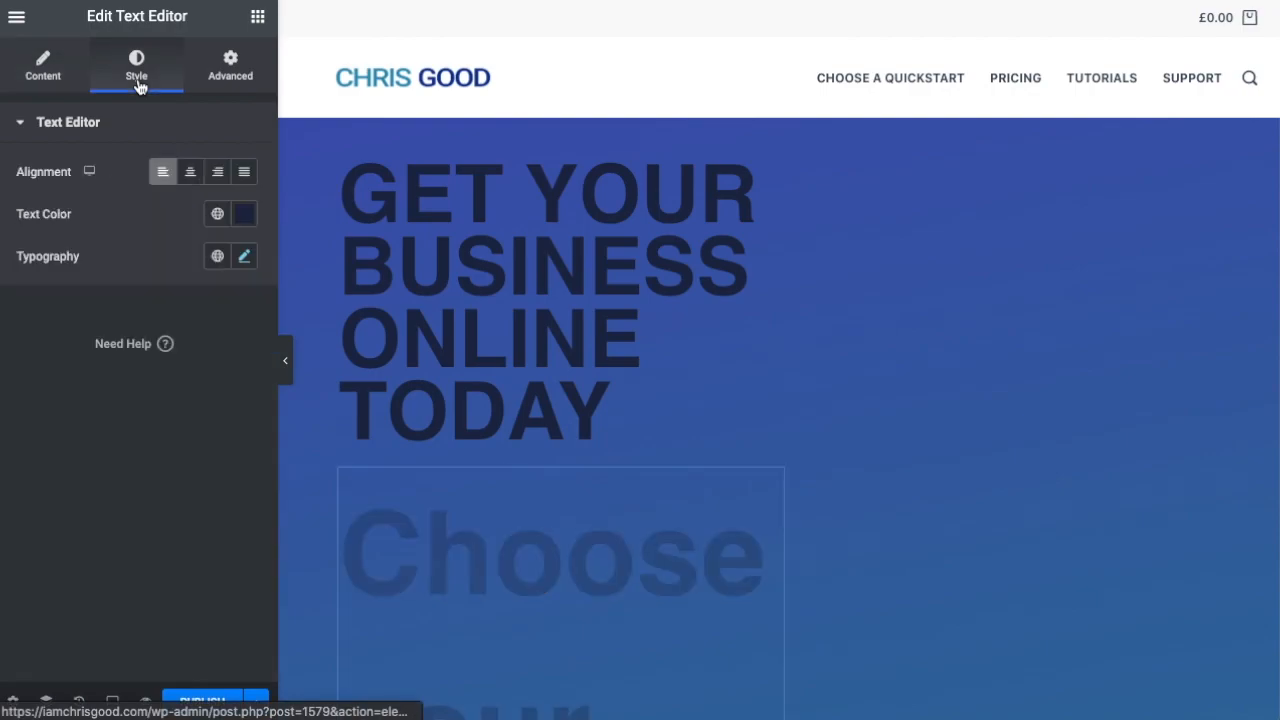
{"action": "left_click", "coordinate": [244, 256]}
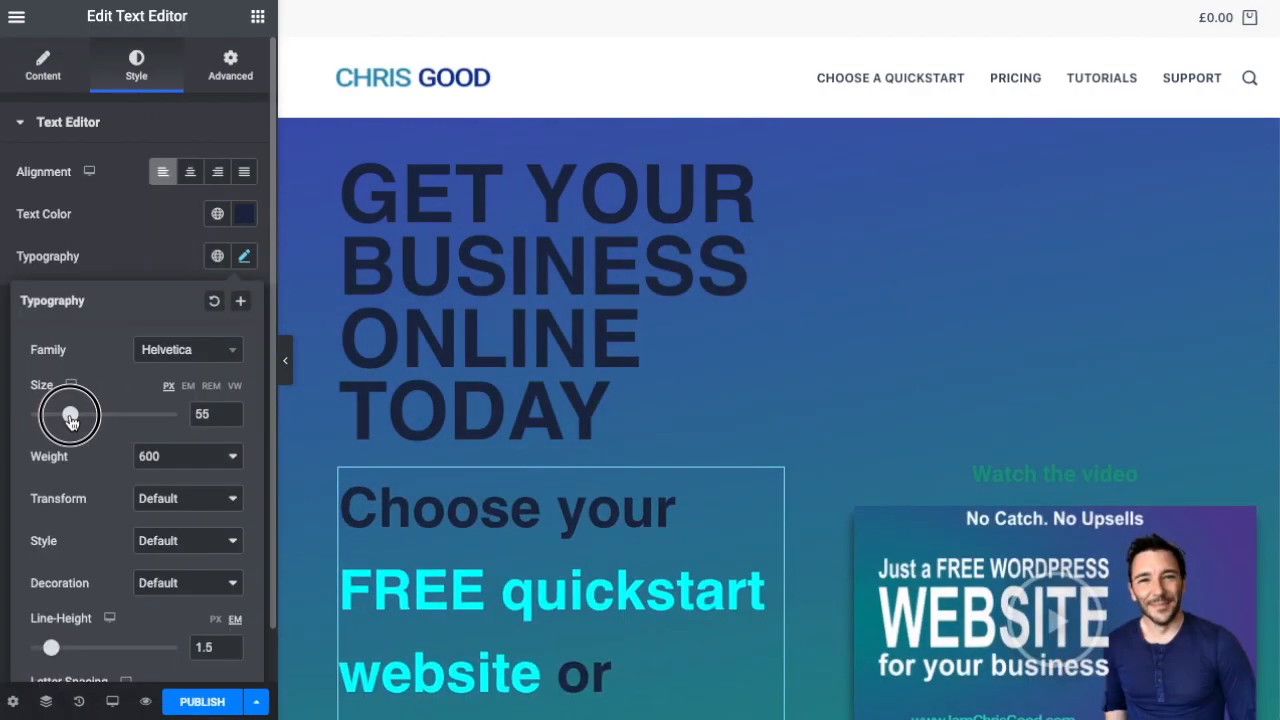
{"action": "left_click_drag", "start_coordinate": [70, 414], "coordinate": [52, 414]}
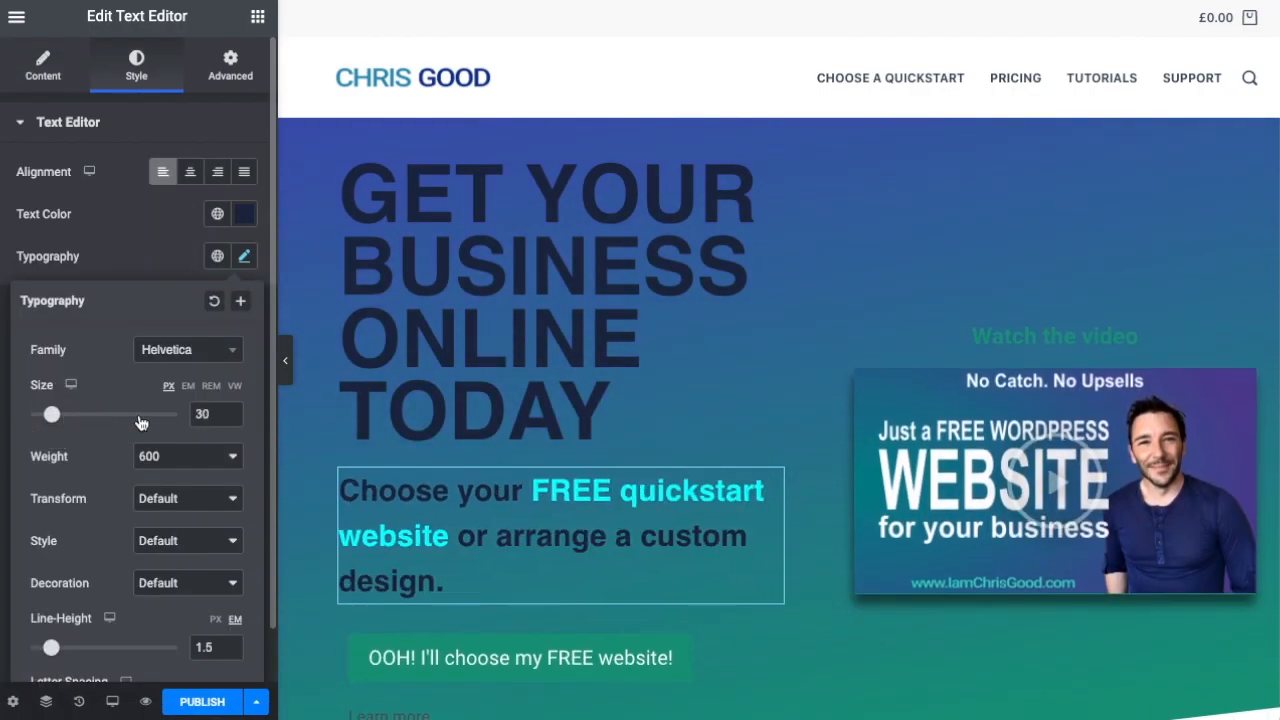
{"action": "mouse_move", "coordinate": [164, 260]}
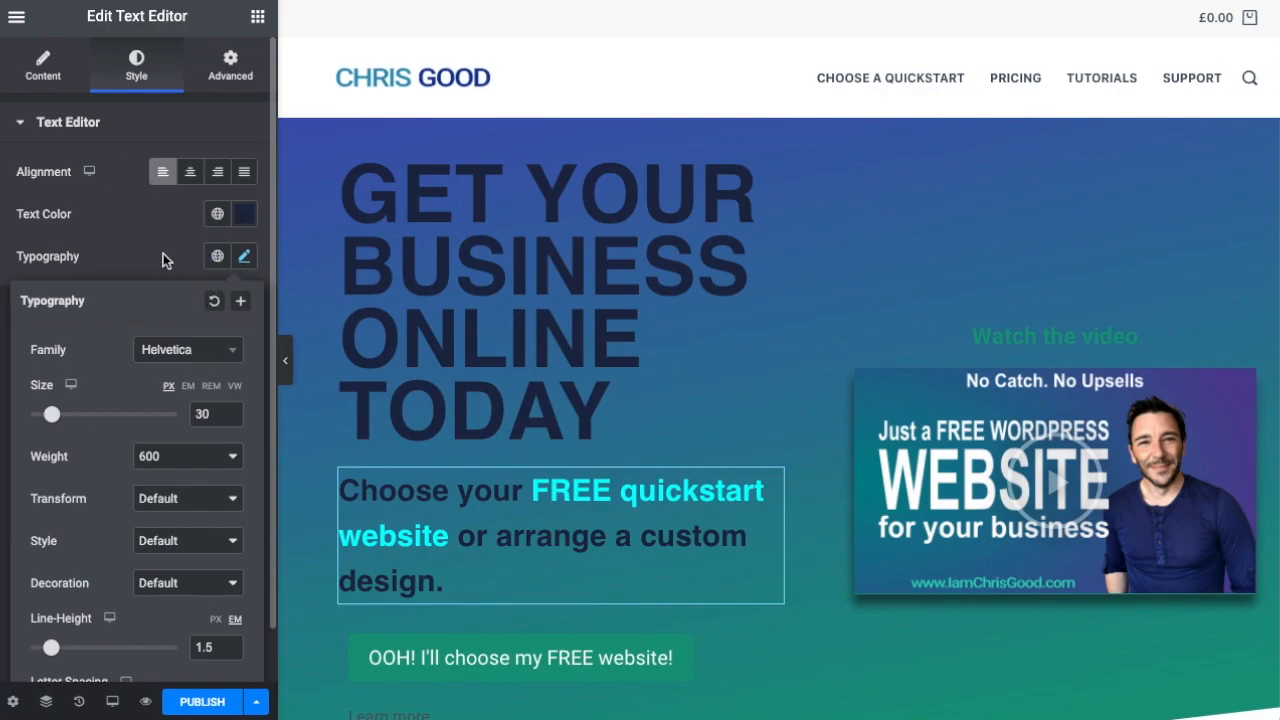
{"action": "left_click_drag", "start_coordinate": [52, 414], "coordinate": [48, 414]}
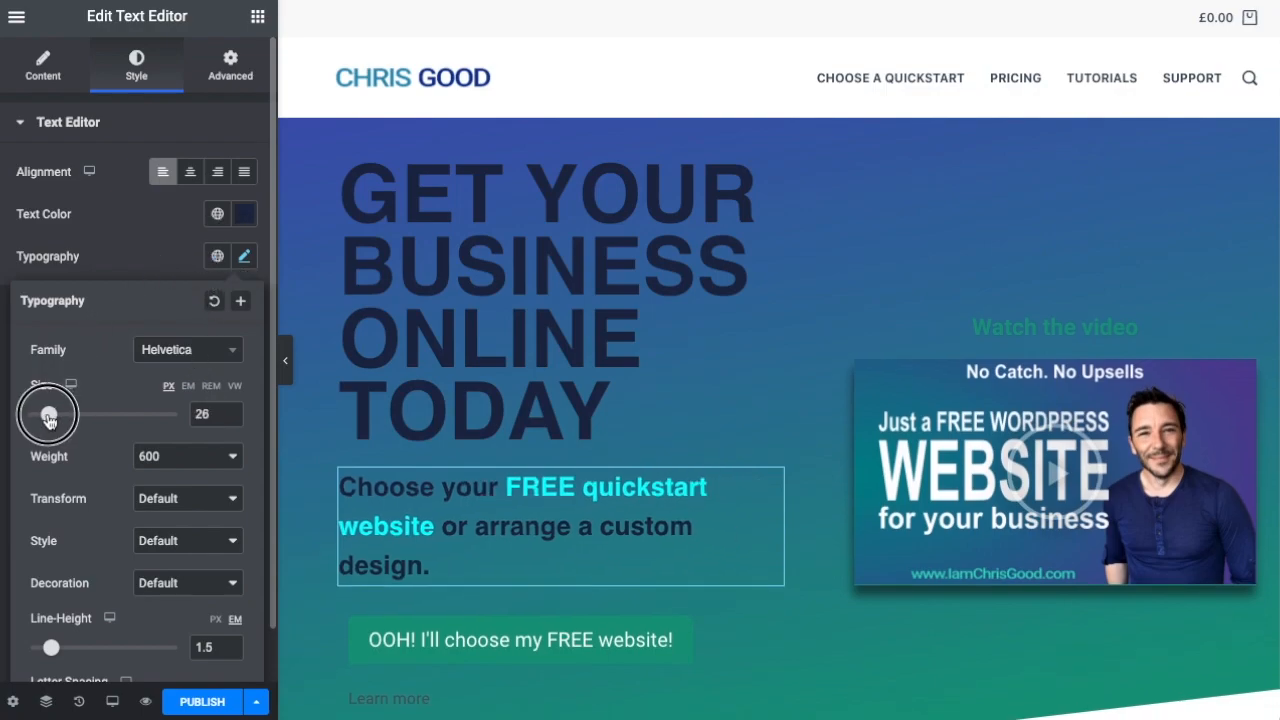
{"action": "left_click_drag", "start_coordinate": [48, 412], "coordinate": [44, 412]}
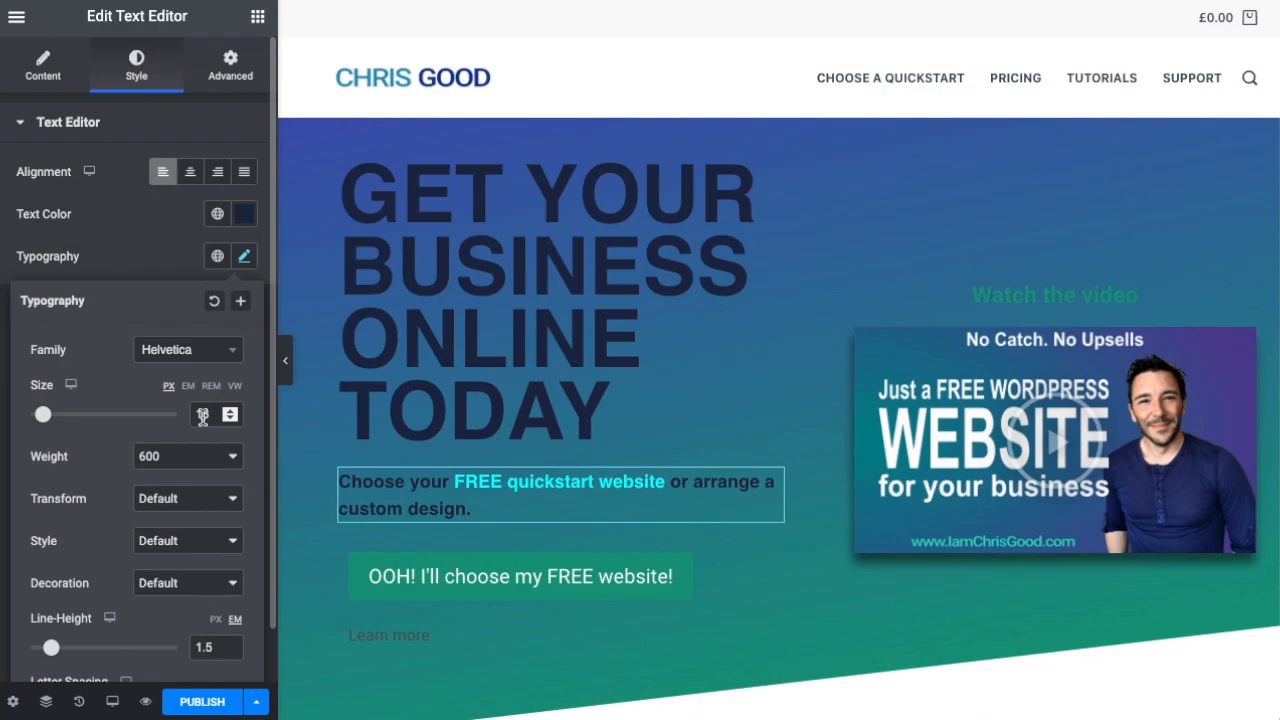
Step: Move the big heading into the right column above the video and duplicate the intro paragraph
{"action": "left_click", "coordinate": [510, 276]}
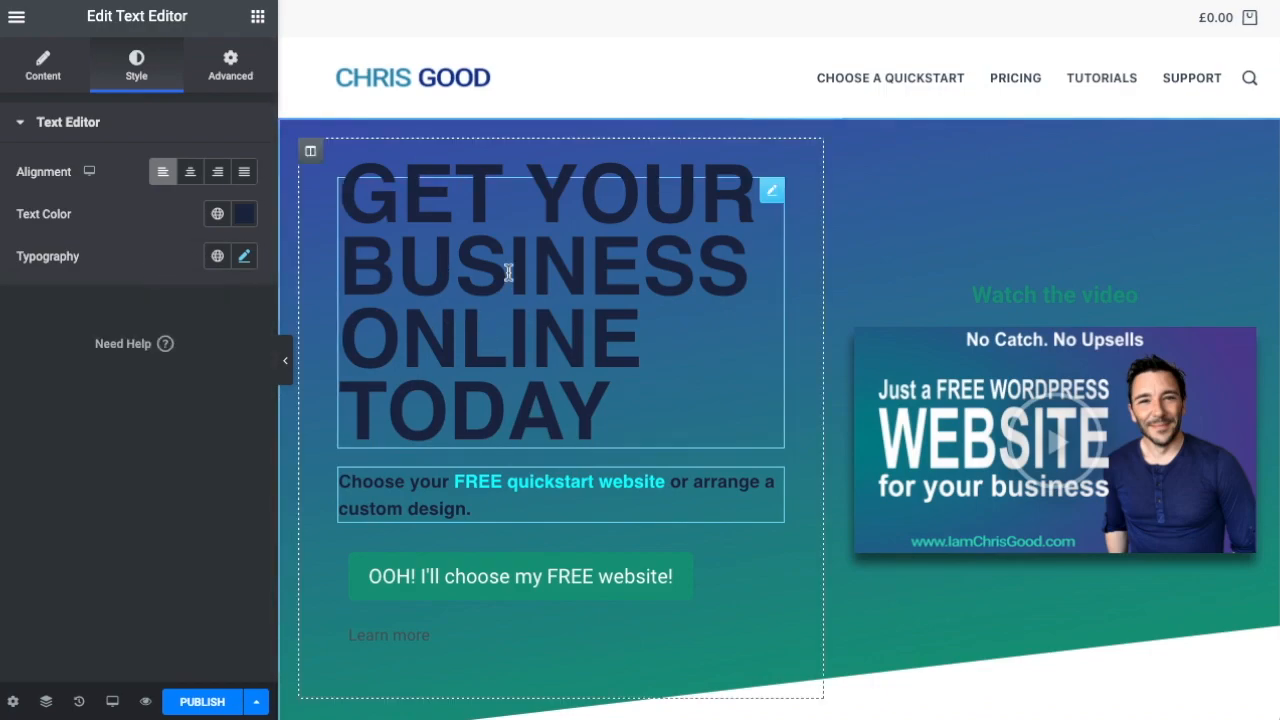
{"action": "mouse_move", "coordinate": [540, 258]}
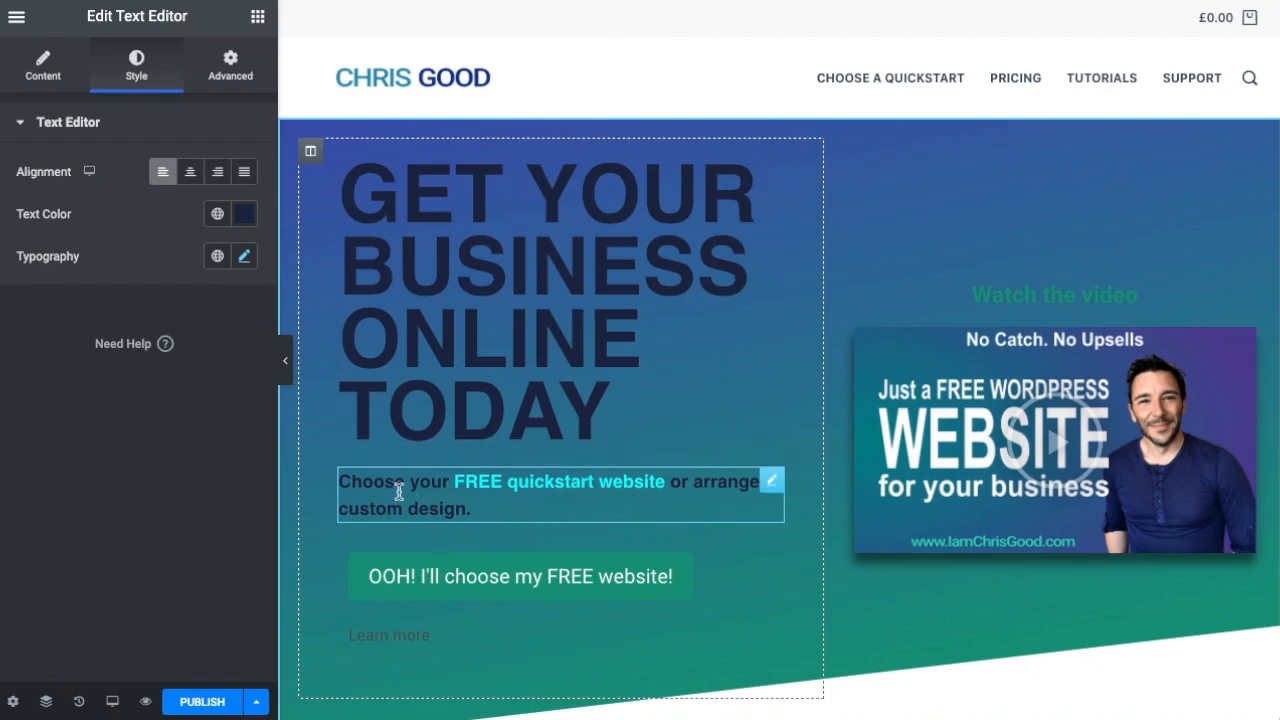
{"action": "mouse_move", "coordinate": [624, 500]}
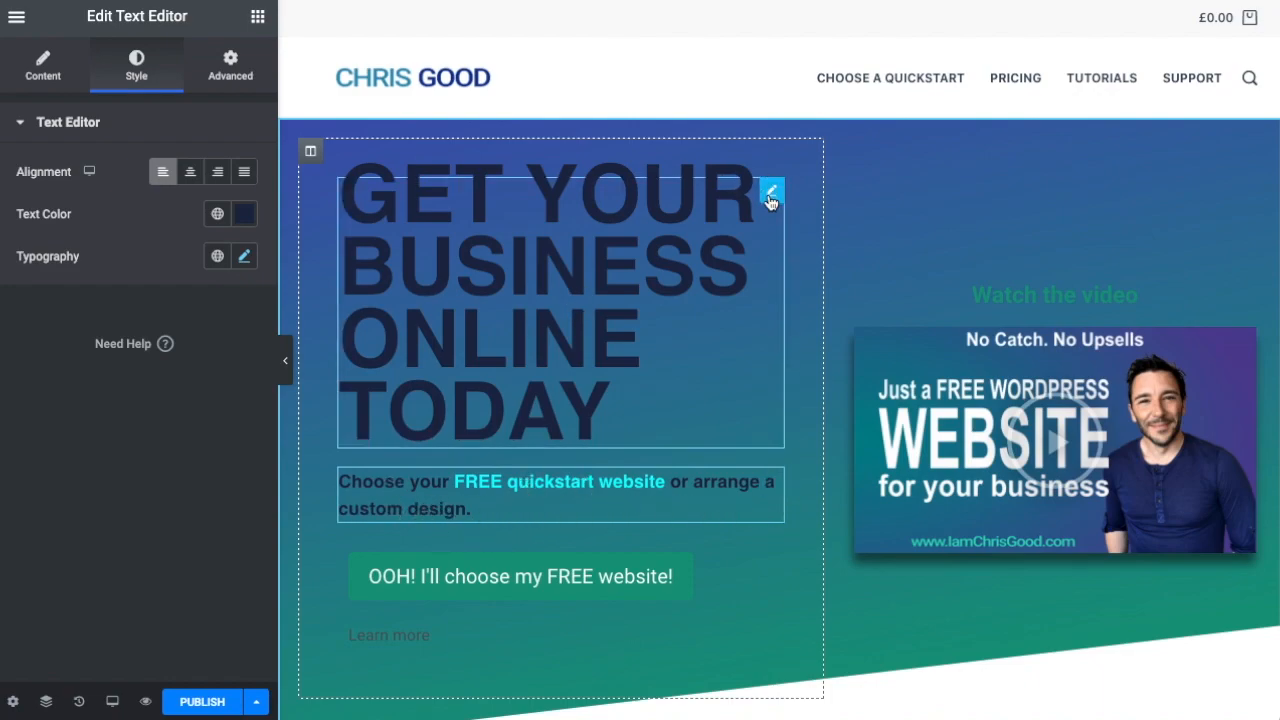
{"action": "left_click", "coordinate": [770, 192]}
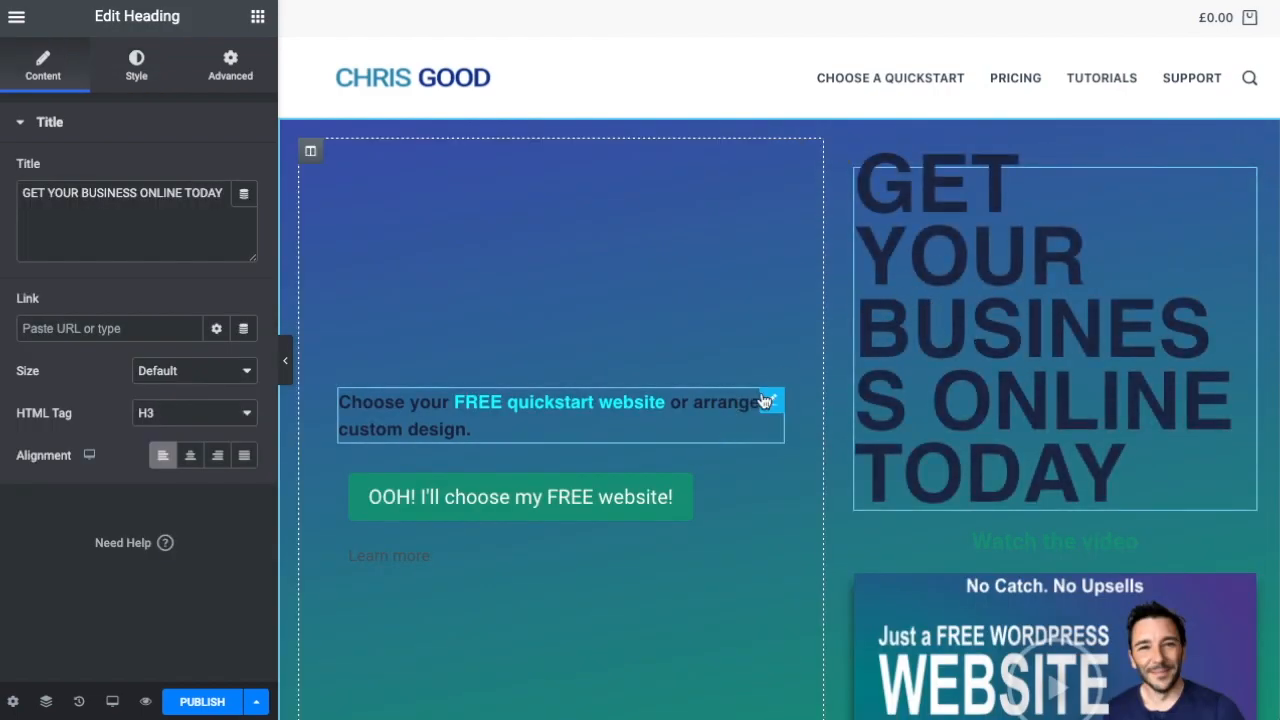
{"action": "right_click", "coordinate": [764, 400]}
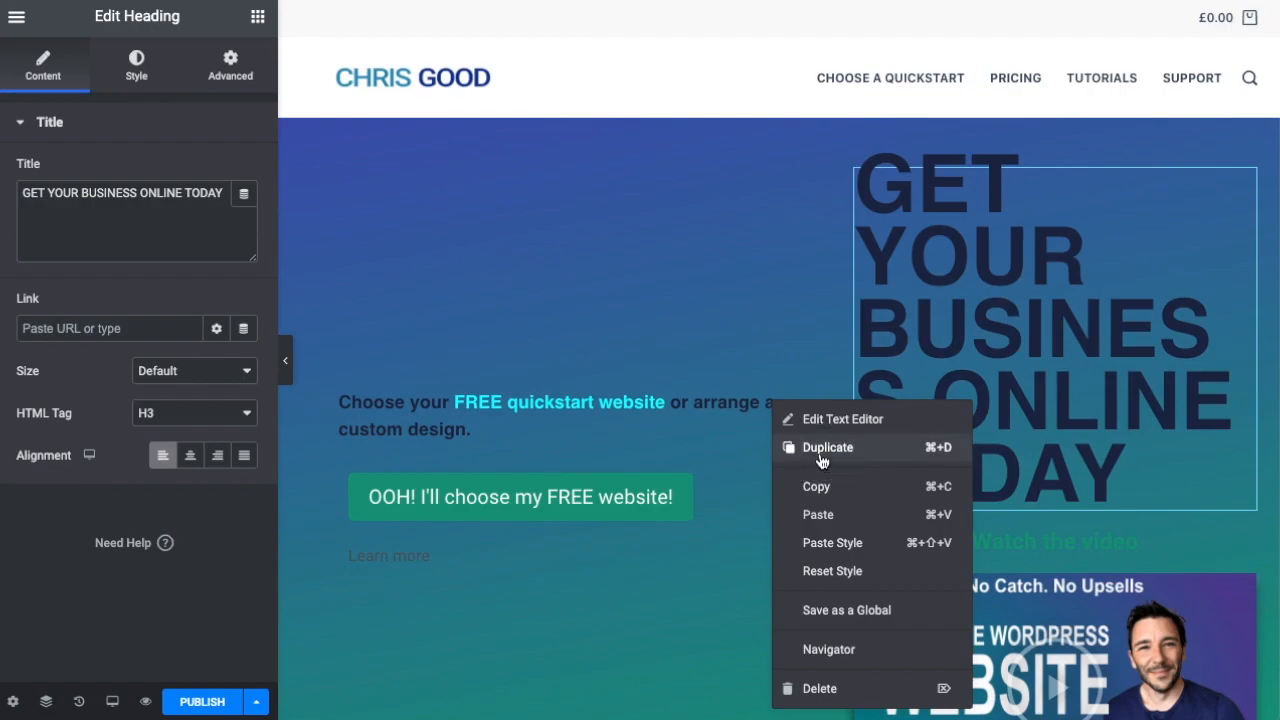
{"action": "left_click", "coordinate": [828, 448]}
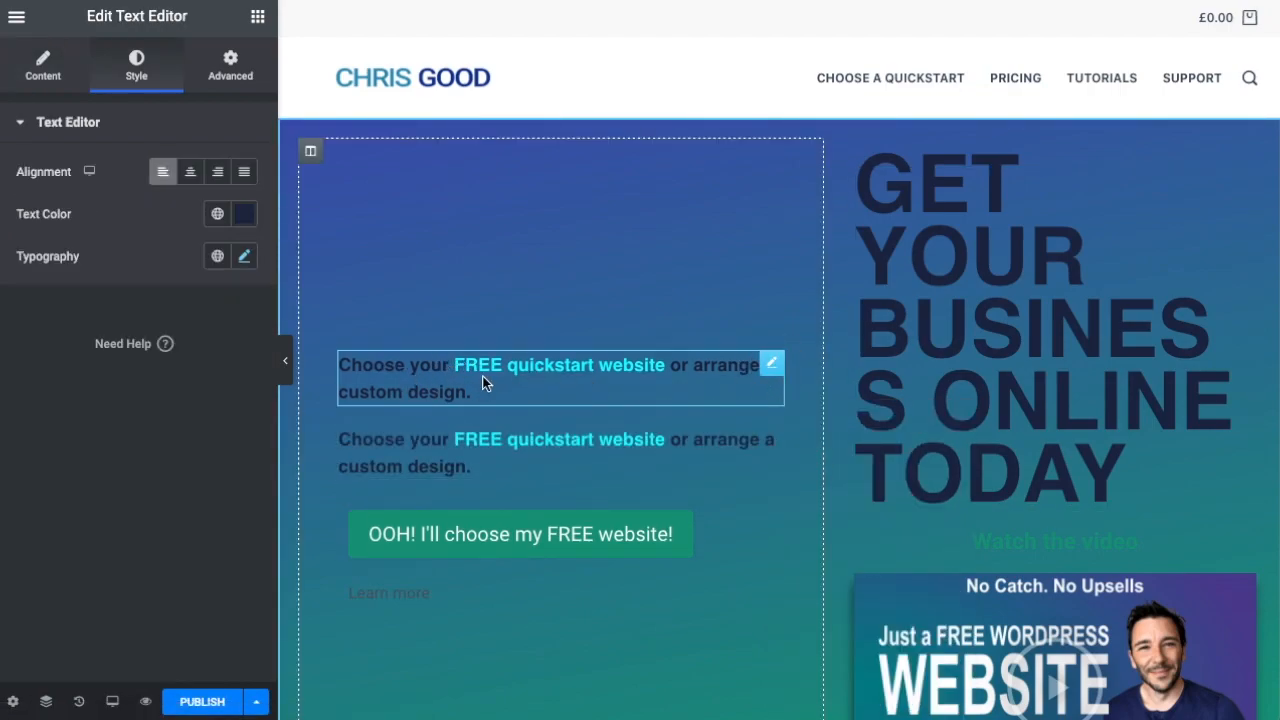
{"action": "left_click", "coordinate": [42, 64]}
{"action": "type", "text": "Get your business"}
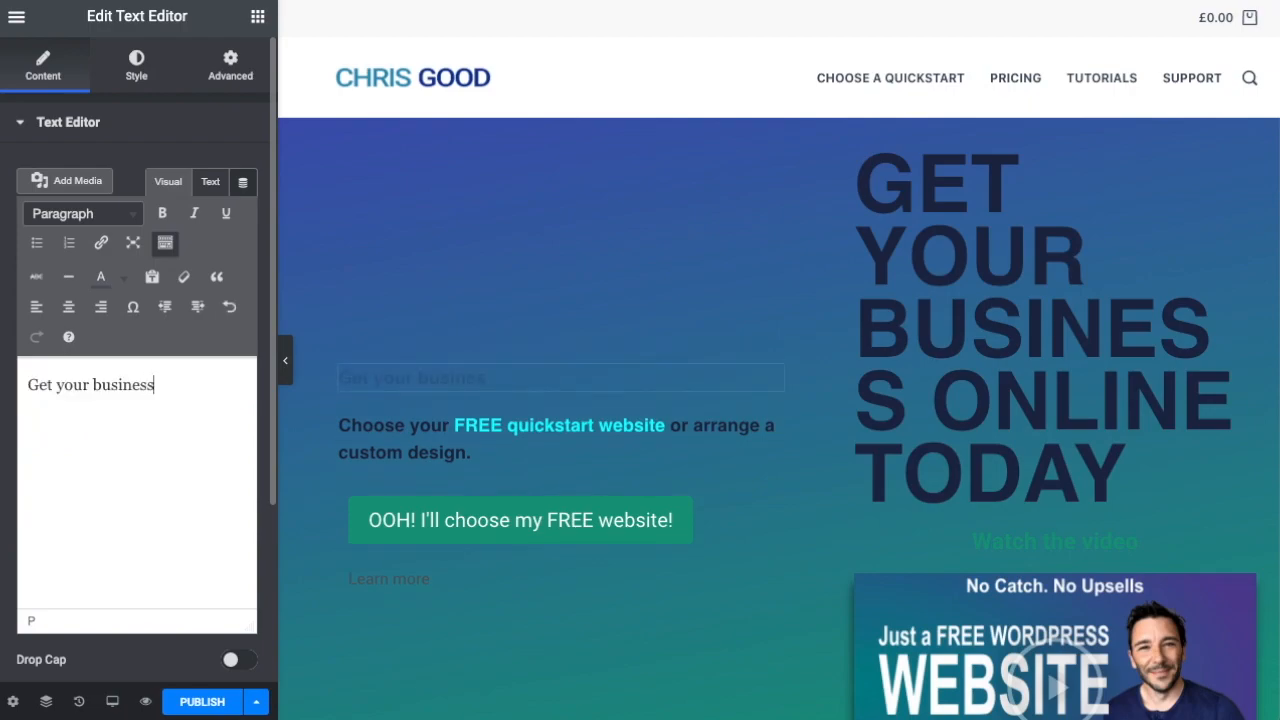
Step: Rewrite the top copy as 'Get your business online today' with 'online' coloured cyan
{"action": "type", "text": "online to"}
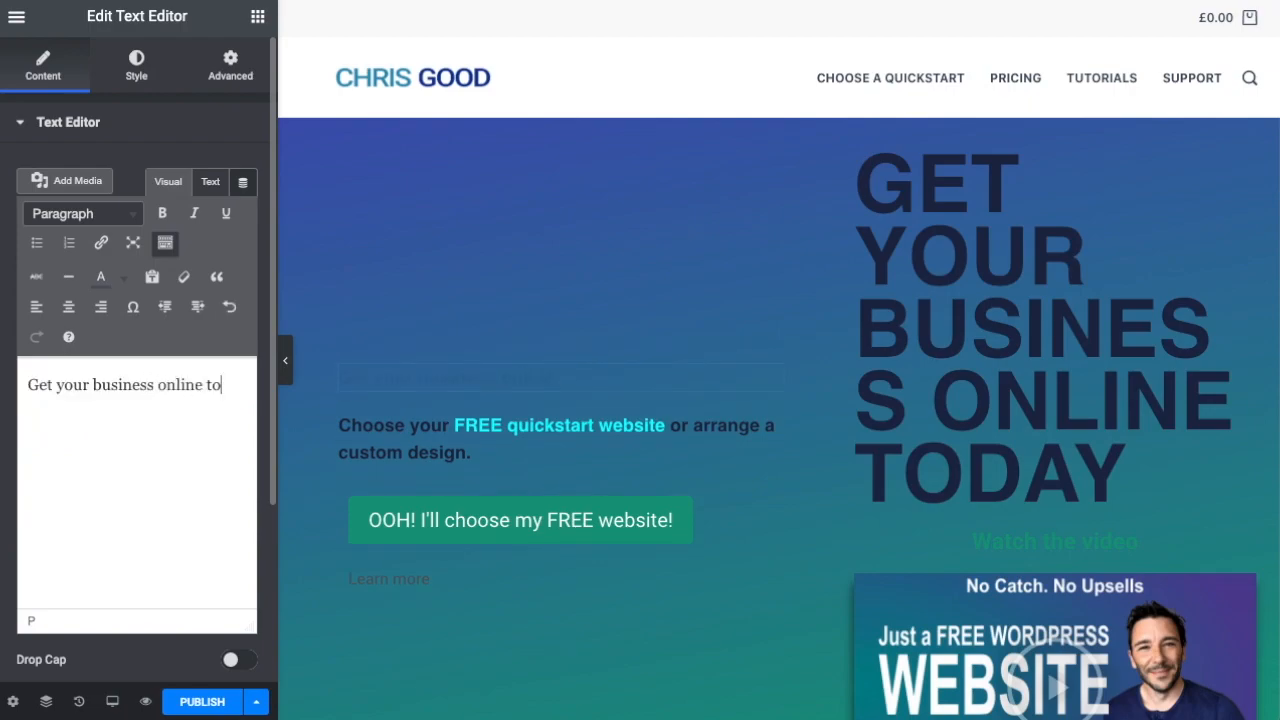
{"action": "type", "text": "day"}
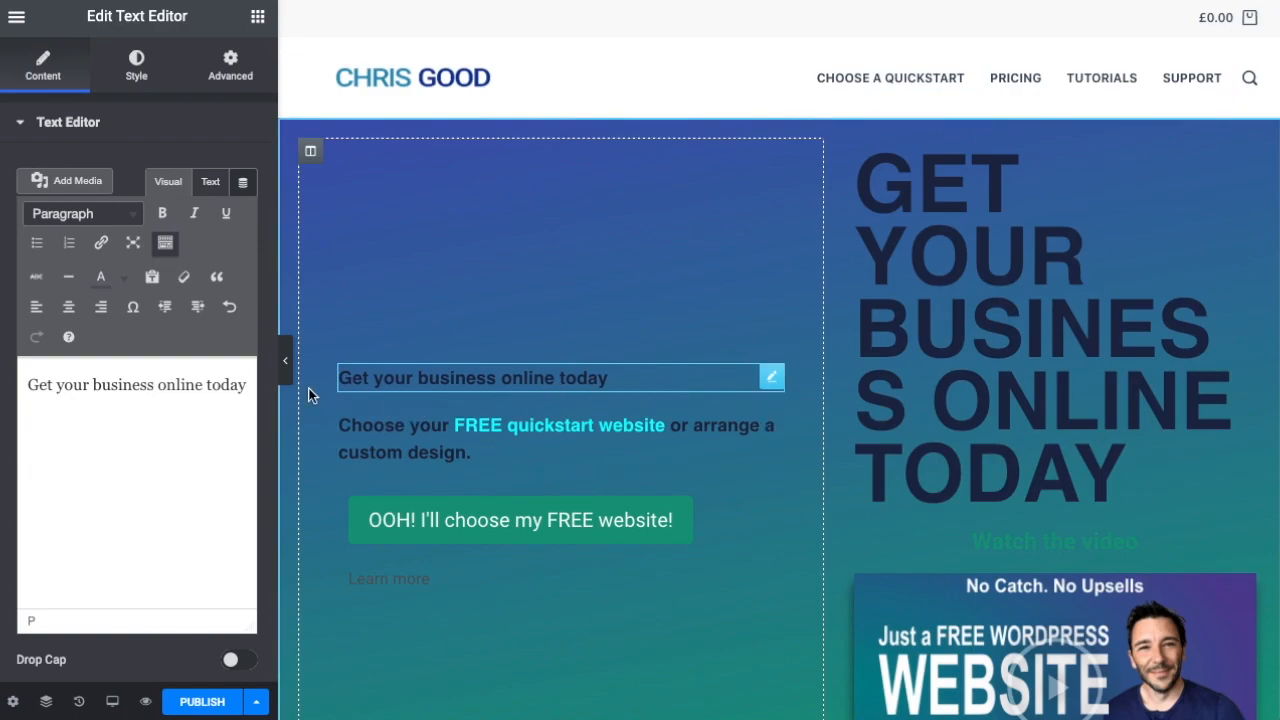
{"action": "double_click", "coordinate": [178, 384]}
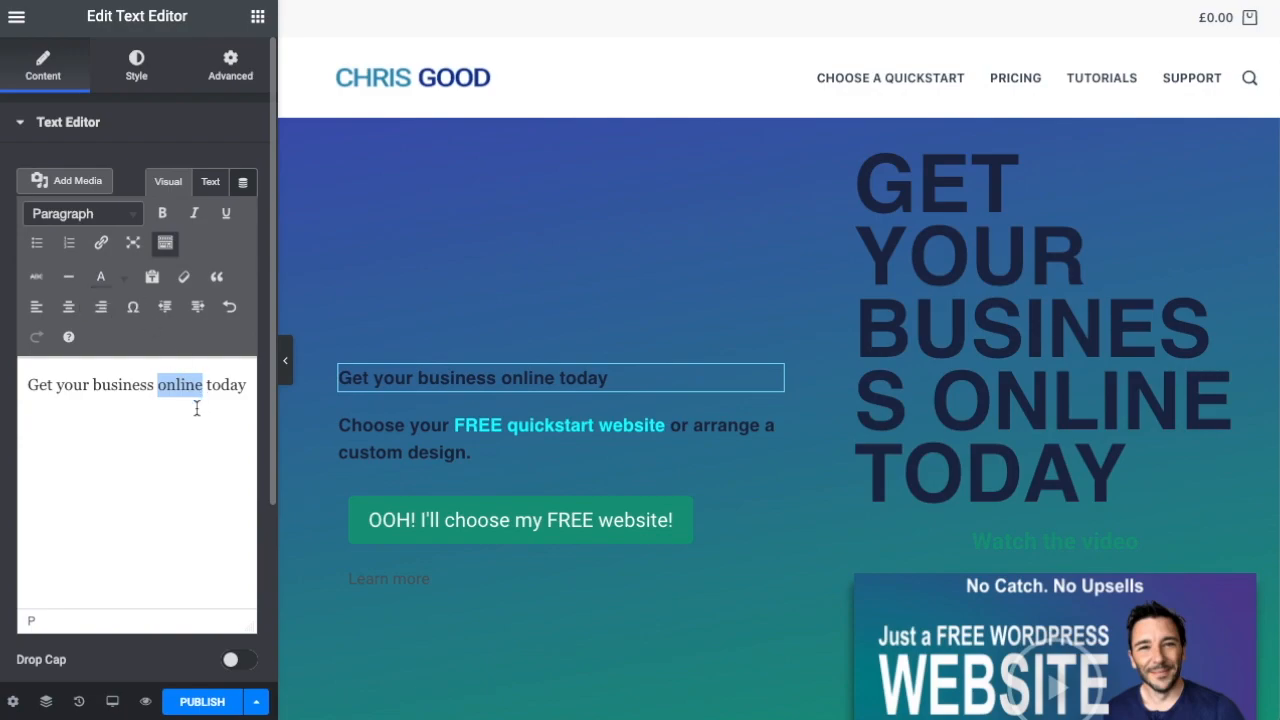
{"action": "left_click", "coordinate": [120, 276]}
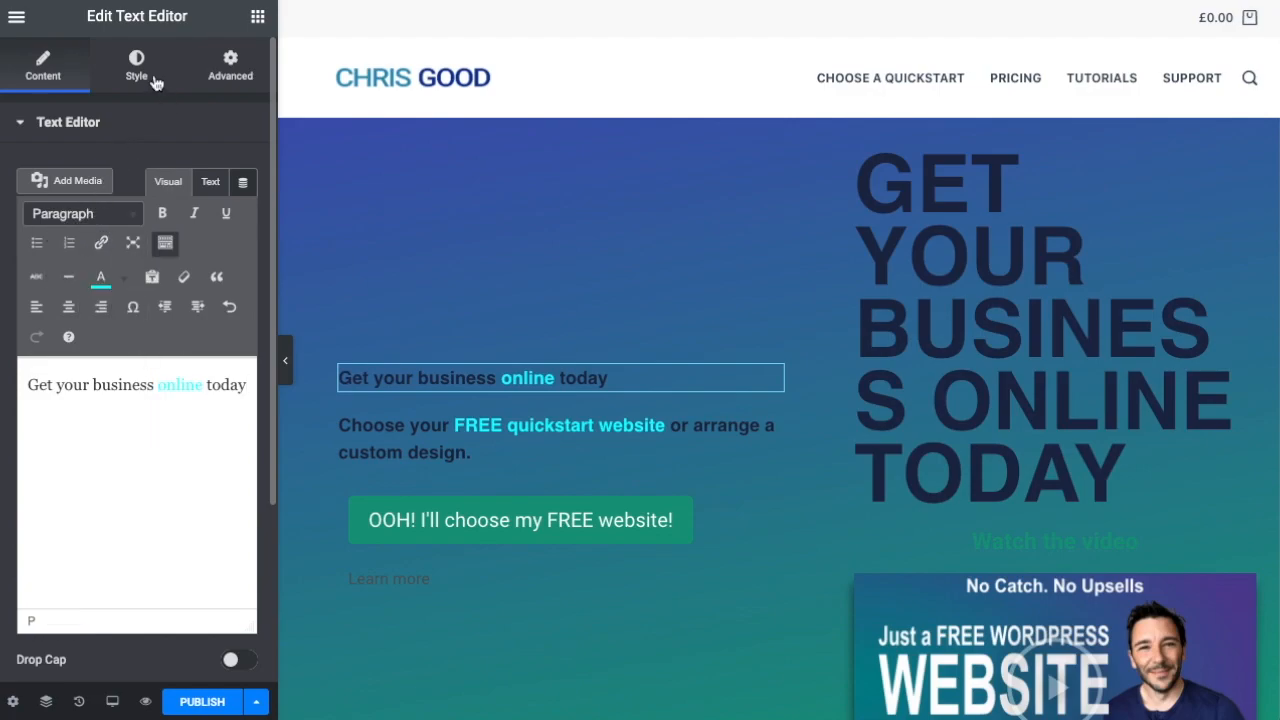
Step: Set the new text's typography to size 70 in the Roboto font
{"action": "left_click", "coordinate": [136, 60]}
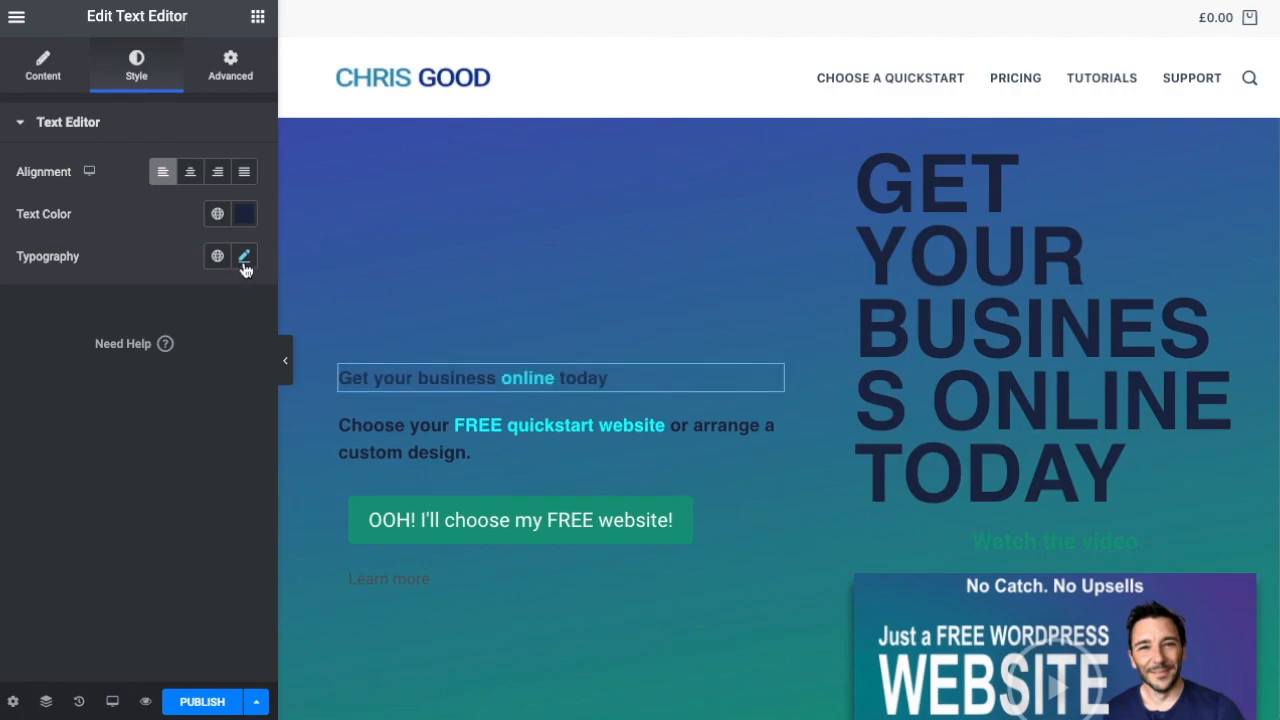
{"action": "left_click", "coordinate": [244, 256]}
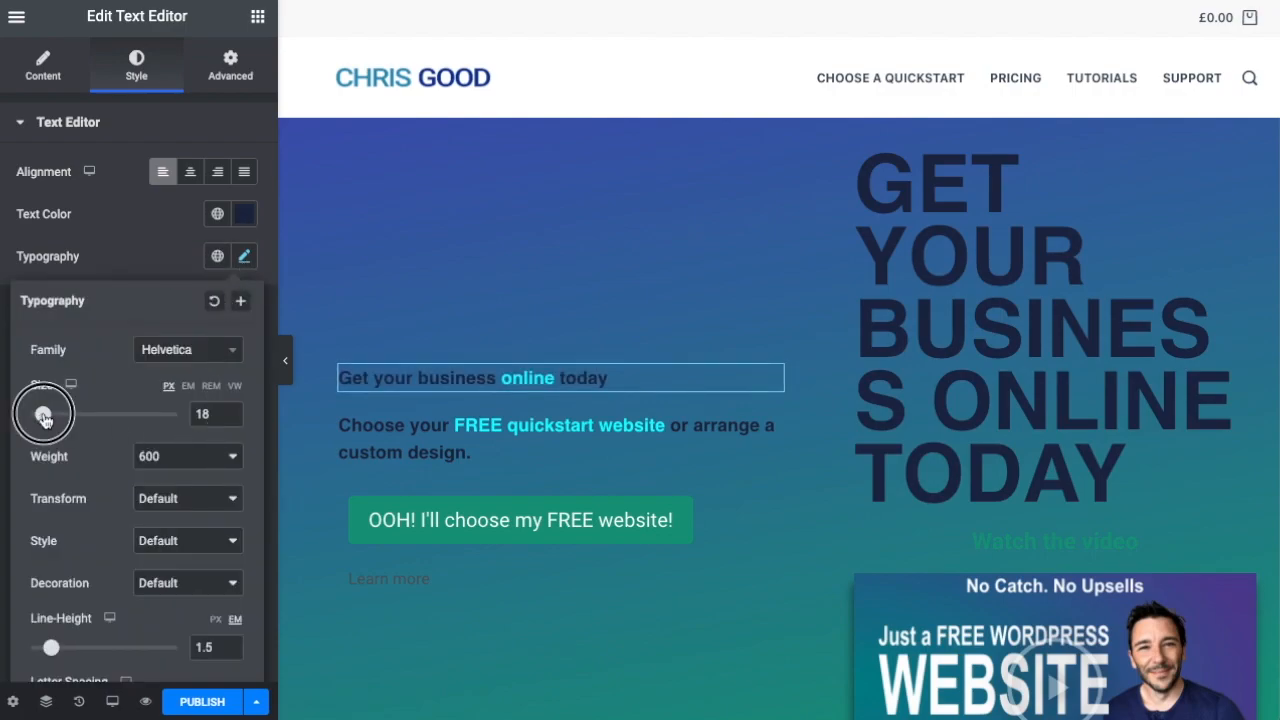
{"action": "left_click_drag", "start_coordinate": [44, 412], "coordinate": [84, 412]}
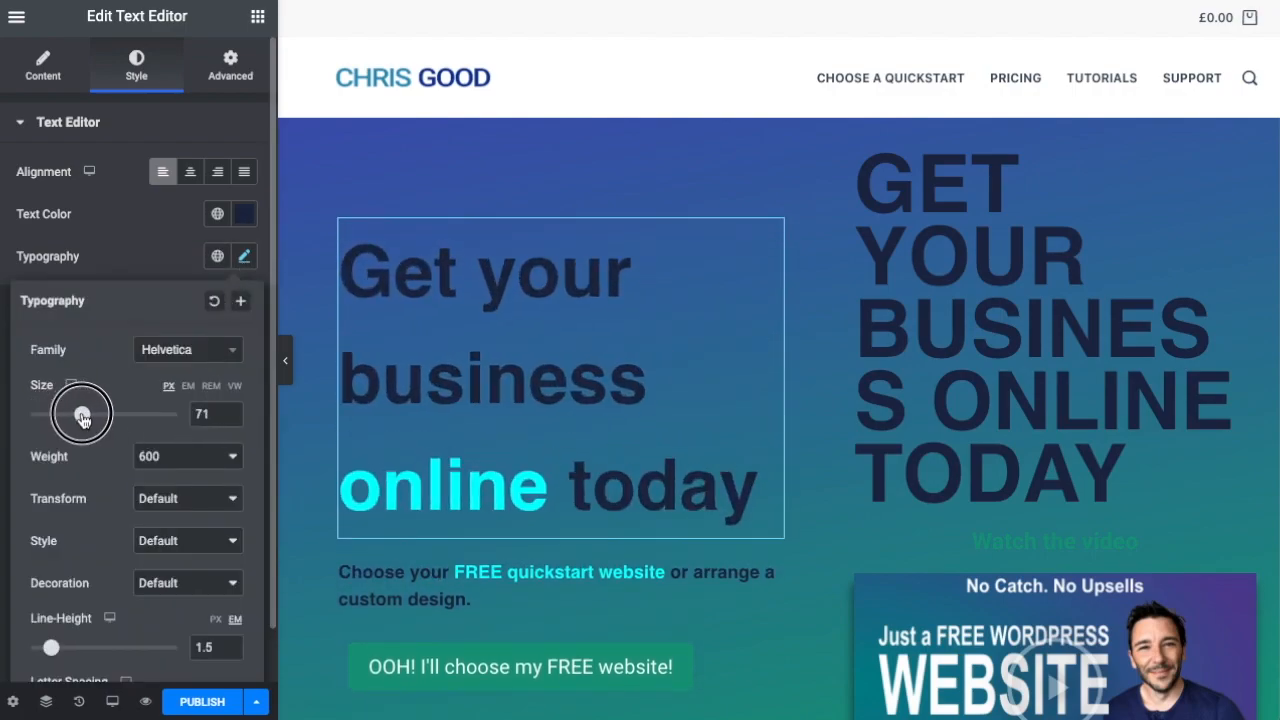
{"action": "left_click", "coordinate": [232, 420]}
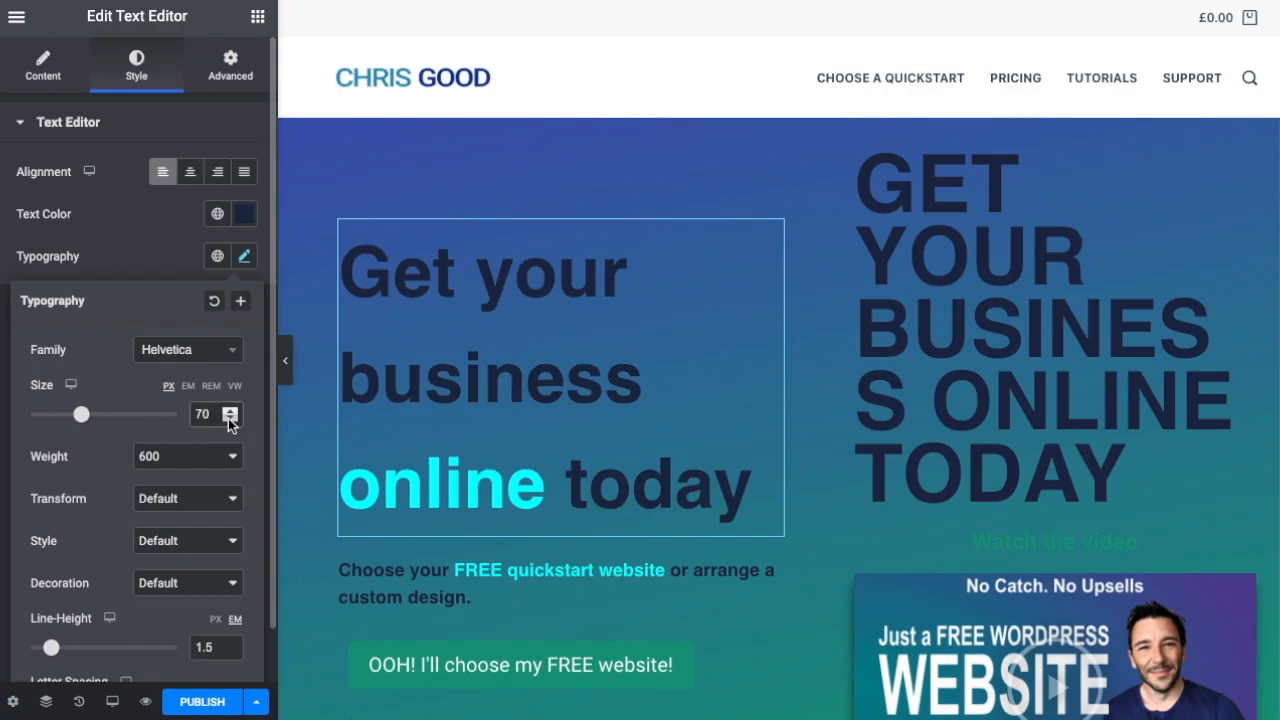
{"action": "left_click", "coordinate": [188, 348]}
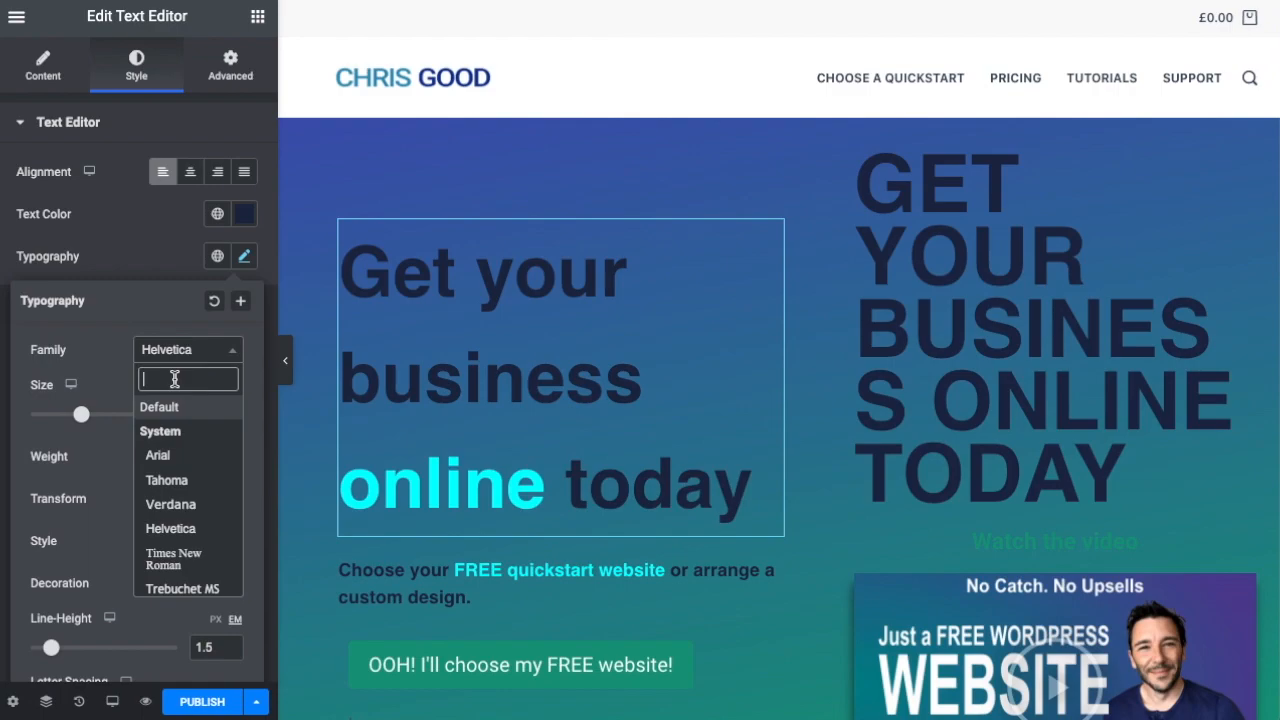
{"action": "type", "text": "roboto"}
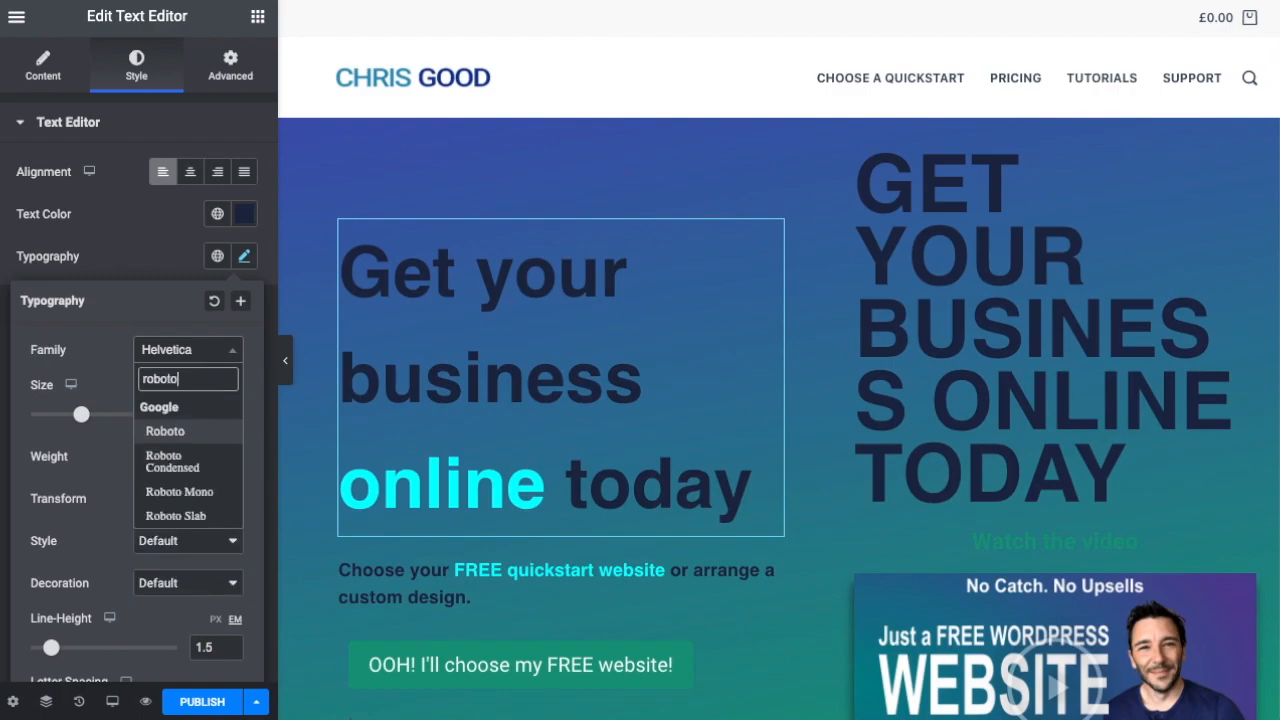
{"action": "left_click", "coordinate": [164, 432]}
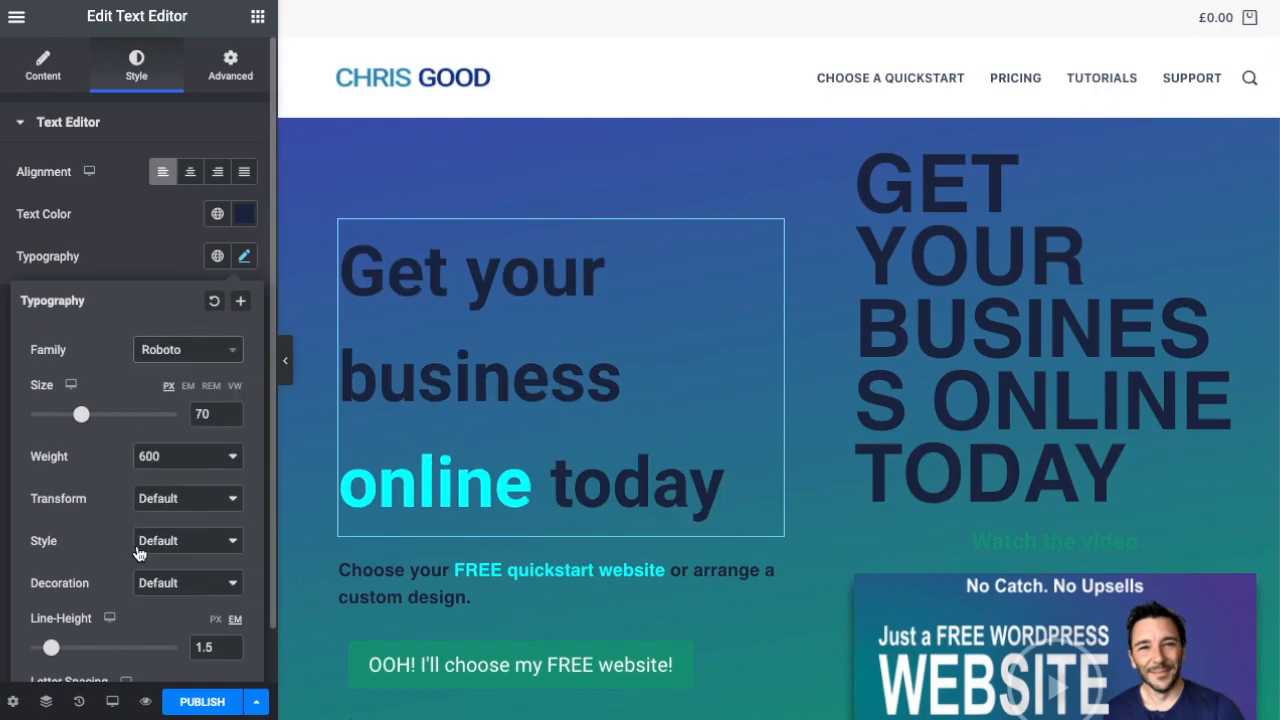
Step: Make it weight 800, uppercase, tighter line spacing and a much larger final size
{"action": "left_click", "coordinate": [188, 456]}
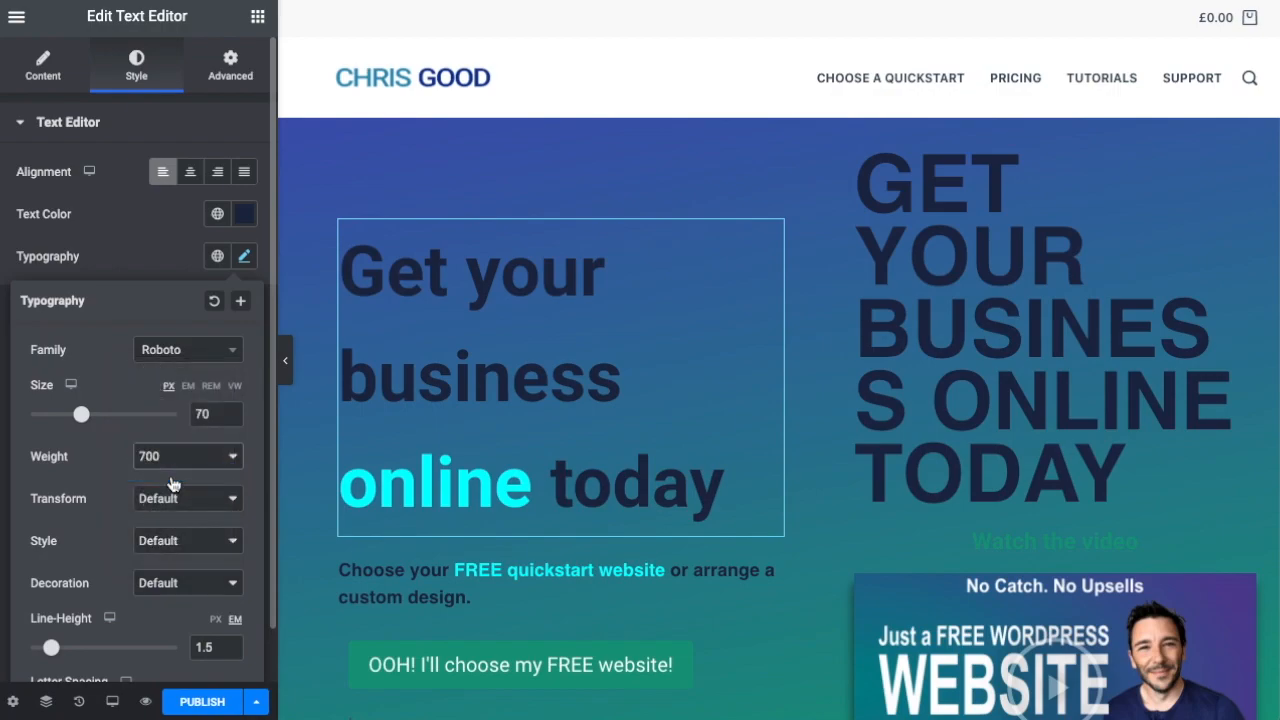
{"action": "left_click", "coordinate": [186, 456]}
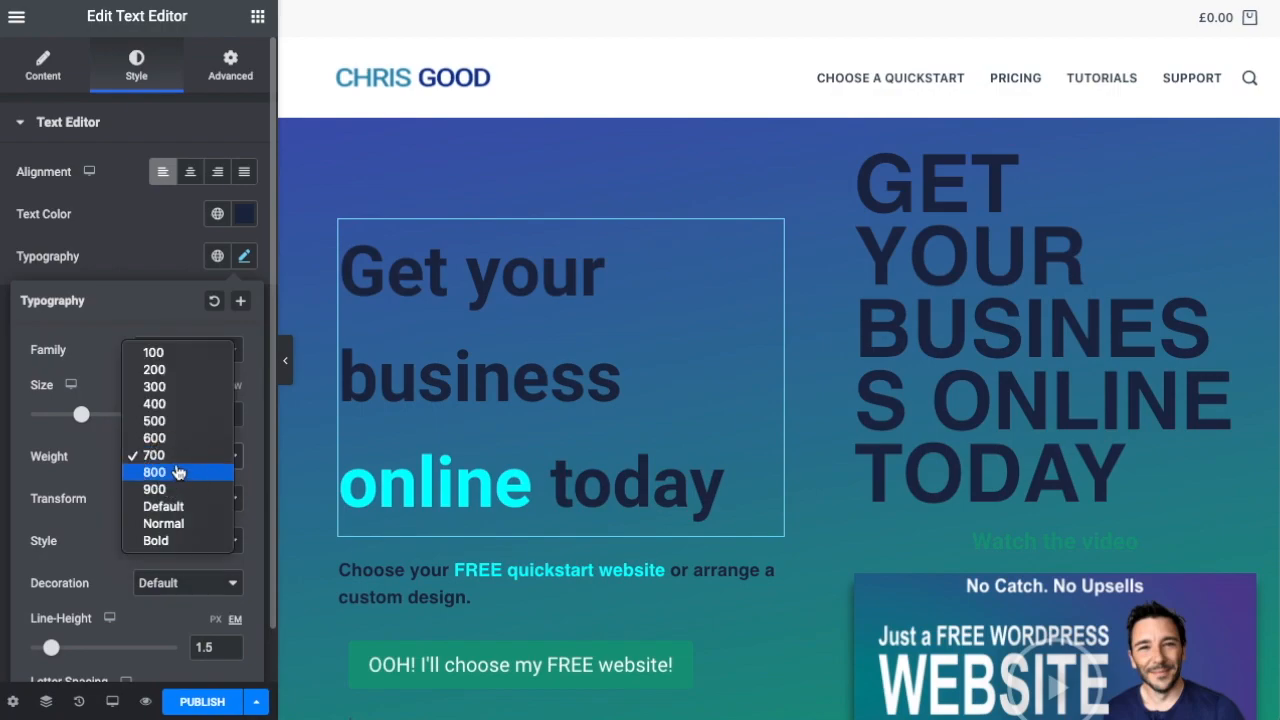
{"action": "left_click", "coordinate": [156, 472]}
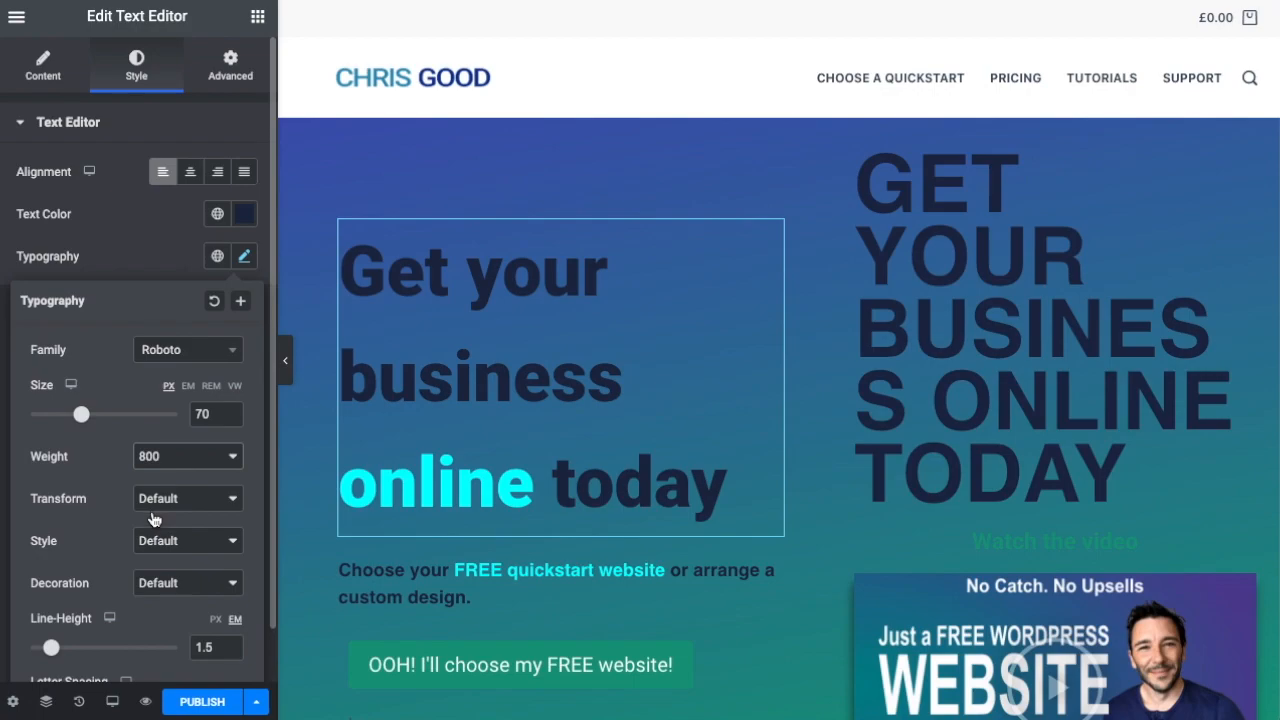
{"action": "left_click", "coordinate": [186, 498]}
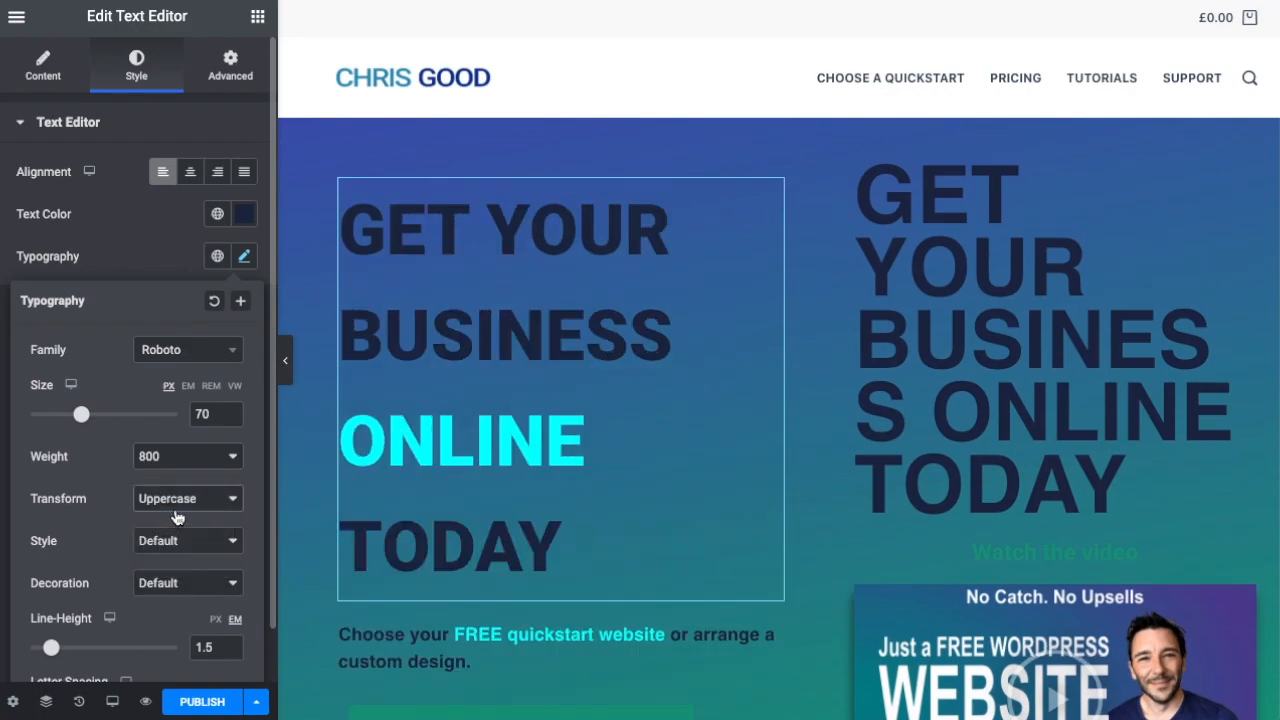
{"action": "mouse_move", "coordinate": [52, 644]}
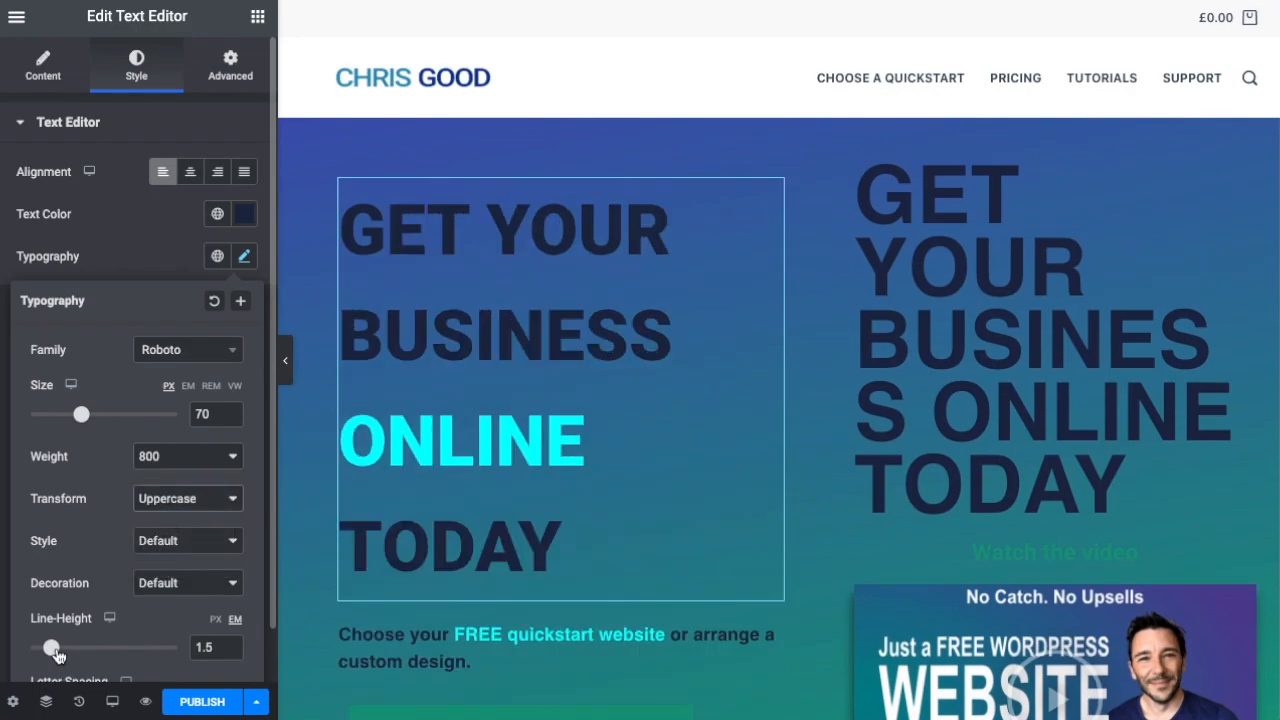
{"action": "left_click_drag", "start_coordinate": [50, 648], "coordinate": [48, 648]}
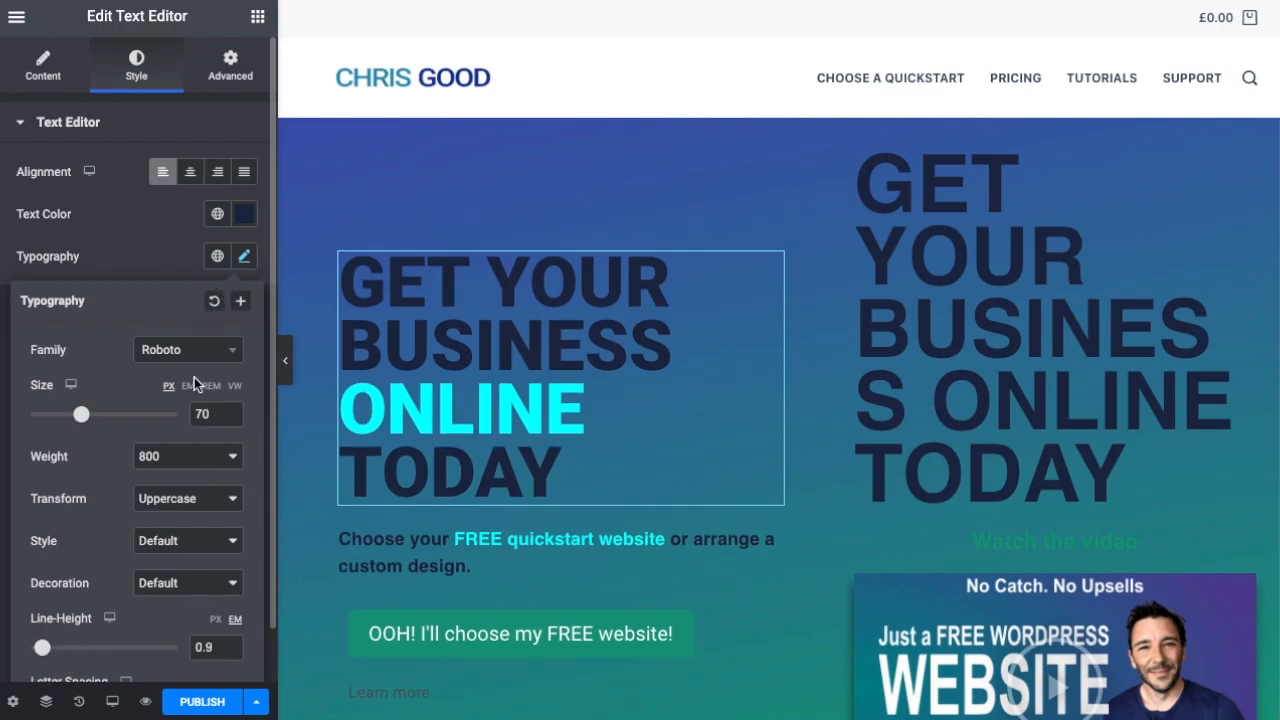
{"action": "left_click_drag", "start_coordinate": [82, 414], "coordinate": [98, 414]}
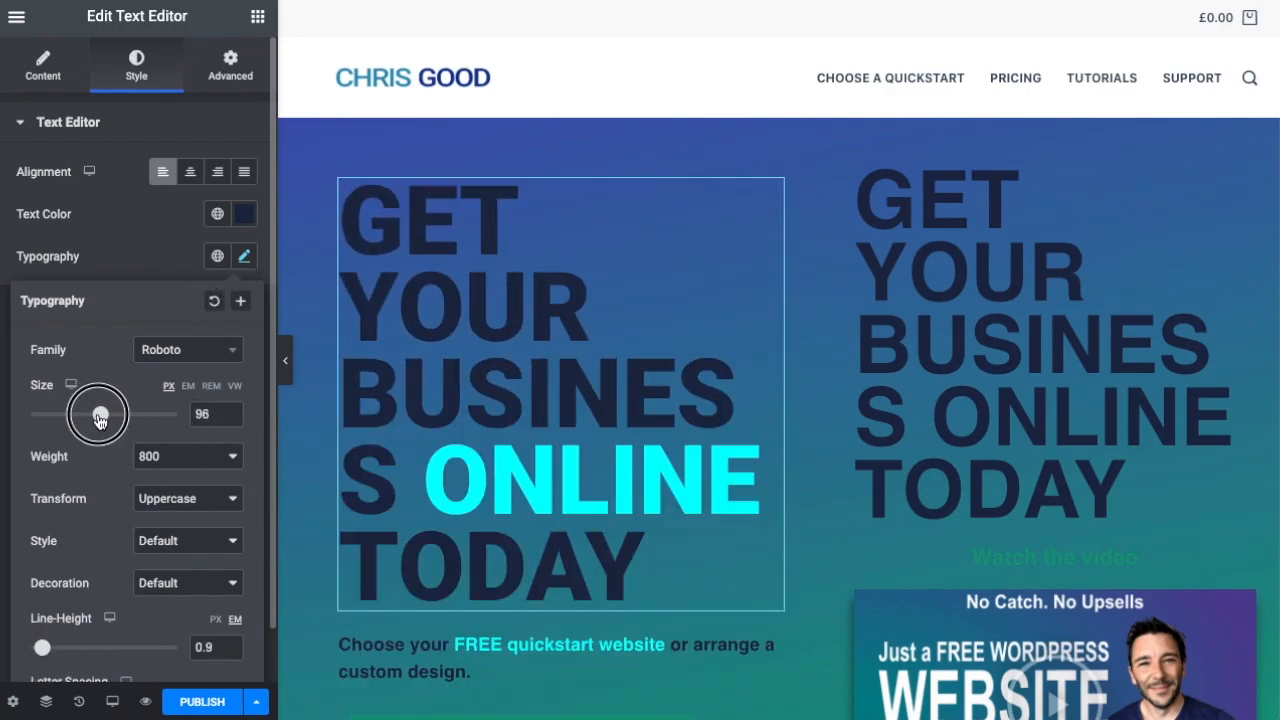
{"action": "left_click_drag", "start_coordinate": [98, 414], "coordinate": [96, 414]}
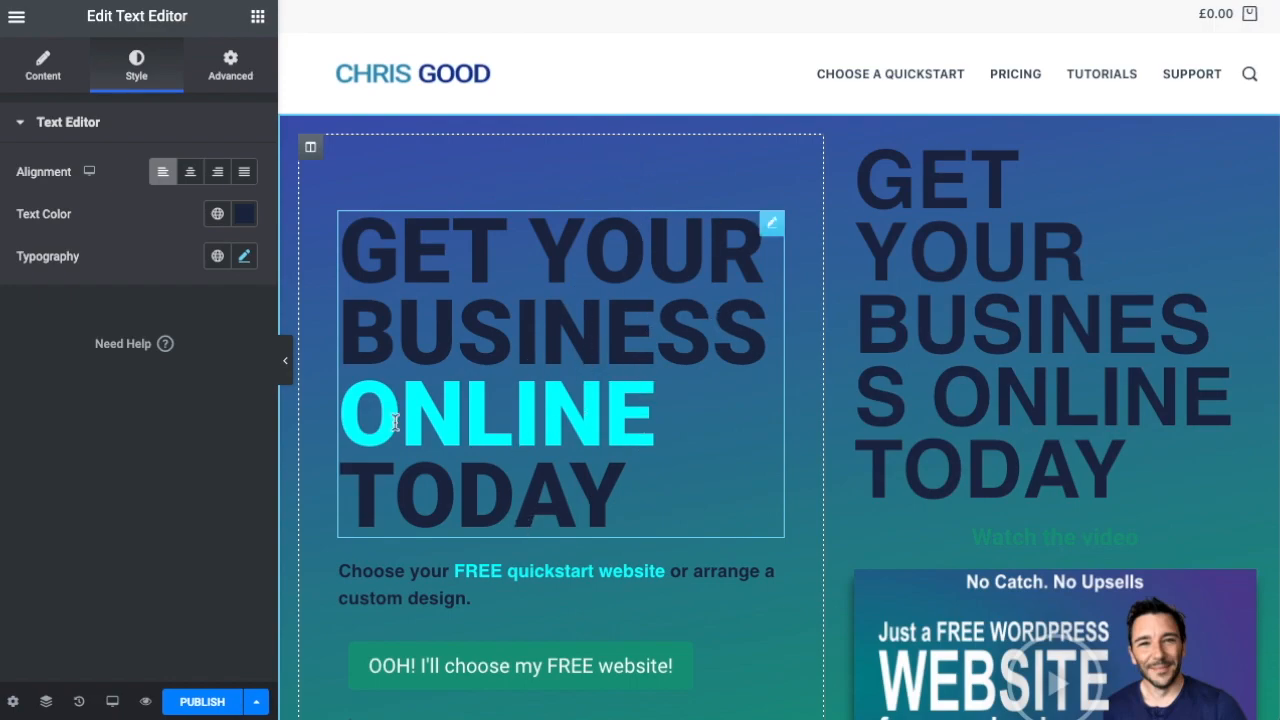
{"action": "mouse_move", "coordinate": [190, 180]}
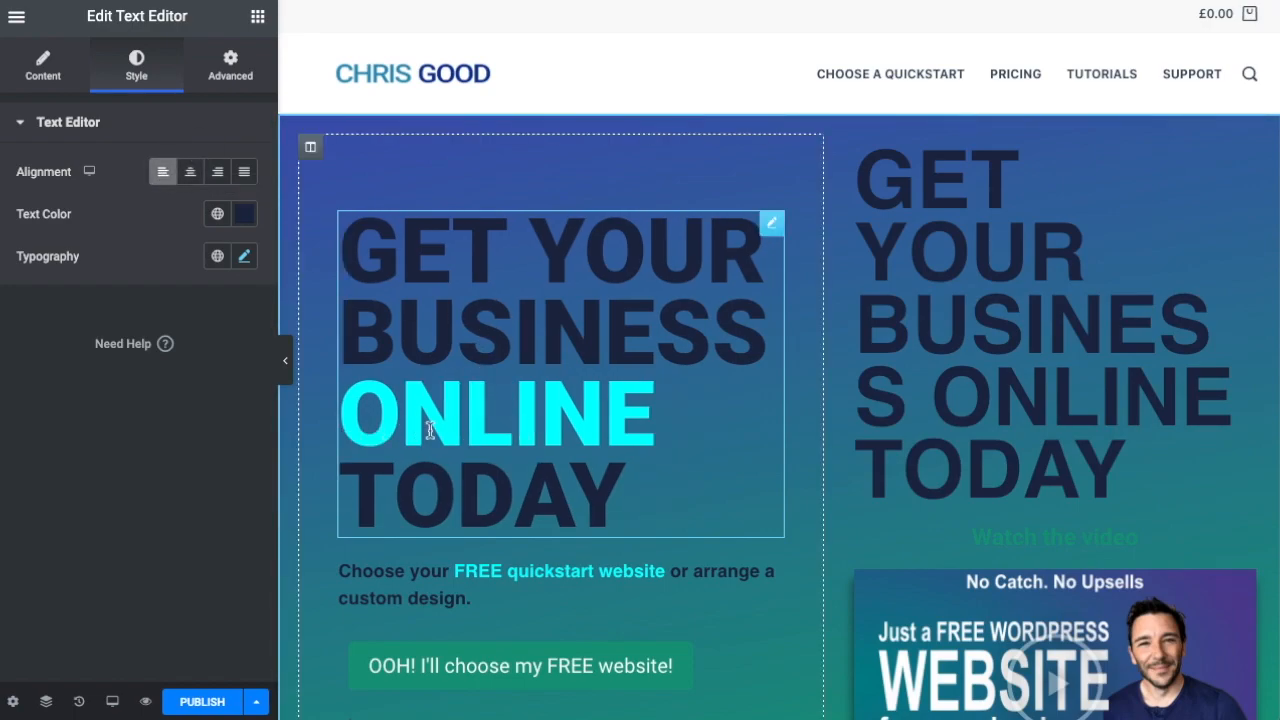
{"action": "mouse_move", "coordinate": [630, 400]}
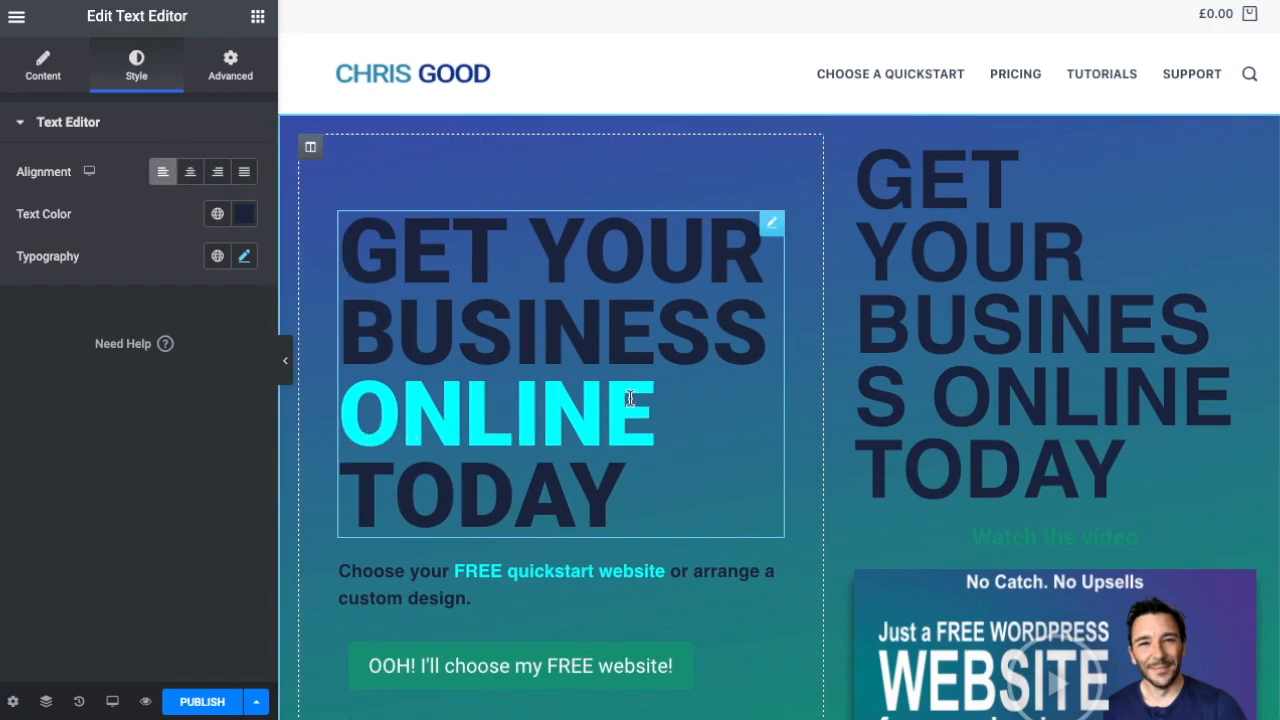
{"action": "mouse_move", "coordinate": [408, 312]}
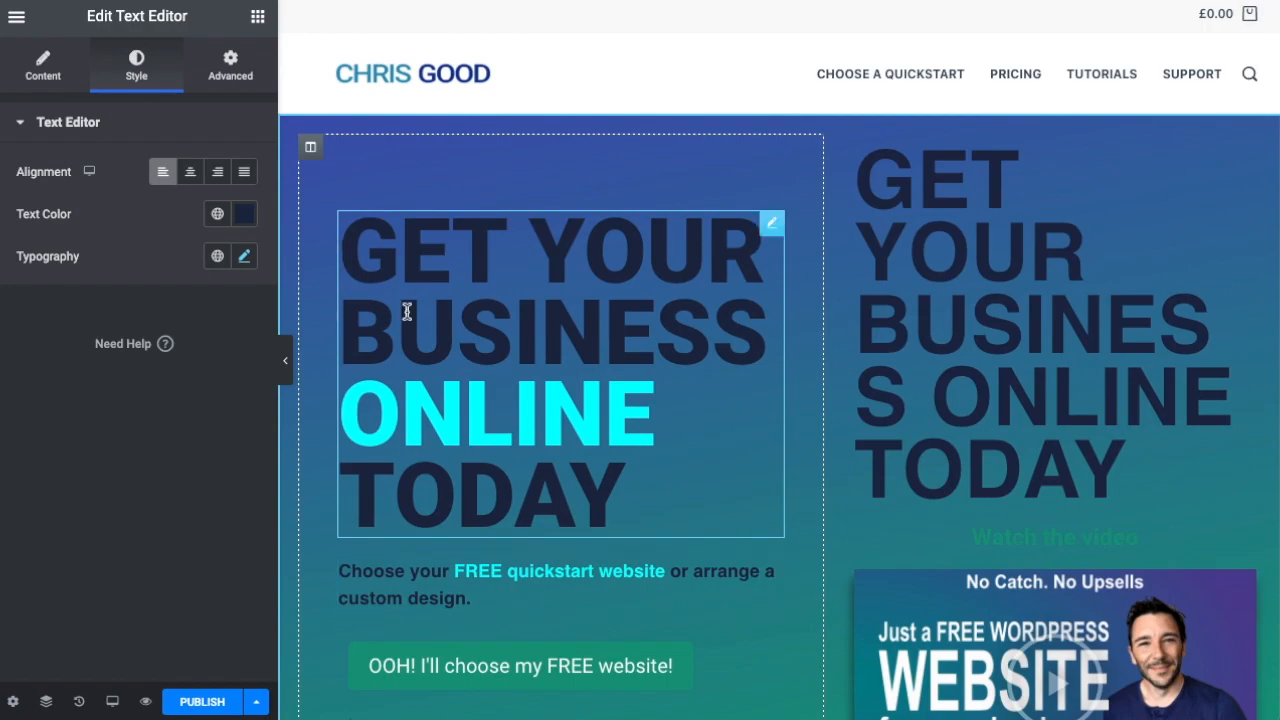
{"action": "mouse_move", "coordinate": [532, 378]}
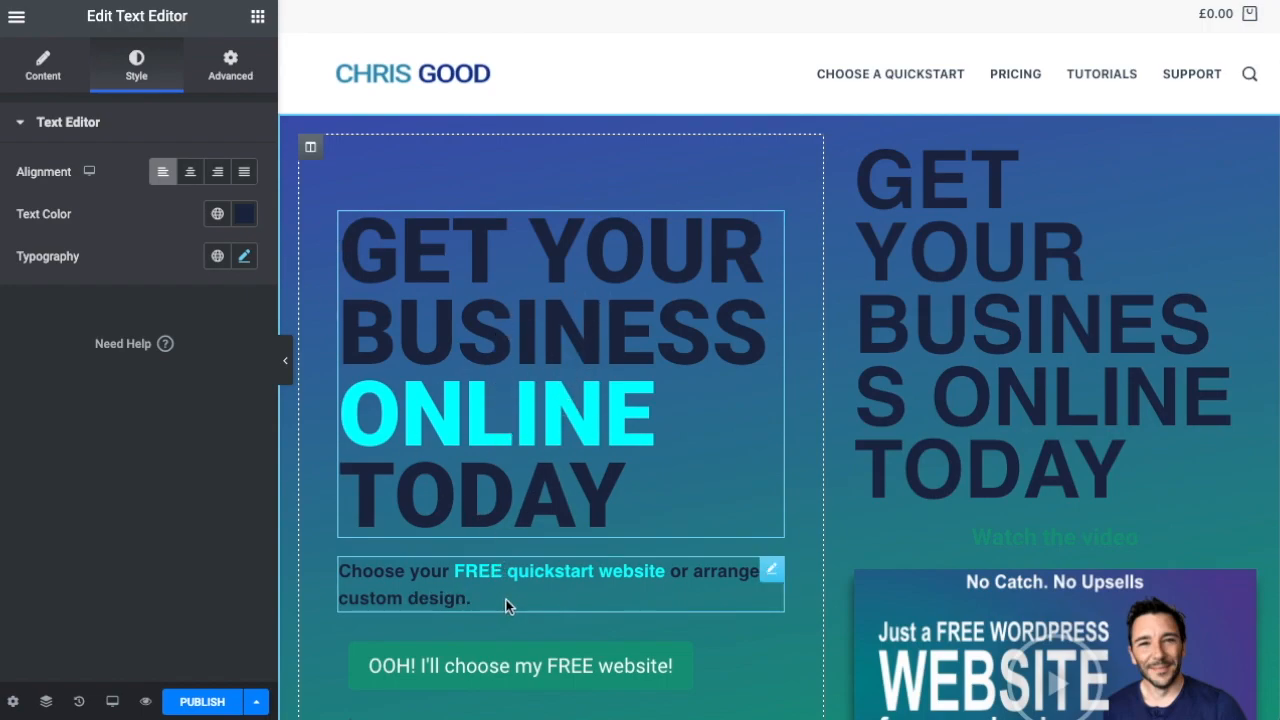
{"action": "mouse_move", "coordinate": [444, 594]}
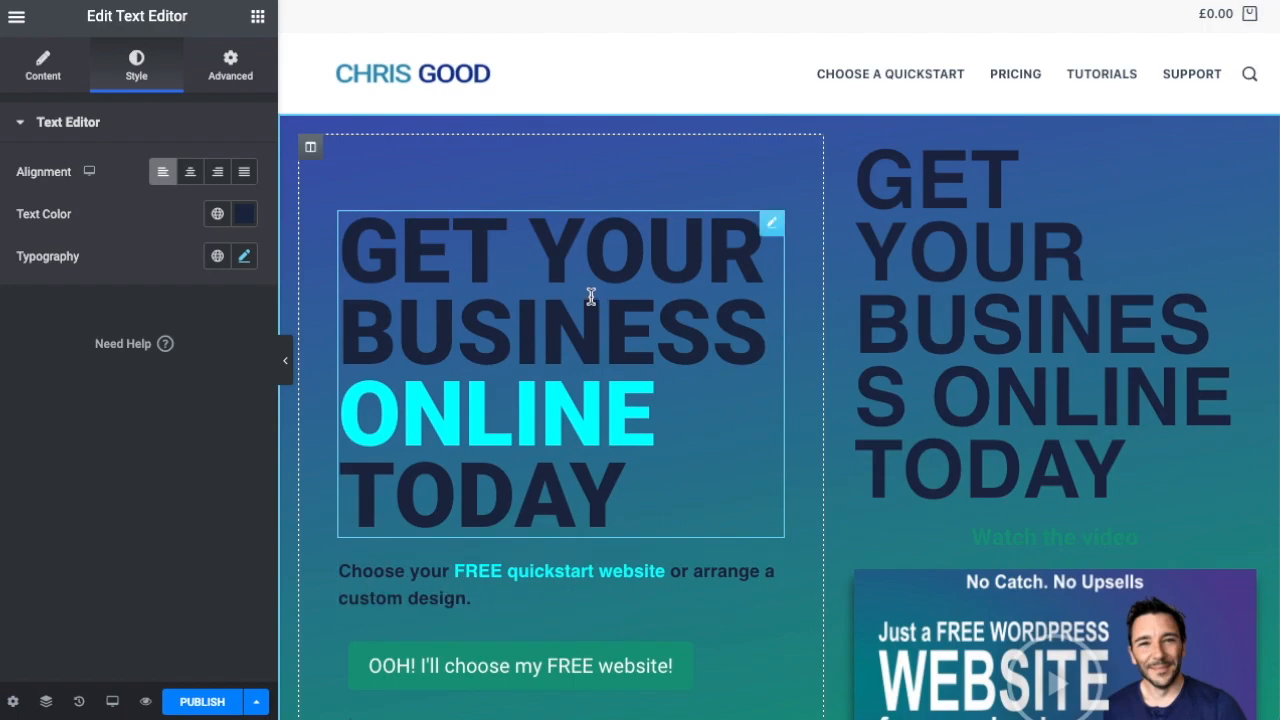
{"action": "mouse_move", "coordinate": [584, 264]}
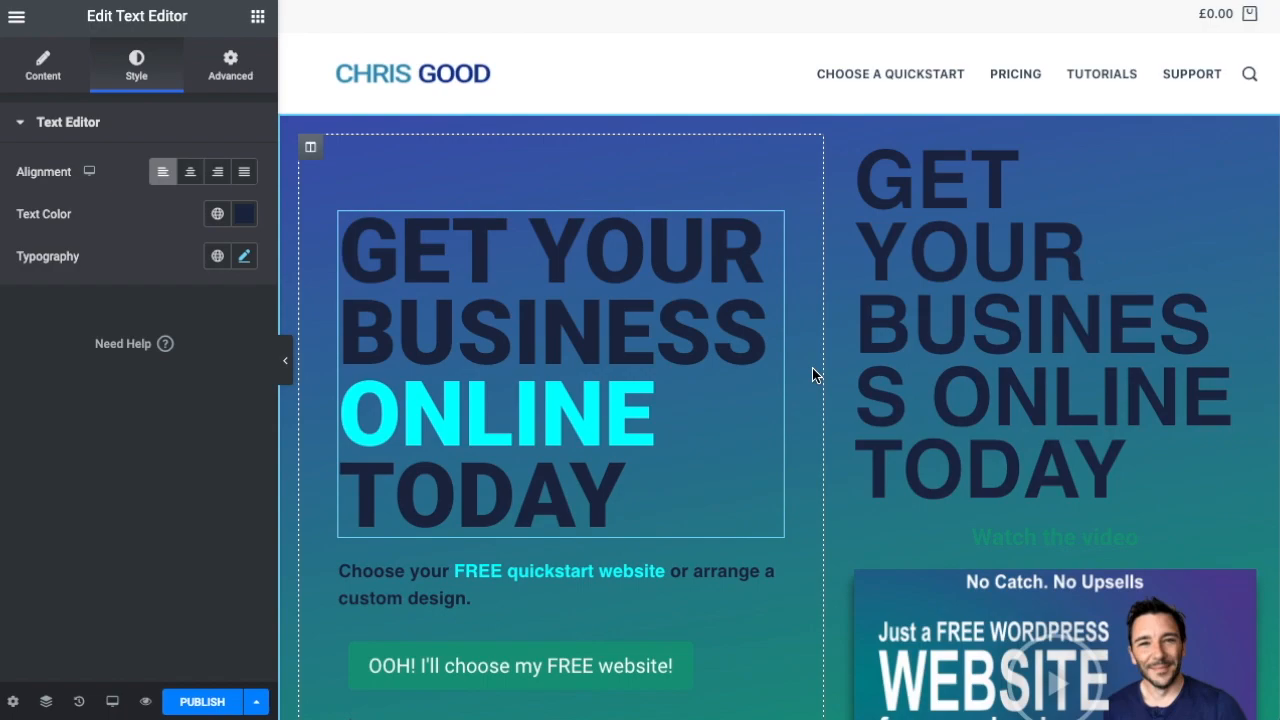
{"action": "mouse_move", "coordinate": [816, 344]}
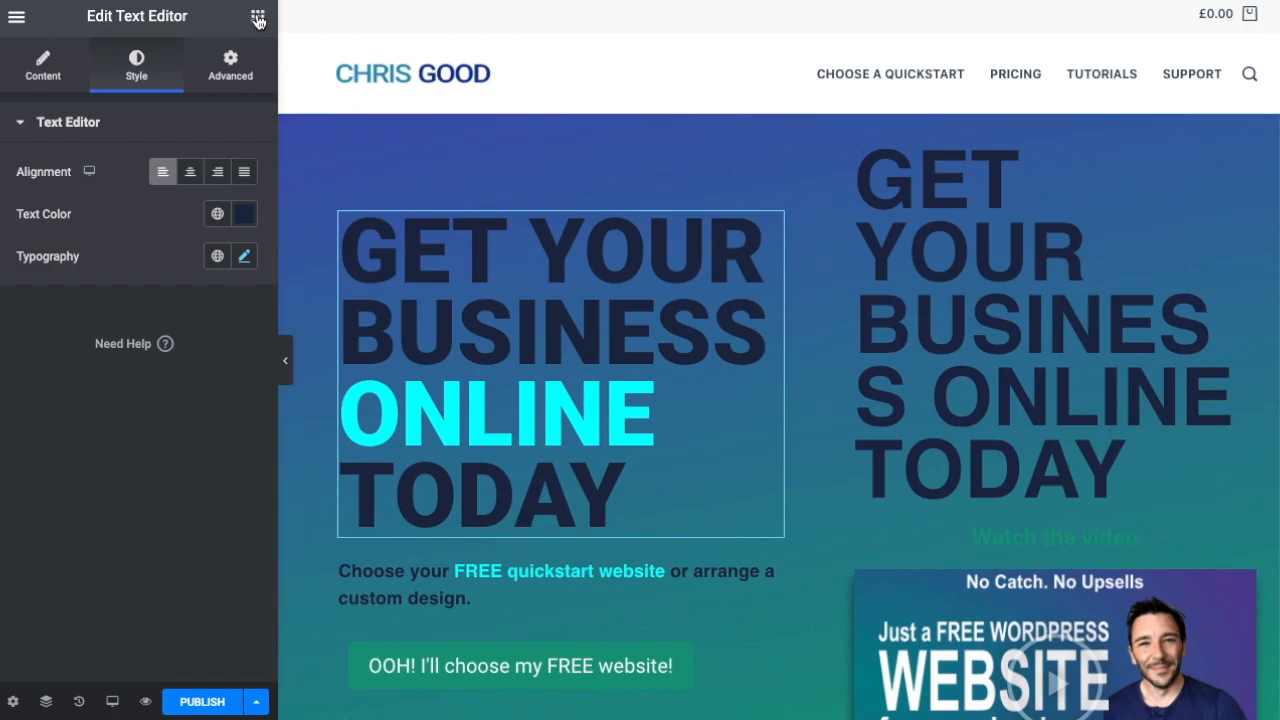
Step: Search the widget library for 'head' to list heading widgets like Dual Color Heading and Fancy Text
{"action": "left_click", "coordinate": [256, 16]}
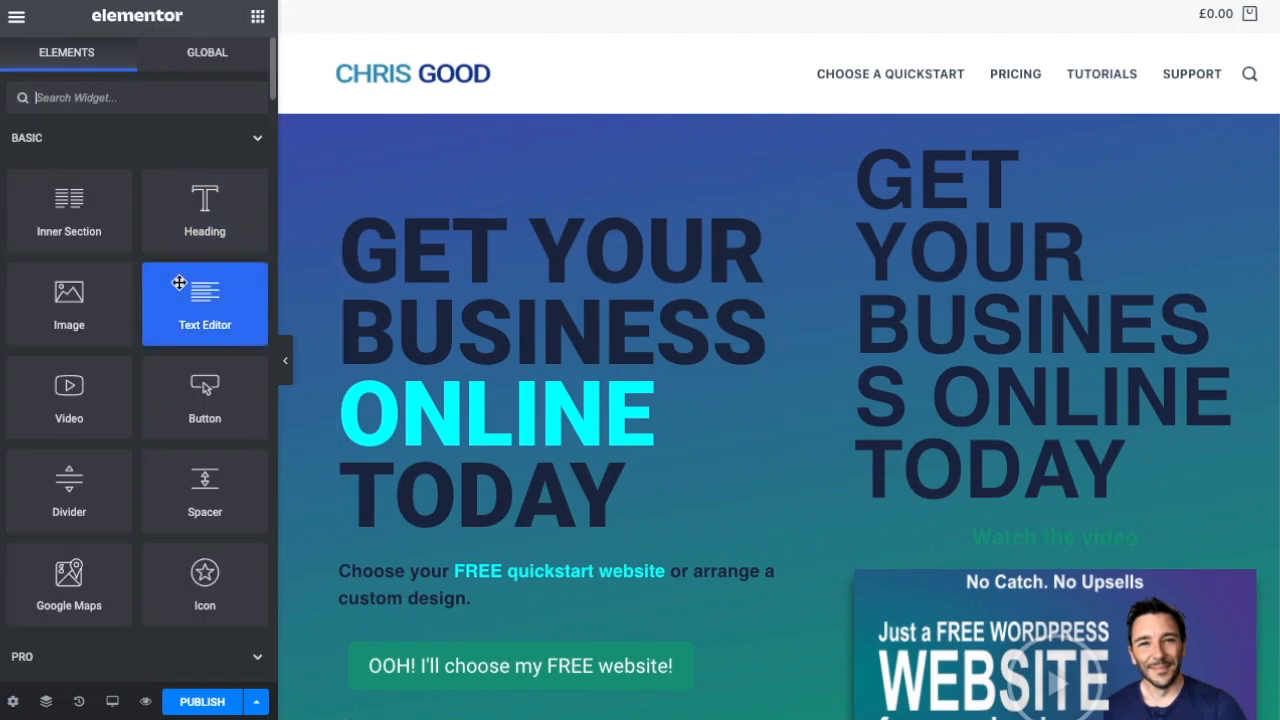
{"action": "mouse_move", "coordinate": [190, 294]}
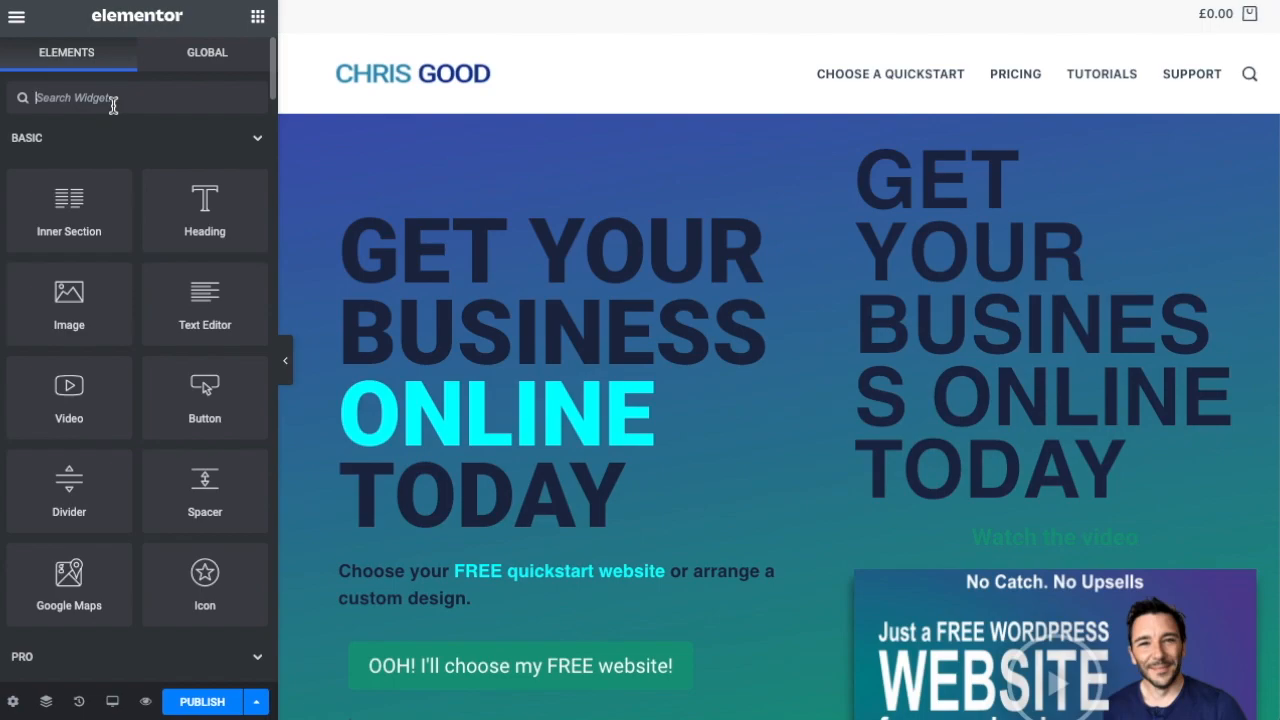
{"action": "type", "text": "heading"}
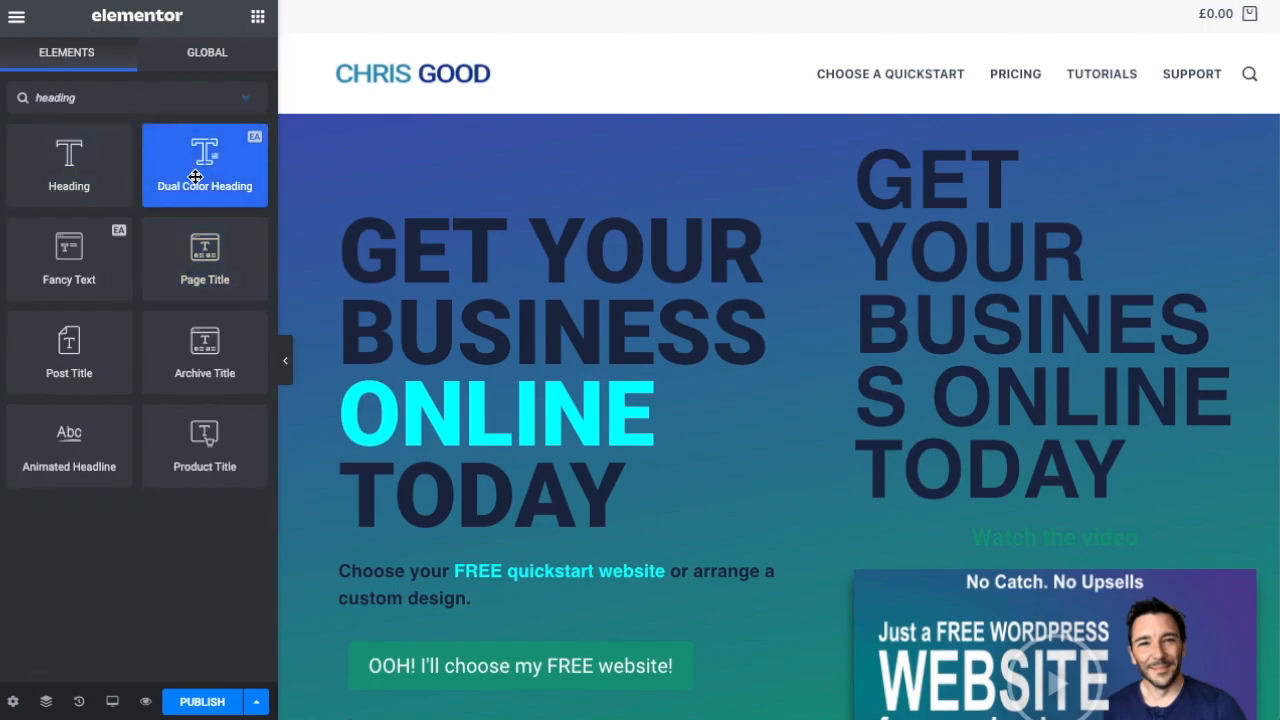
{"action": "mouse_move", "coordinate": [68, 278]}
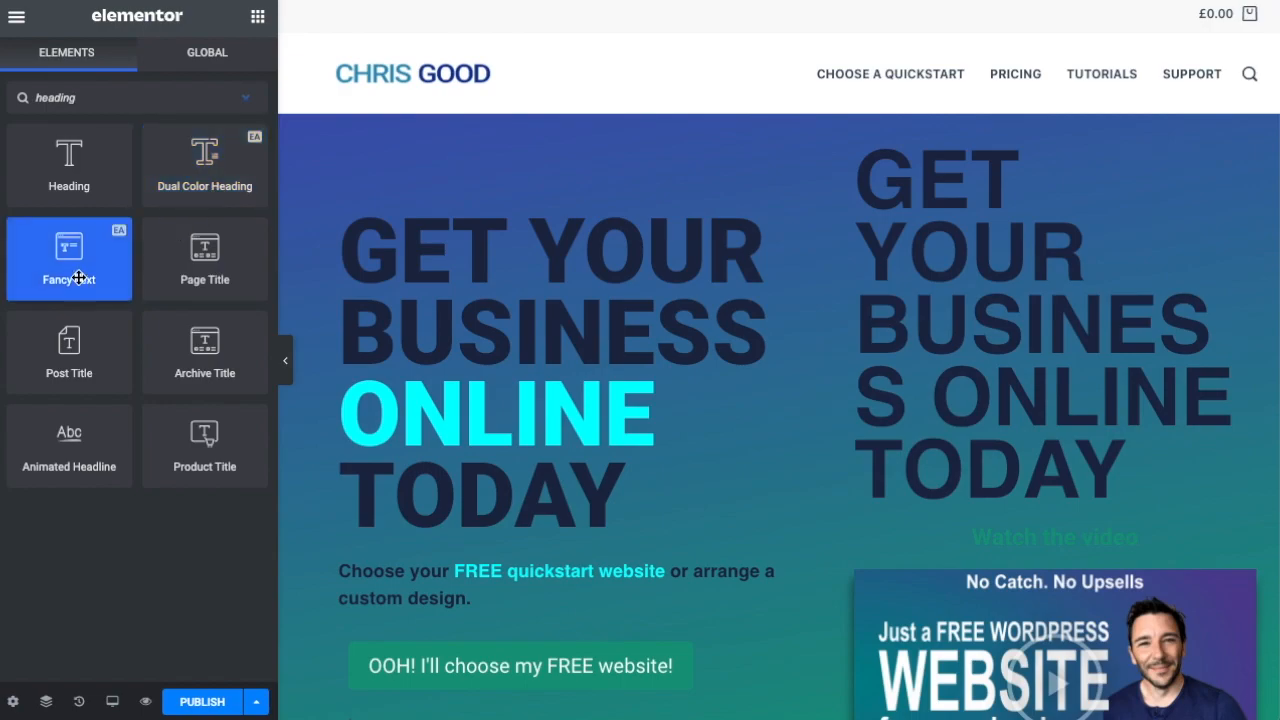
{"action": "mouse_move", "coordinate": [124, 294]}
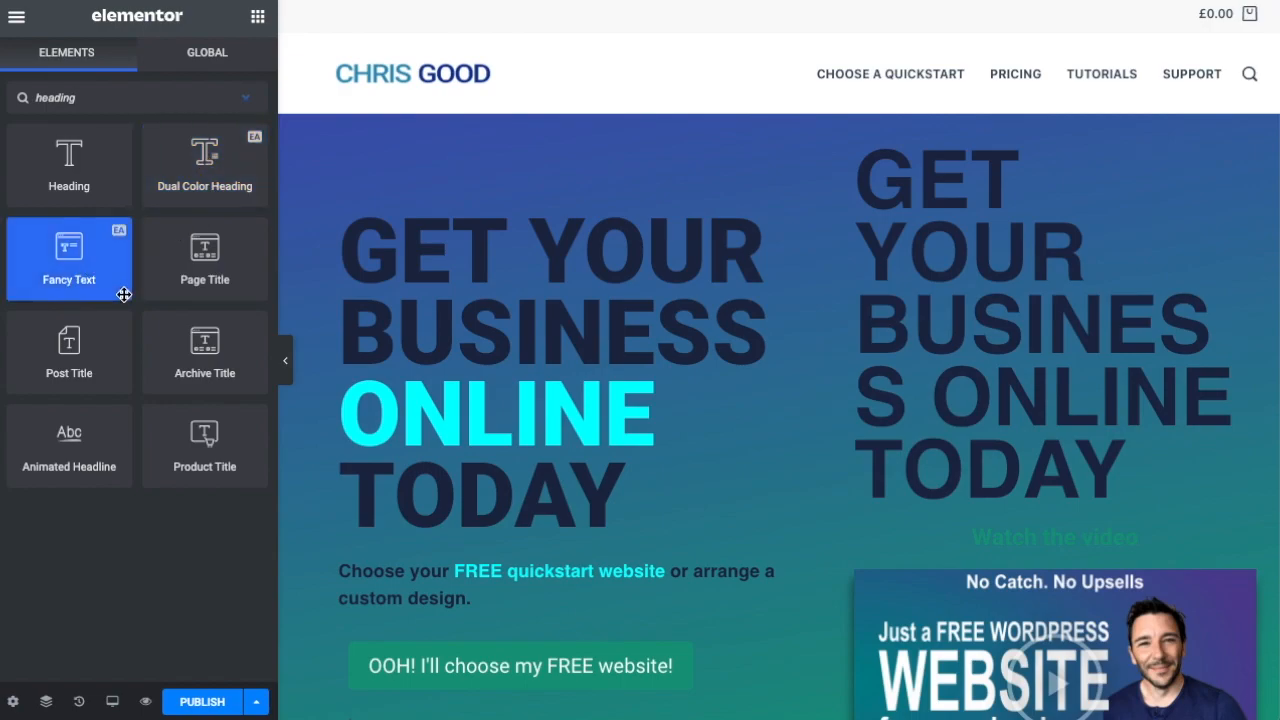
{"action": "mouse_move", "coordinate": [204, 164]}
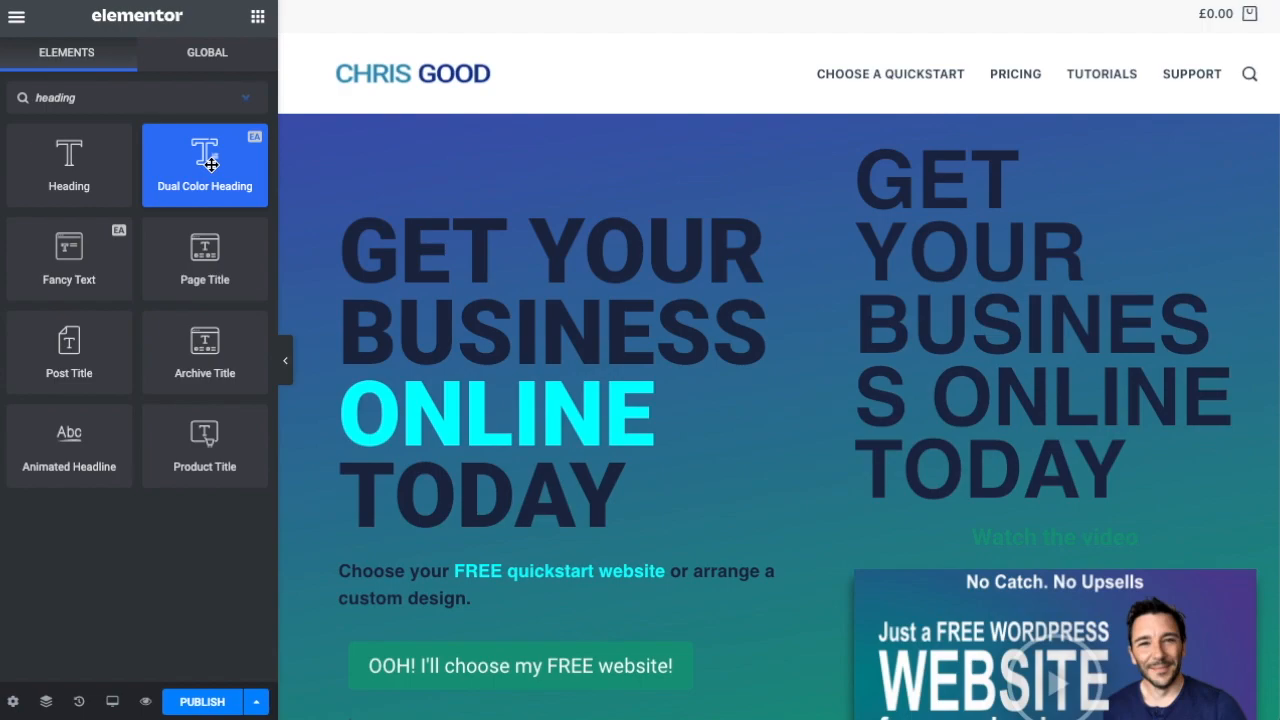
{"action": "mouse_move", "coordinate": [222, 176]}
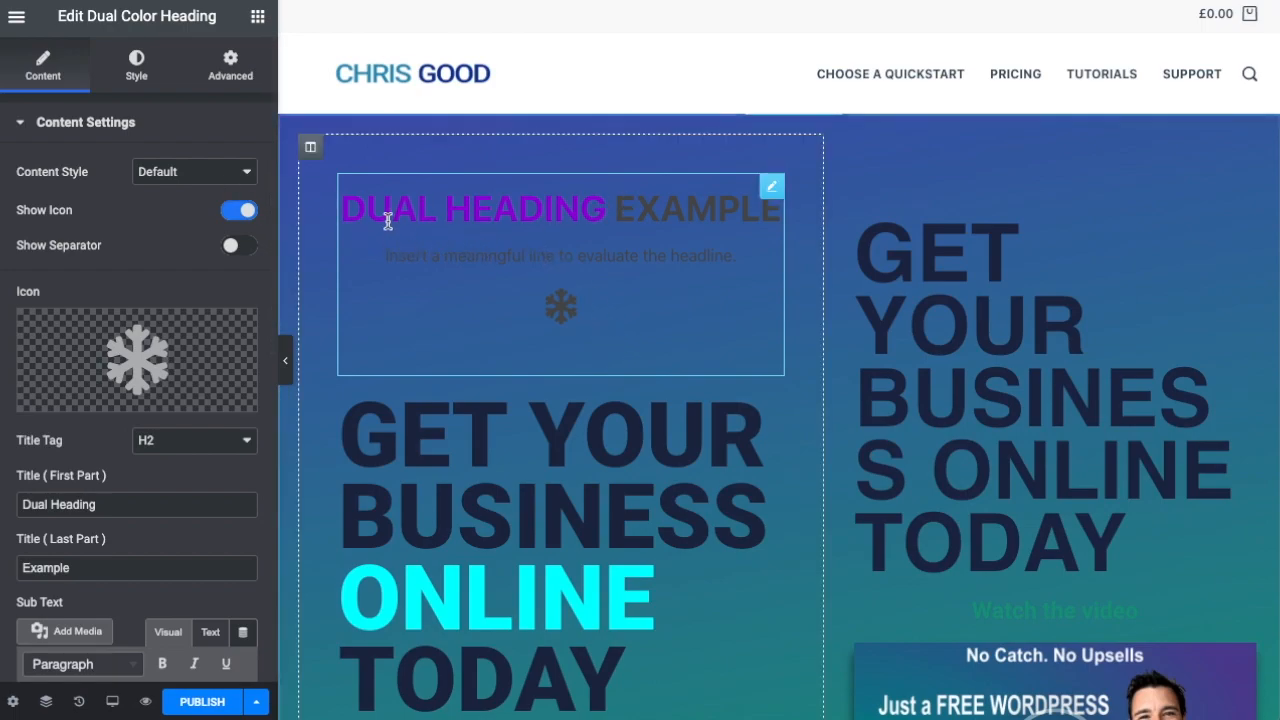
{"action": "mouse_move", "coordinate": [616, 236]}
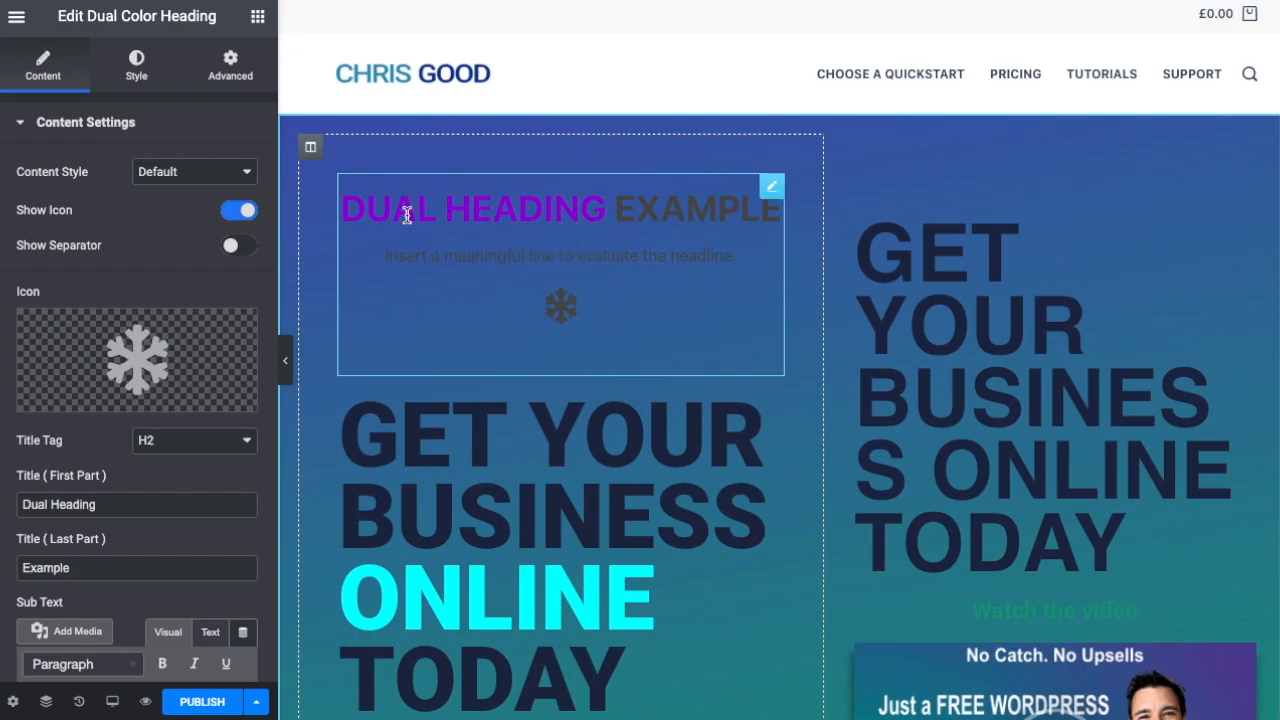
{"action": "mouse_move", "coordinate": [632, 222]}
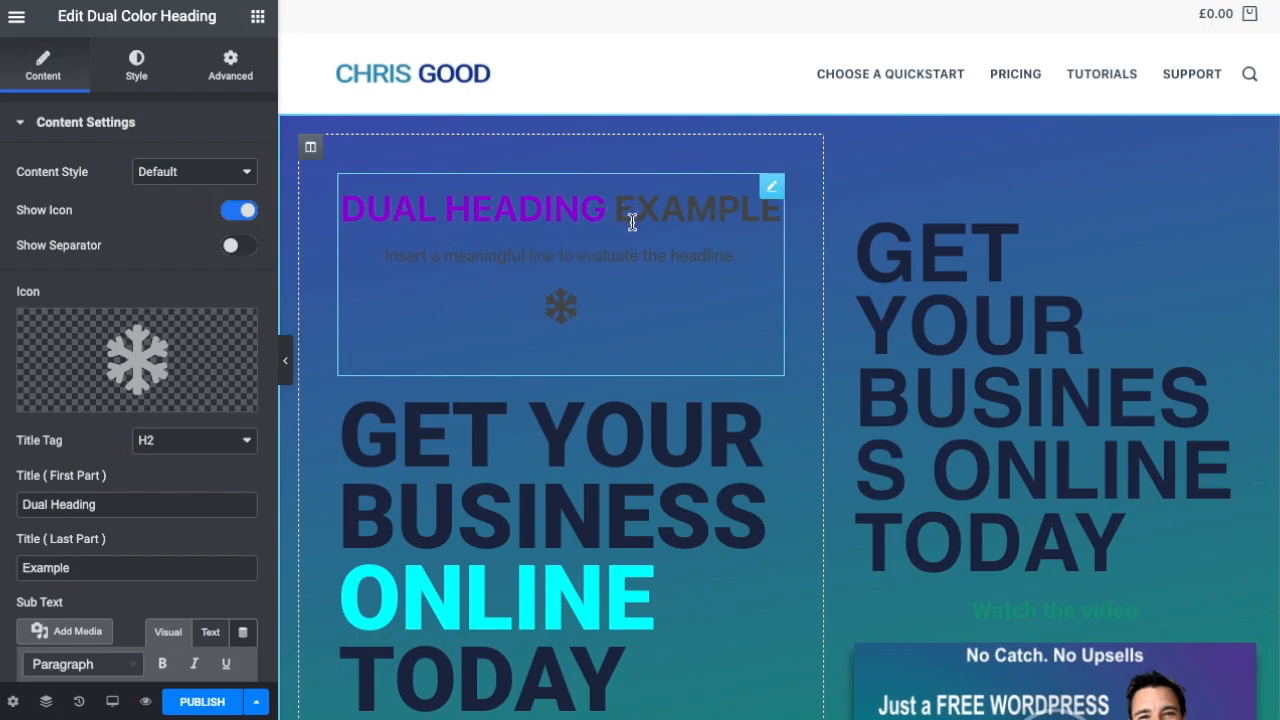
{"action": "mouse_move", "coordinate": [396, 210]}
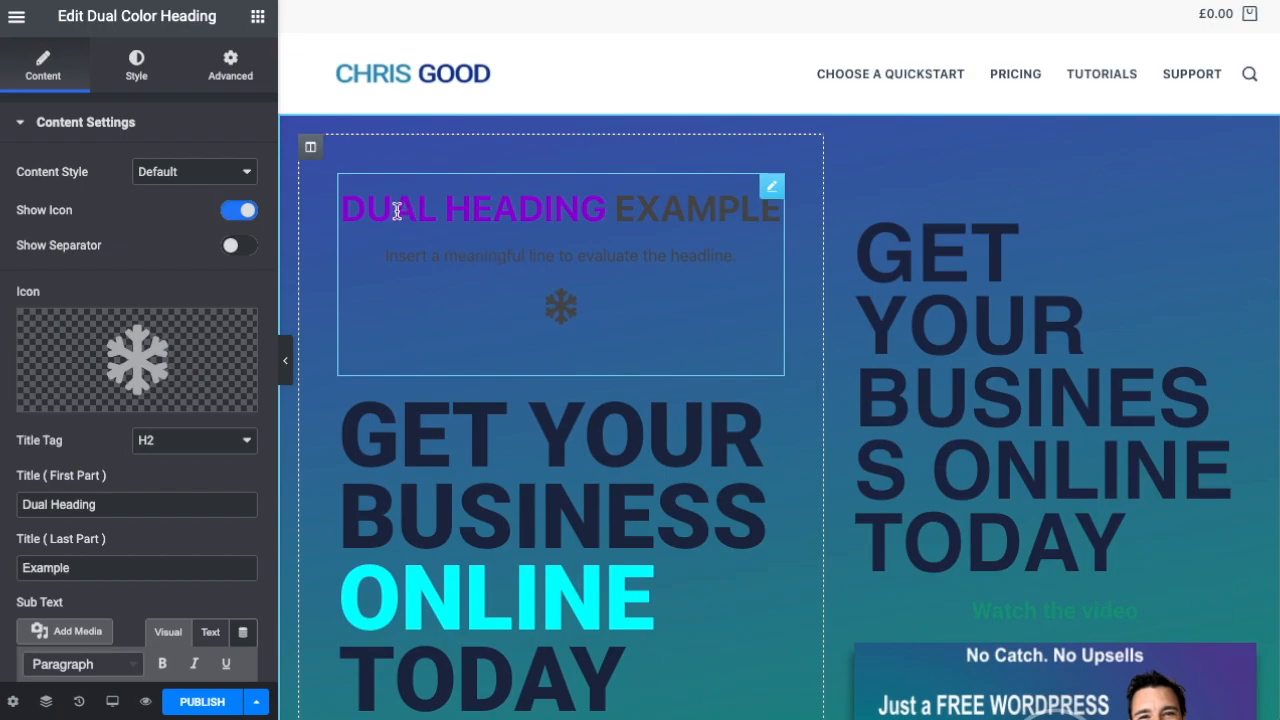
{"action": "mouse_move", "coordinate": [520, 222]}
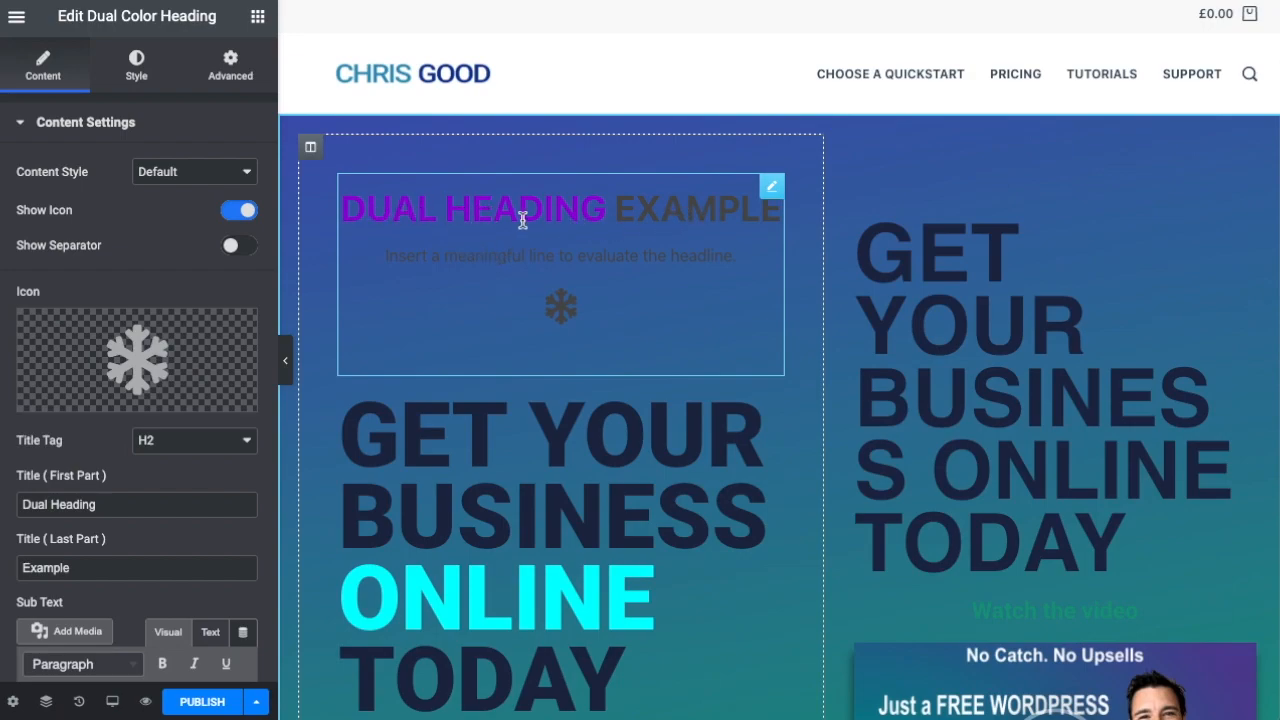
{"action": "mouse_move", "coordinate": [508, 224]}
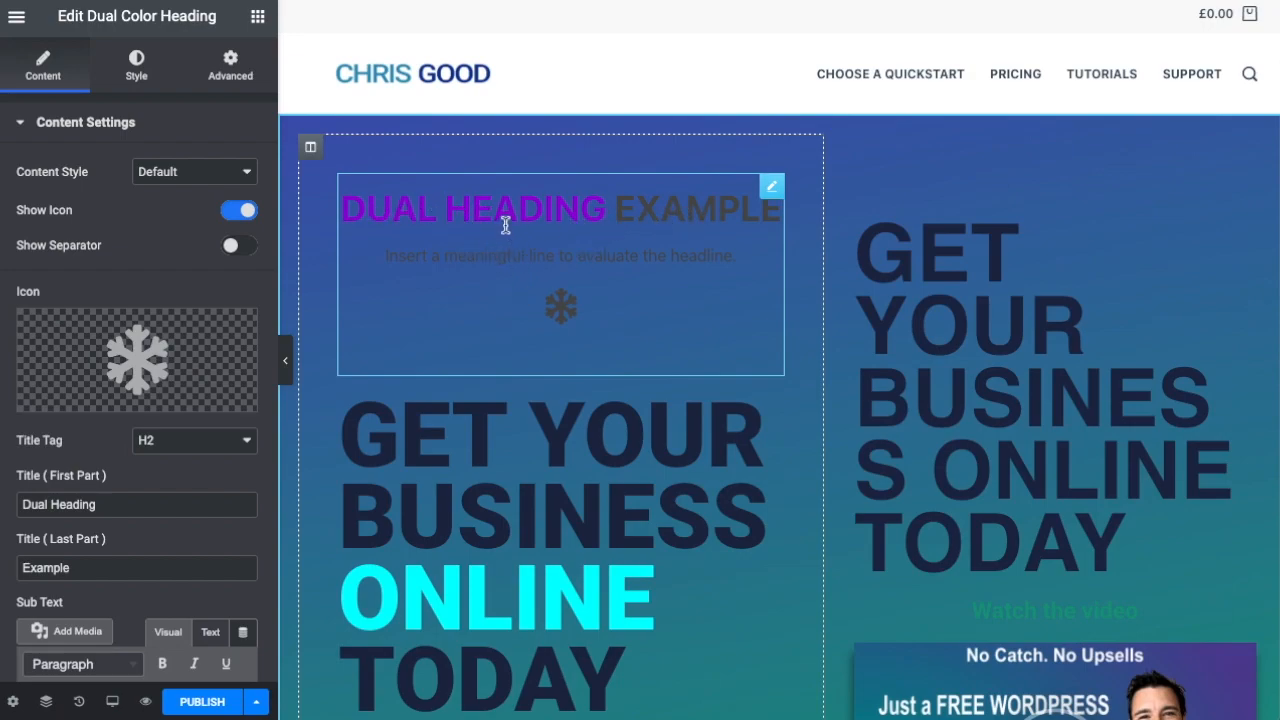
{"action": "mouse_move", "coordinate": [520, 220]}
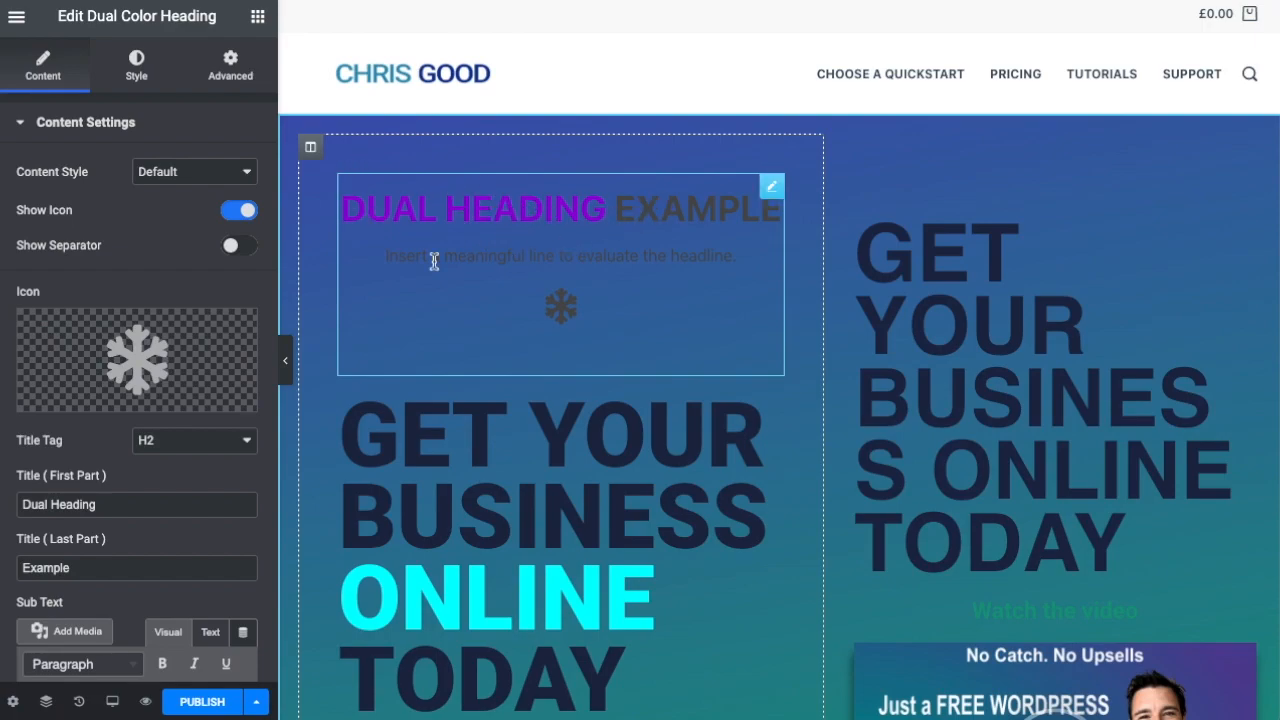
Step: Place a Dual Color Heading widget reading 'Dual Heading Example' above the hero heading
{"action": "scroll", "scroll_direction": "down", "scroll_amount": 3}
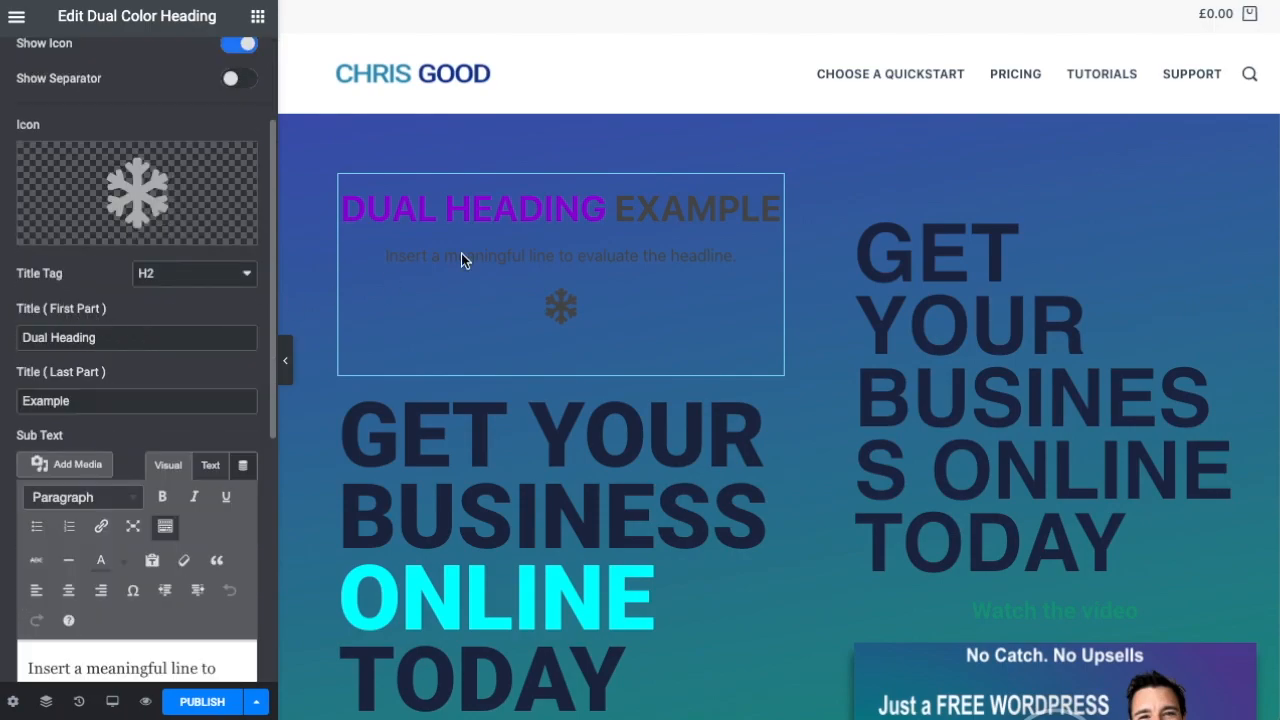
{"action": "mouse_move", "coordinate": [18, 320]}
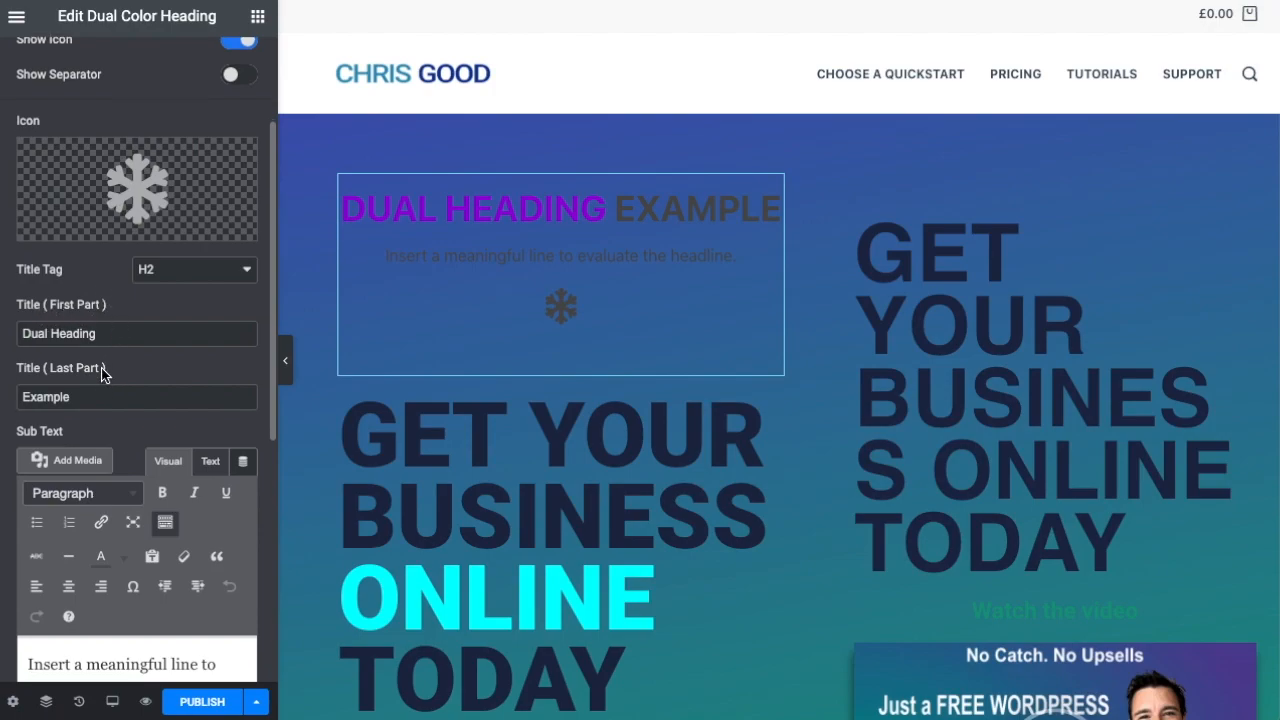
{"action": "left_click", "coordinate": [80, 396]}
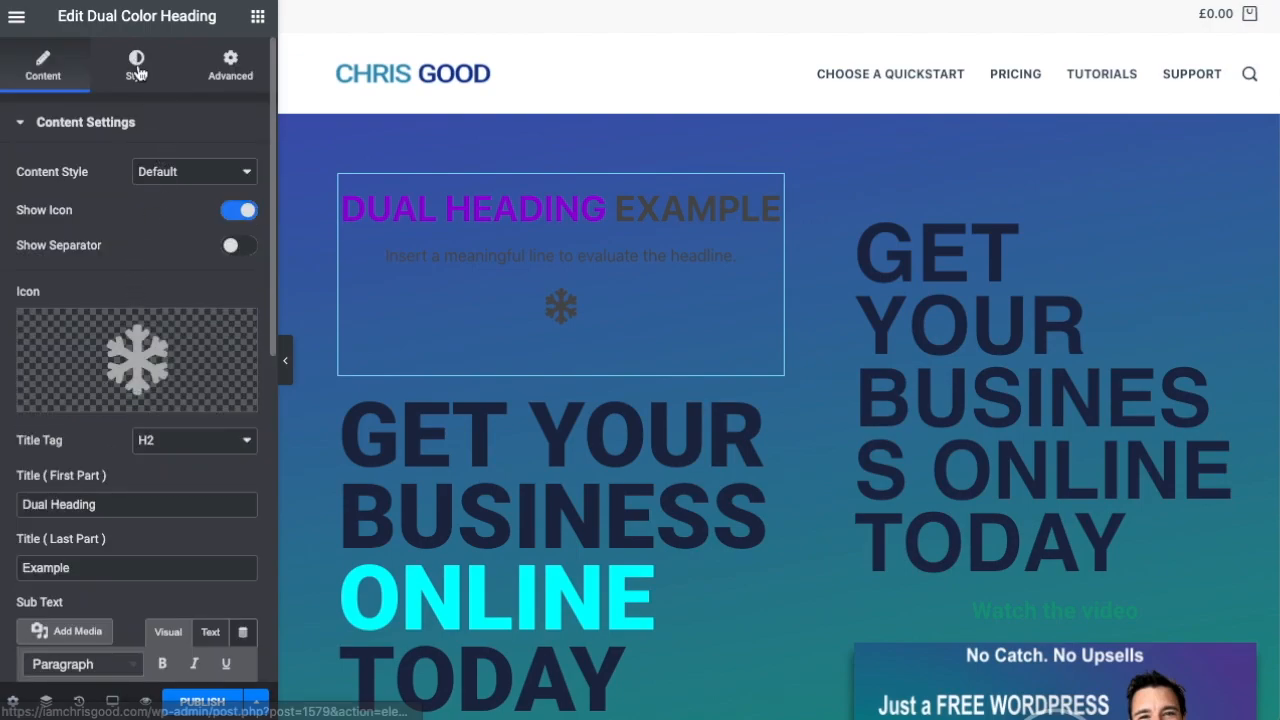
Step: Colour the heading's last part EXAMPLE green and its first part white under Color & Typography
{"action": "left_click", "coordinate": [136, 64]}
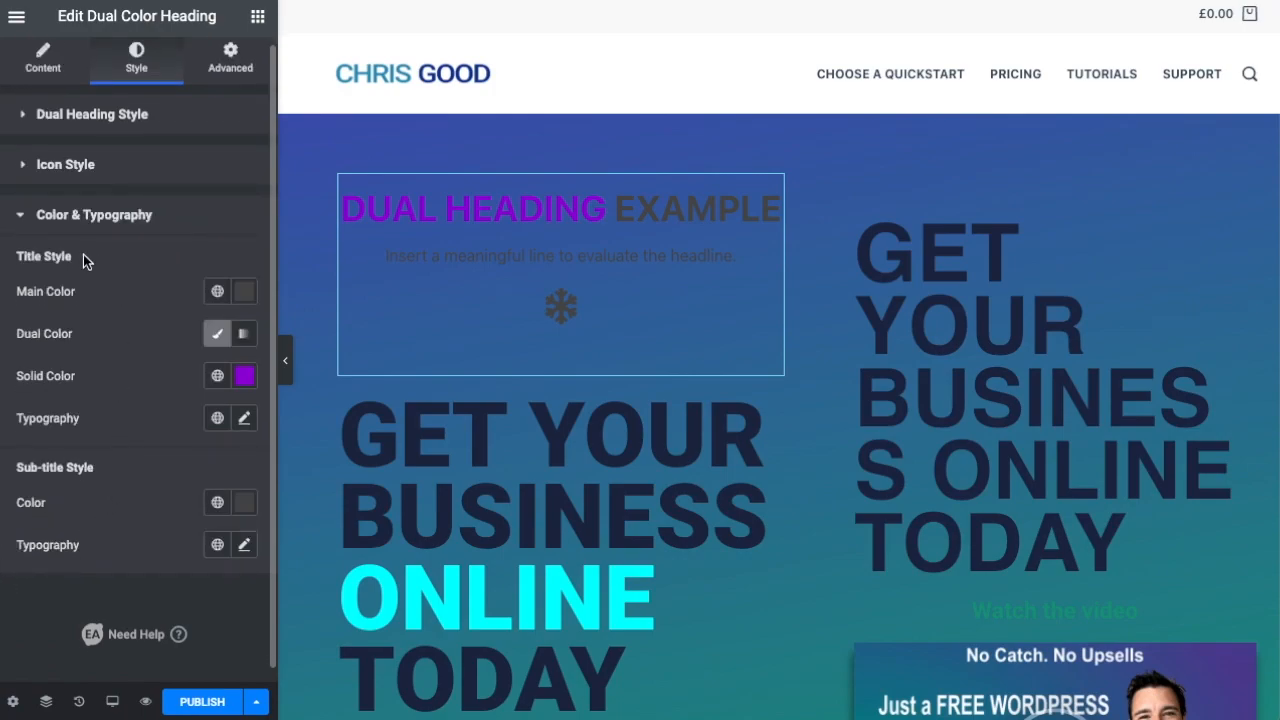
{"action": "mouse_move", "coordinate": [72, 332]}
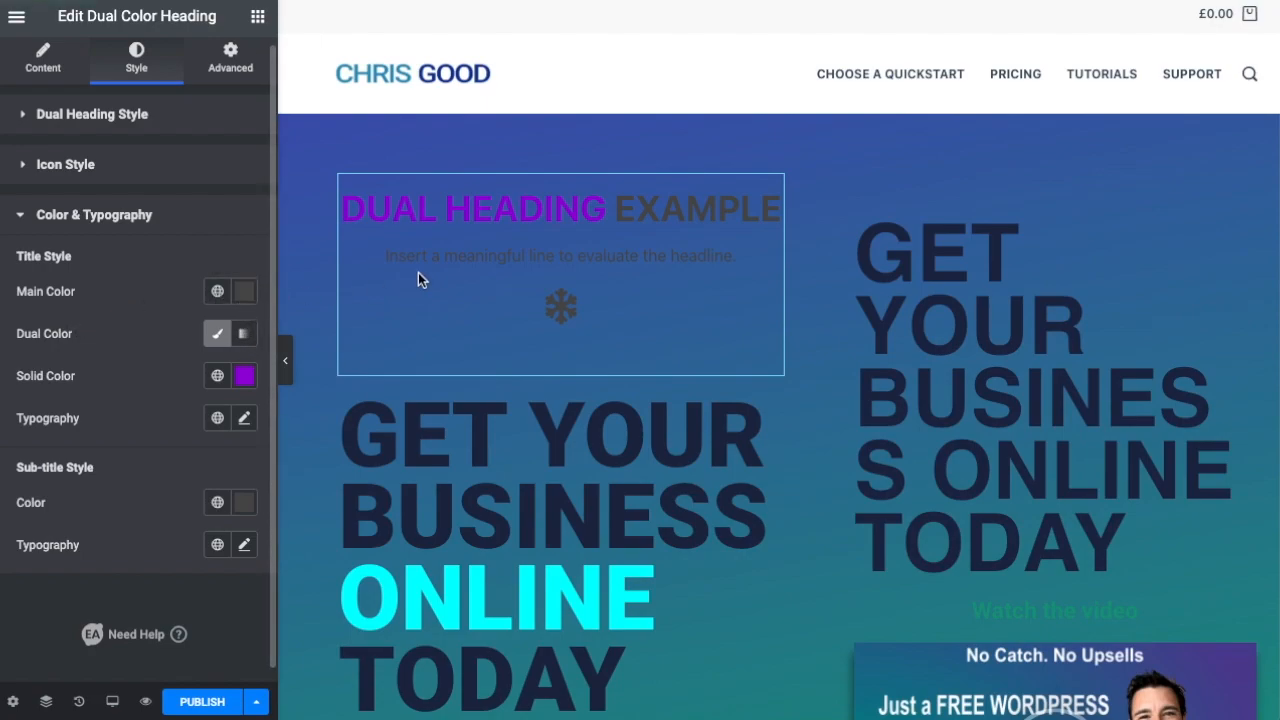
{"action": "mouse_move", "coordinate": [216, 292]}
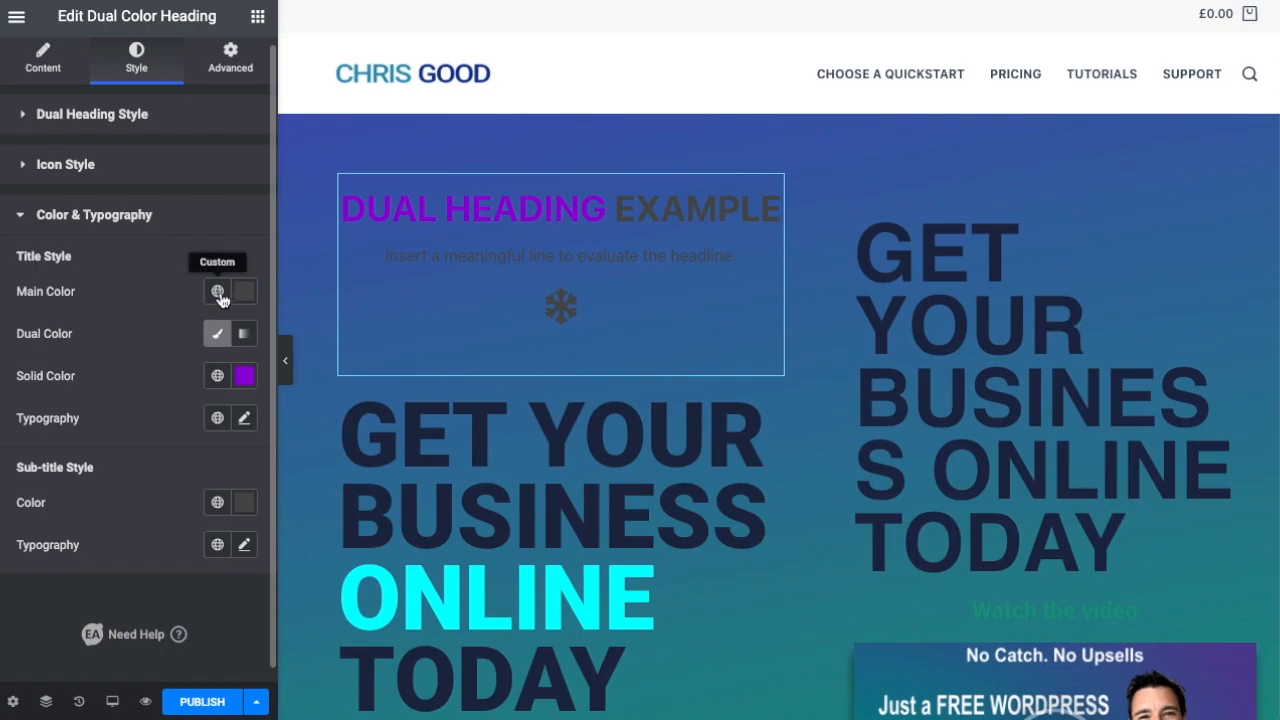
{"action": "left_click", "coordinate": [244, 292]}
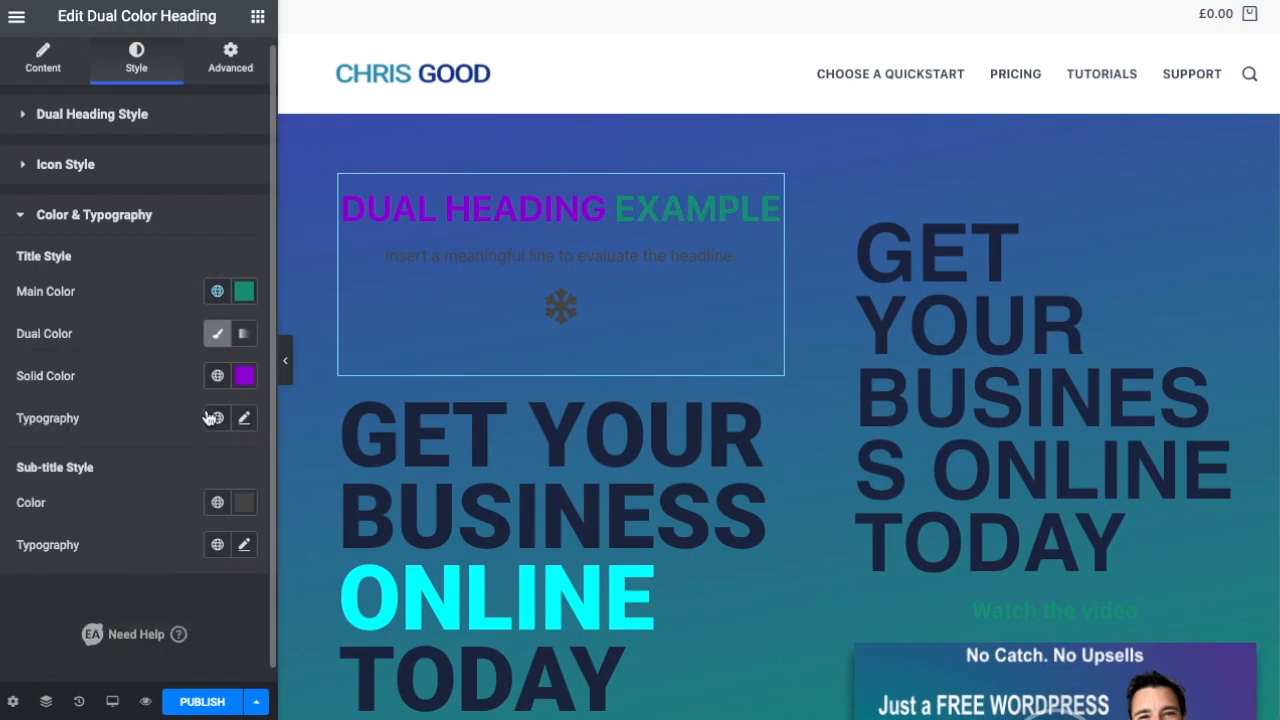
{"action": "mouse_move", "coordinate": [216, 378]}
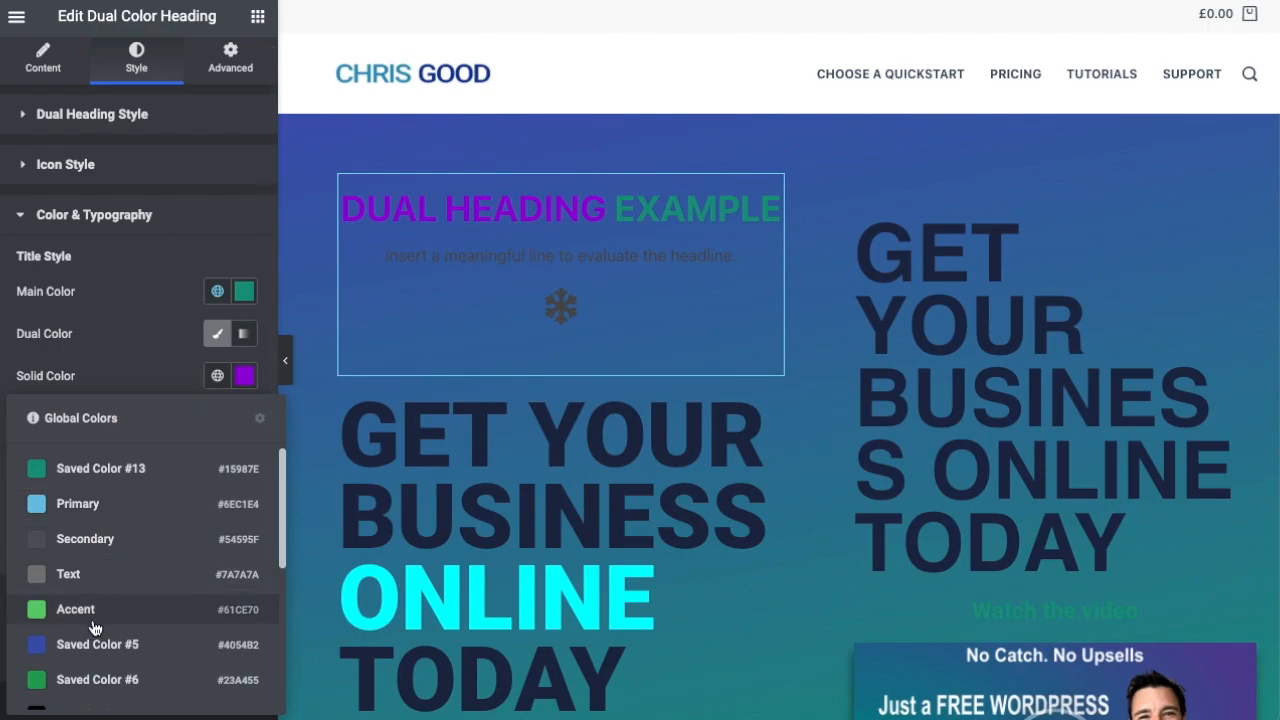
{"action": "left_click", "coordinate": [76, 608]}
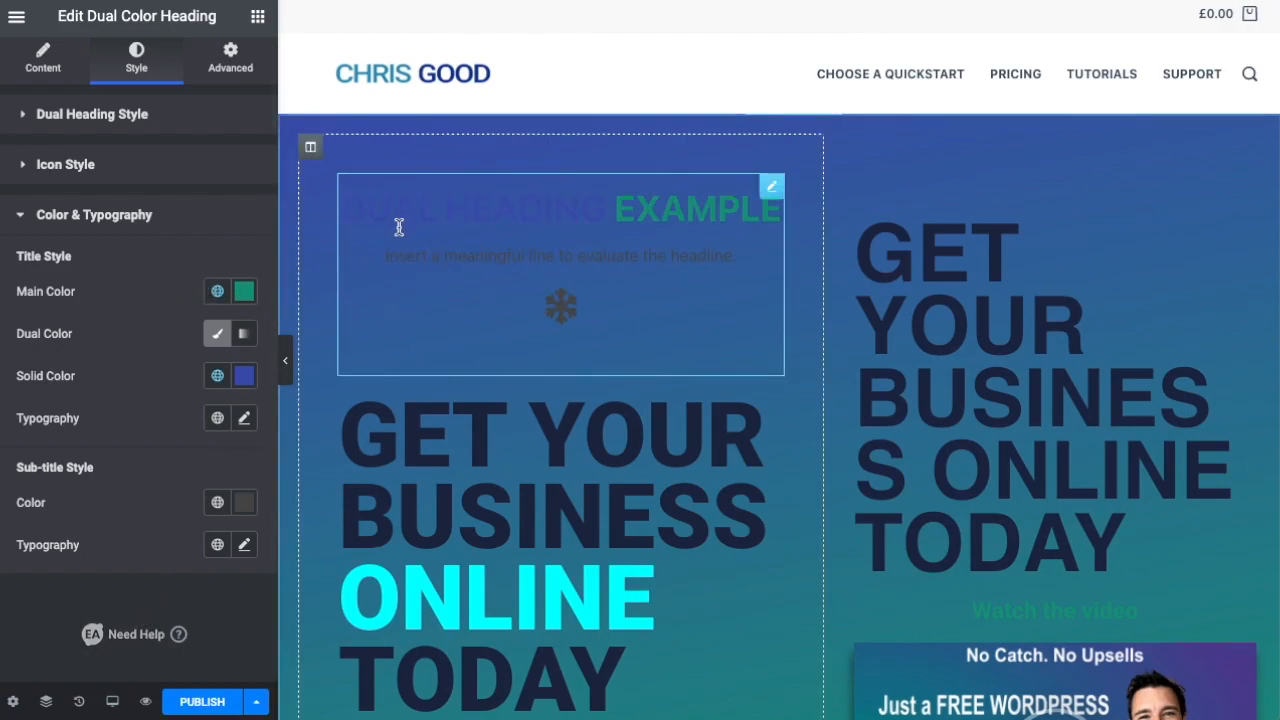
{"action": "left_click", "coordinate": [216, 376]}
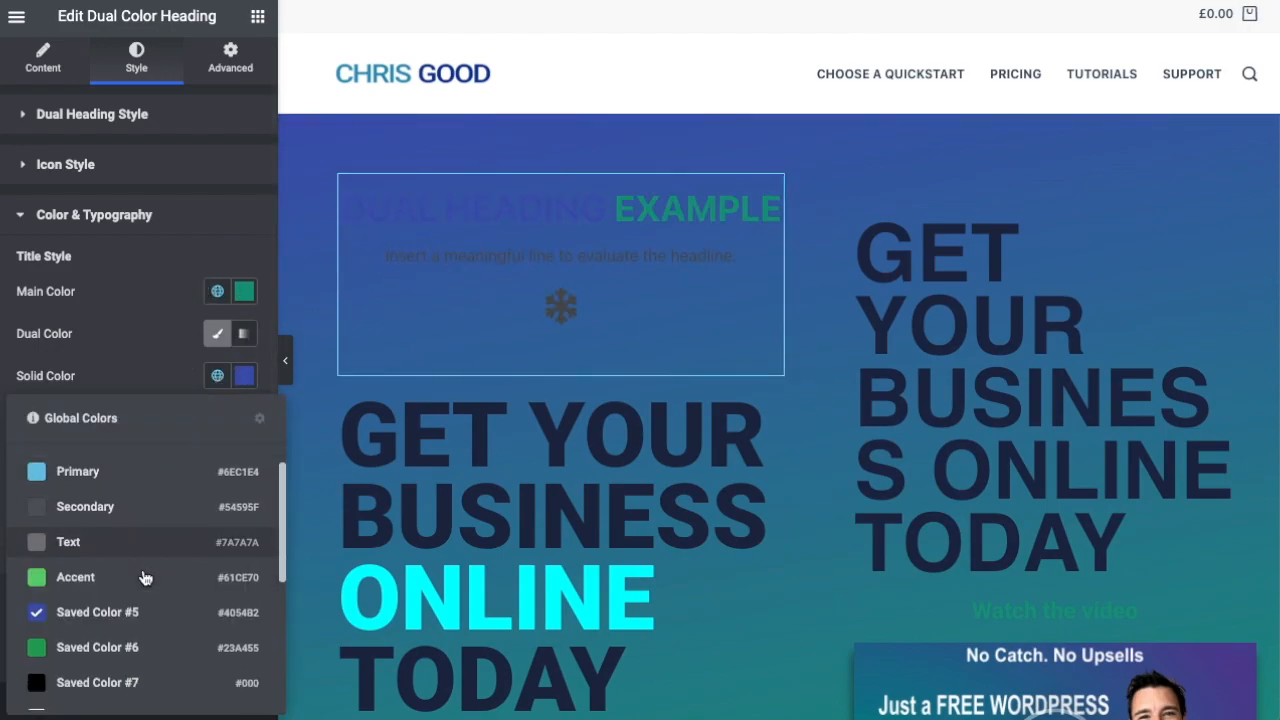
{"action": "scroll", "scroll_direction": "down", "scroll_amount": 3}
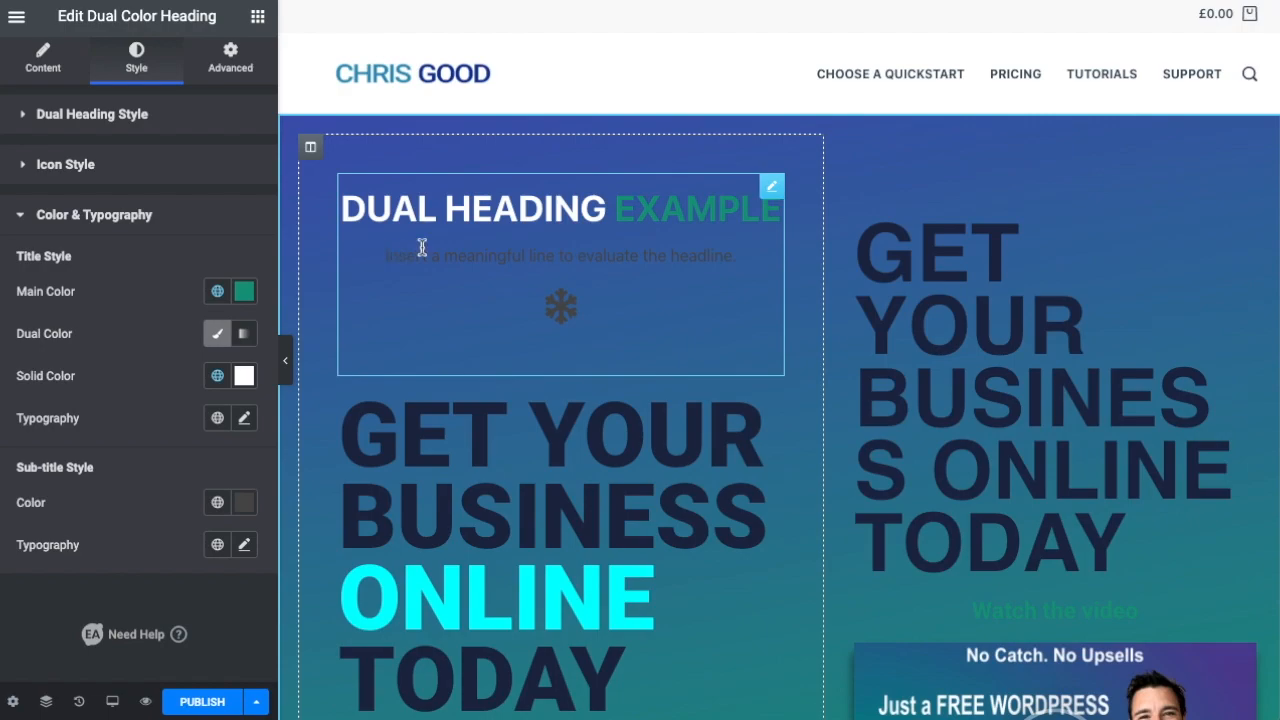
{"action": "left_click", "coordinate": [44, 60]}
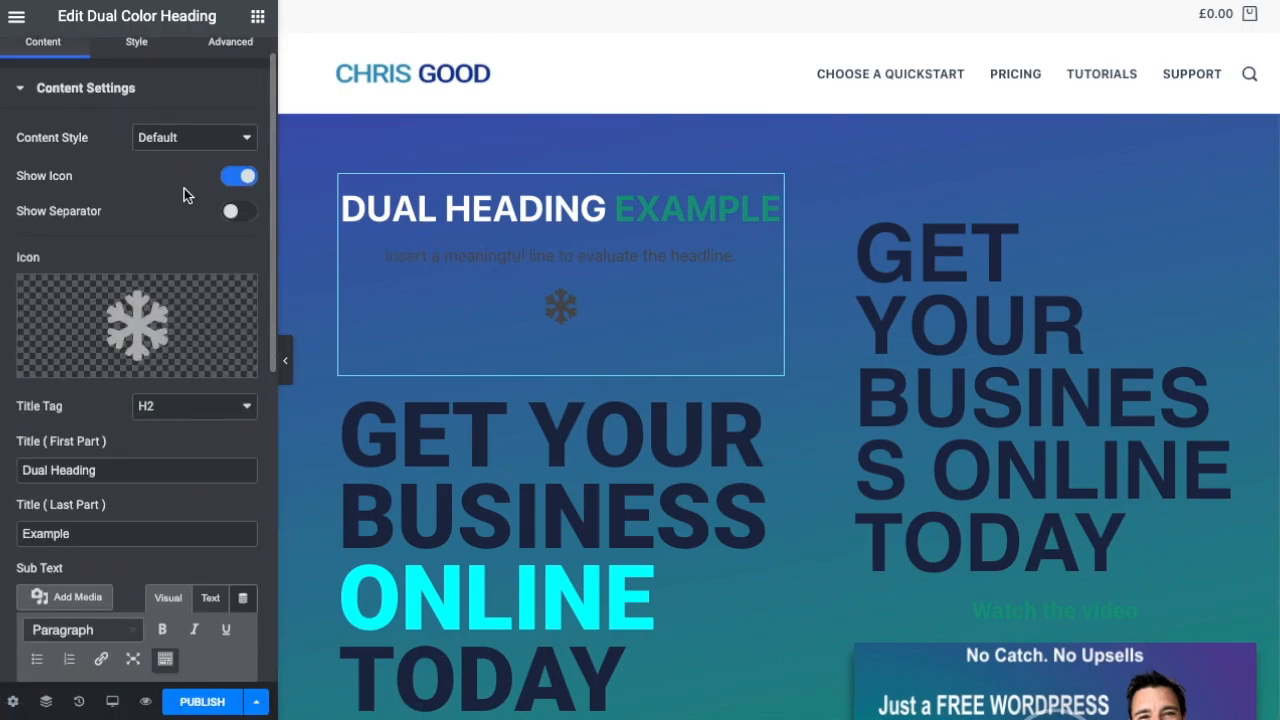
Step: Hide the dual heading's icon, then delete the Dual Color Heading widget from the page
{"action": "left_click", "coordinate": [238, 176]}
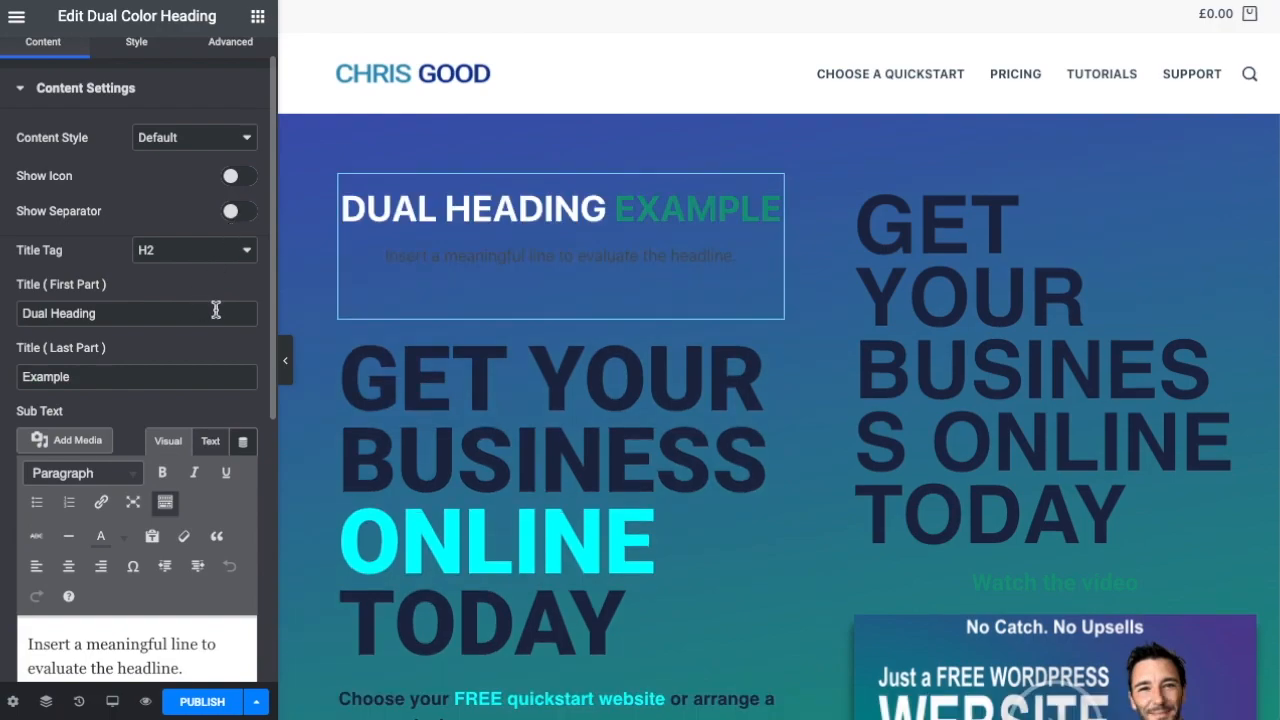
{"action": "scroll", "scroll_direction": "down", "scroll_amount": 3}
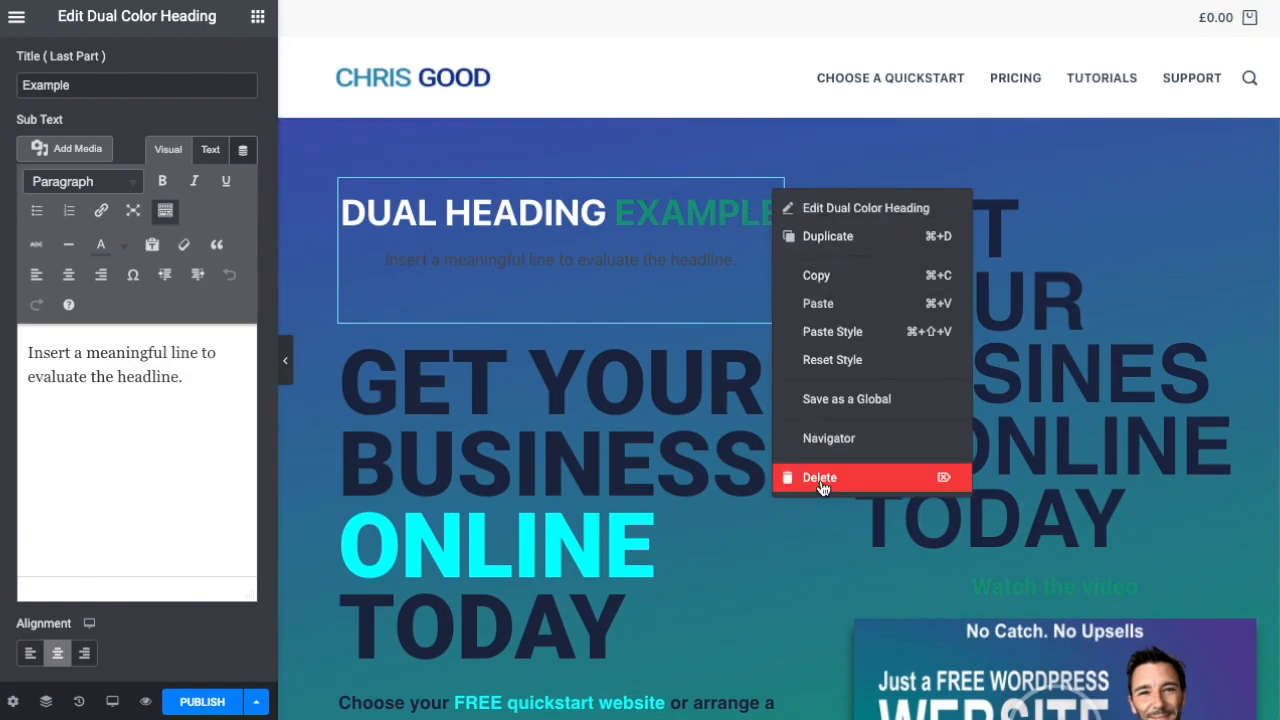
{"action": "left_click", "coordinate": [820, 476]}
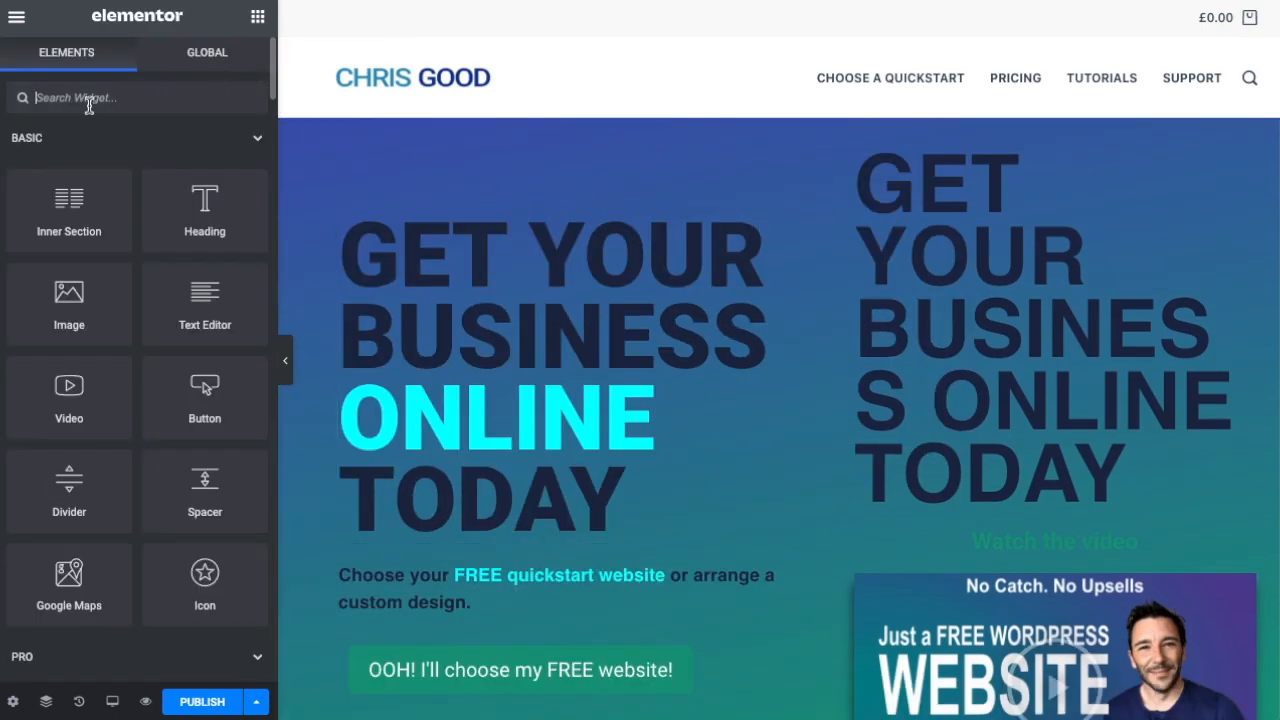
Step: Add a Fancy Text widget above the hero heading via the 'heading' widget search
{"action": "type", "text": "heading"}
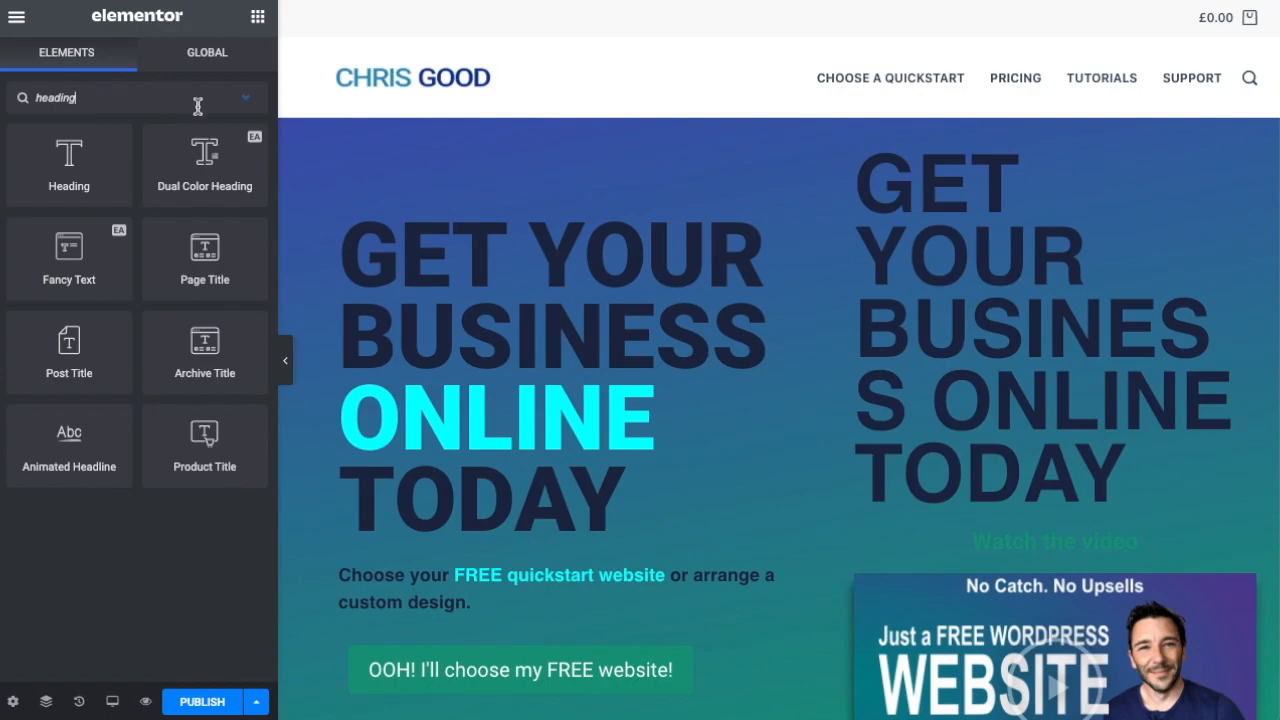
{"action": "left_click", "coordinate": [560, 390]}
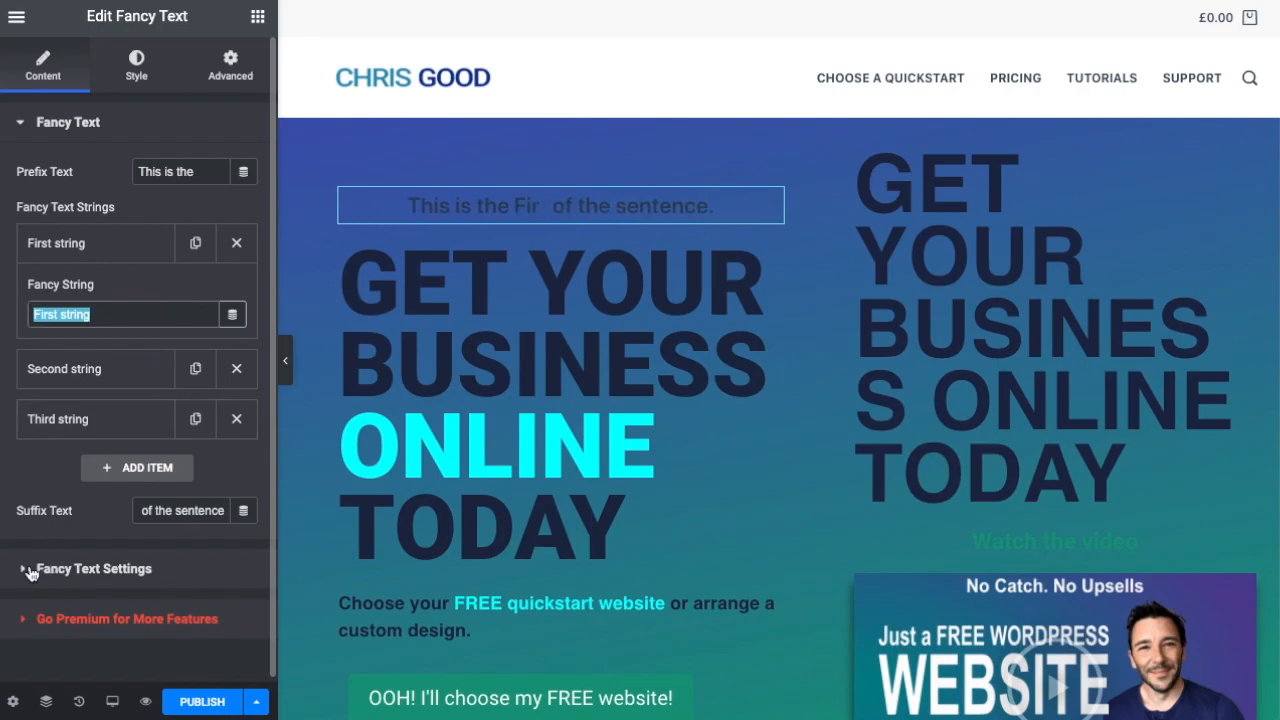
{"action": "left_click", "coordinate": [94, 568]}
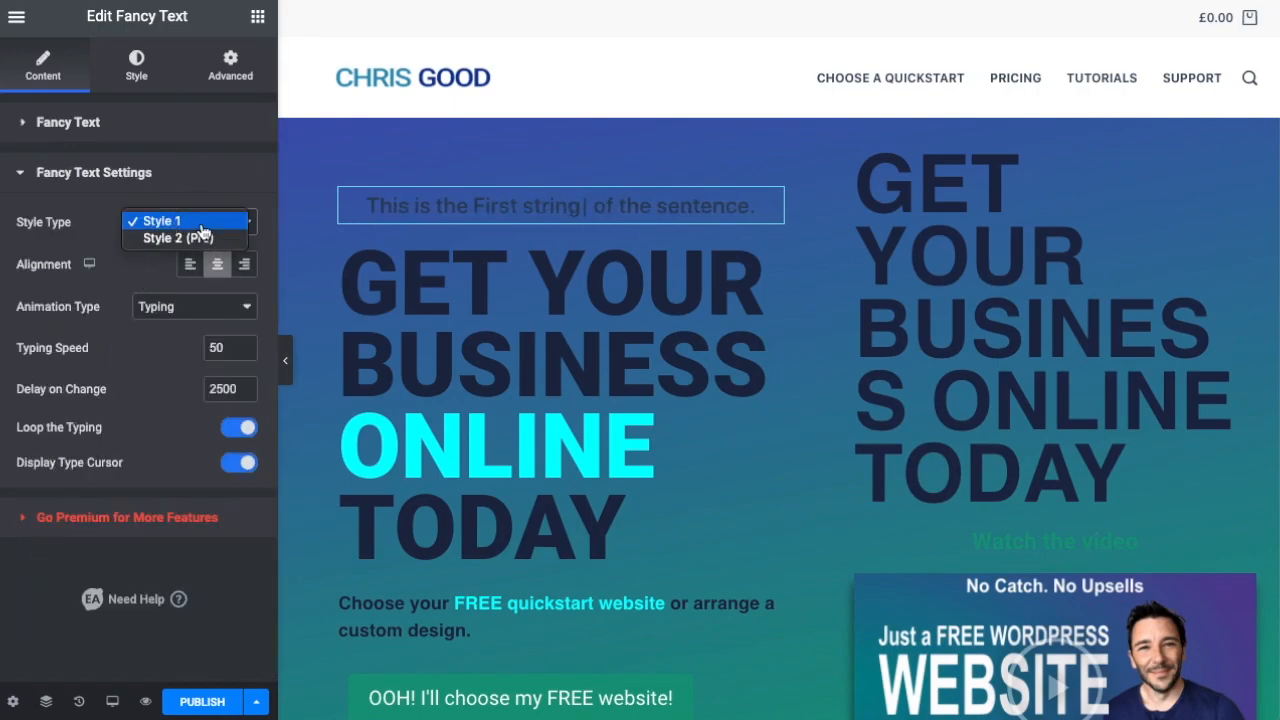
Step: Keep Style 1 and set the rotating text animation to Swing after trying Fade and Zoom
{"action": "left_click", "coordinate": [184, 238]}
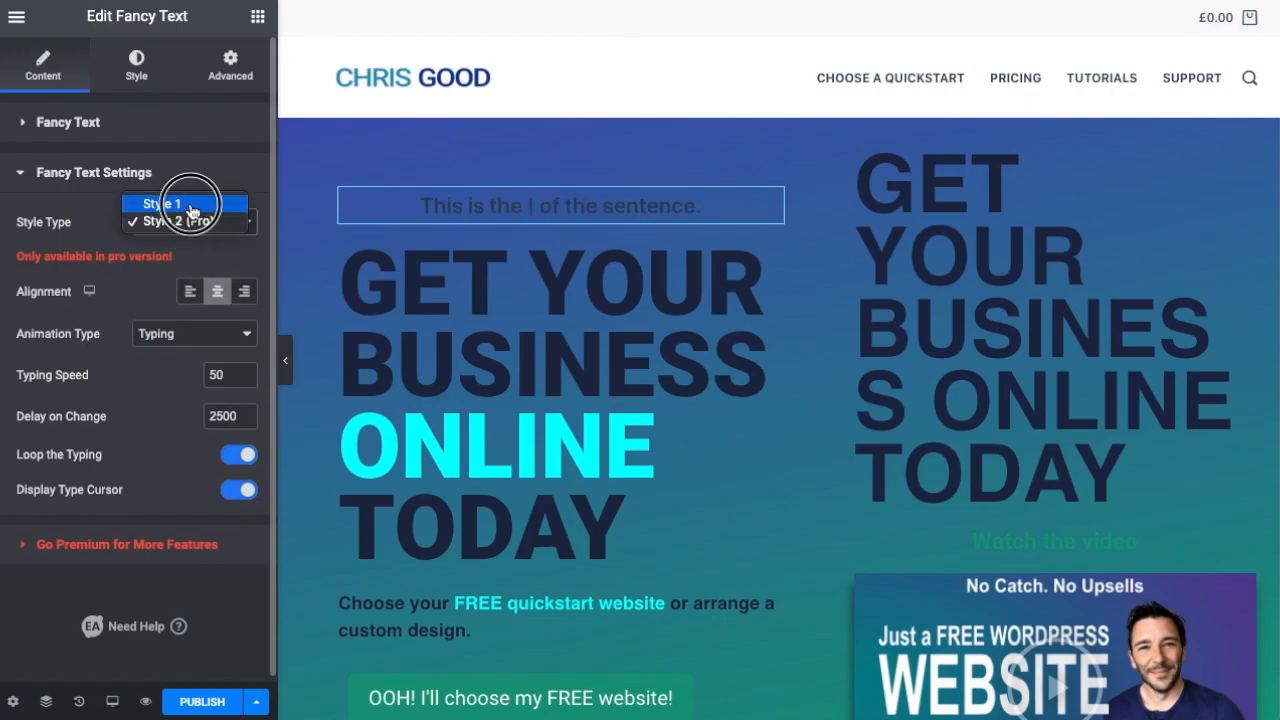
{"action": "left_click", "coordinate": [172, 204]}
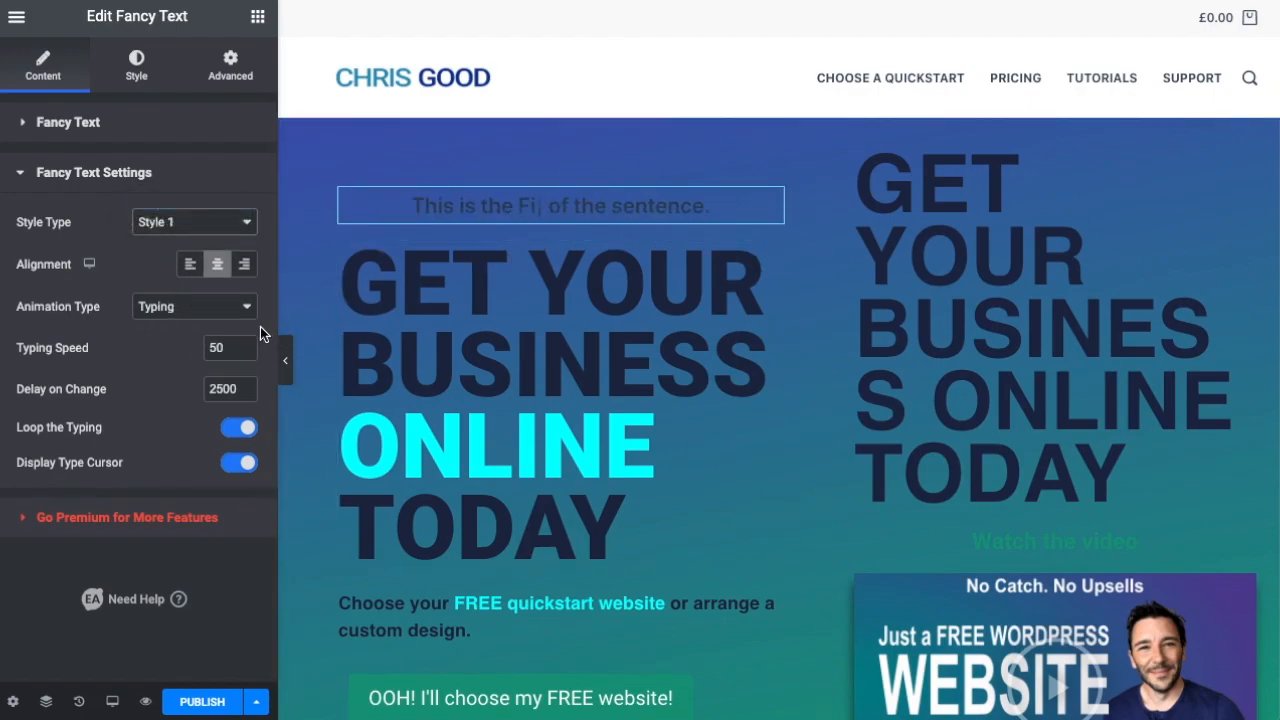
{"action": "left_click", "coordinate": [194, 306]}
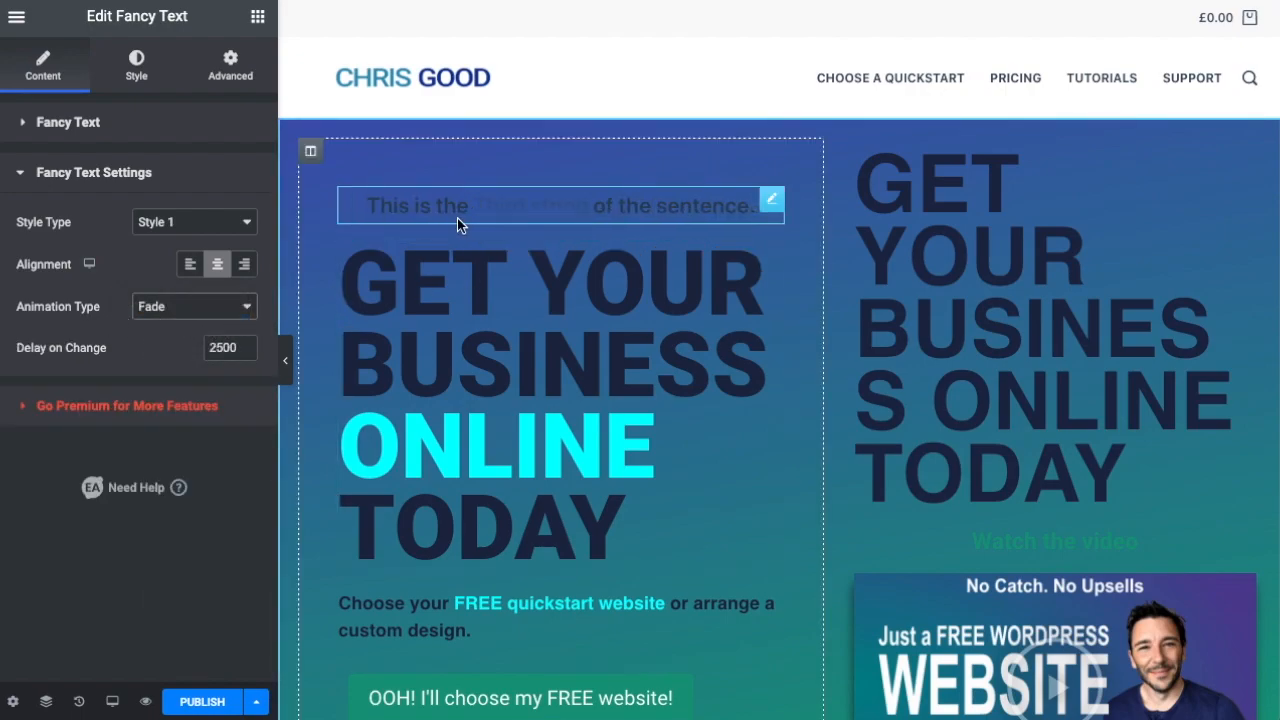
{"action": "left_click", "coordinate": [194, 306]}
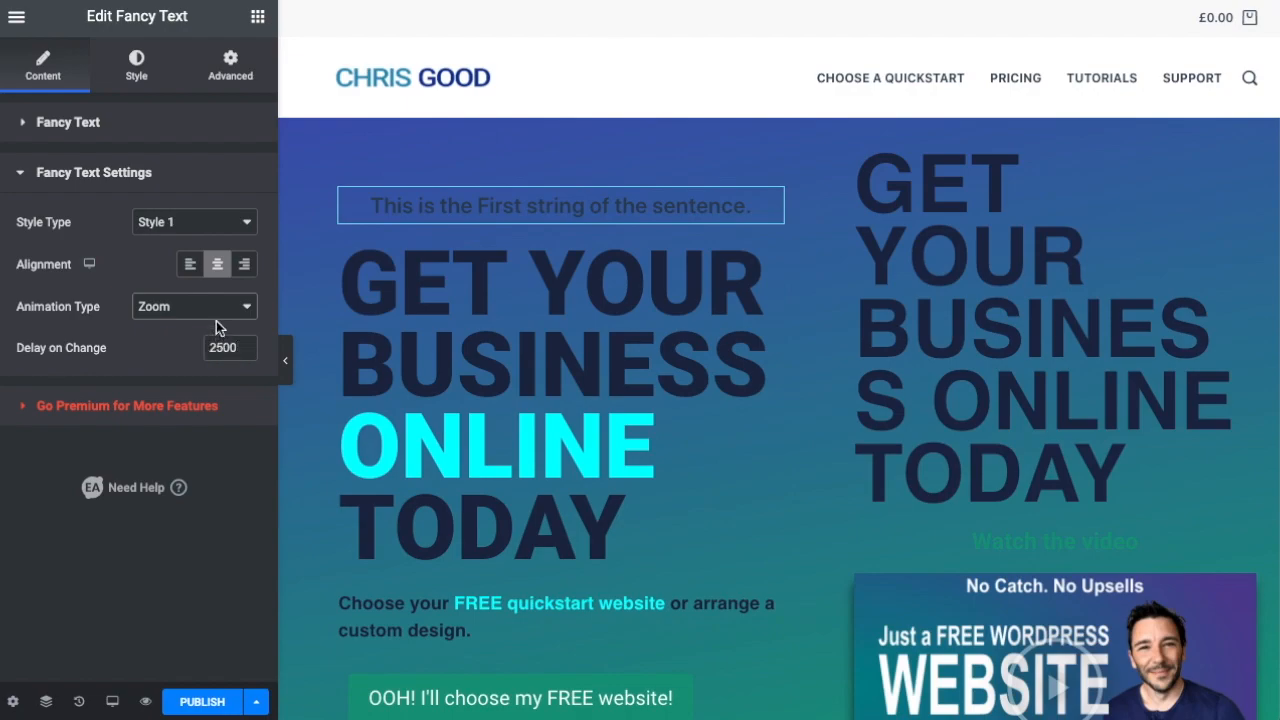
{"action": "left_click", "coordinate": [194, 306]}
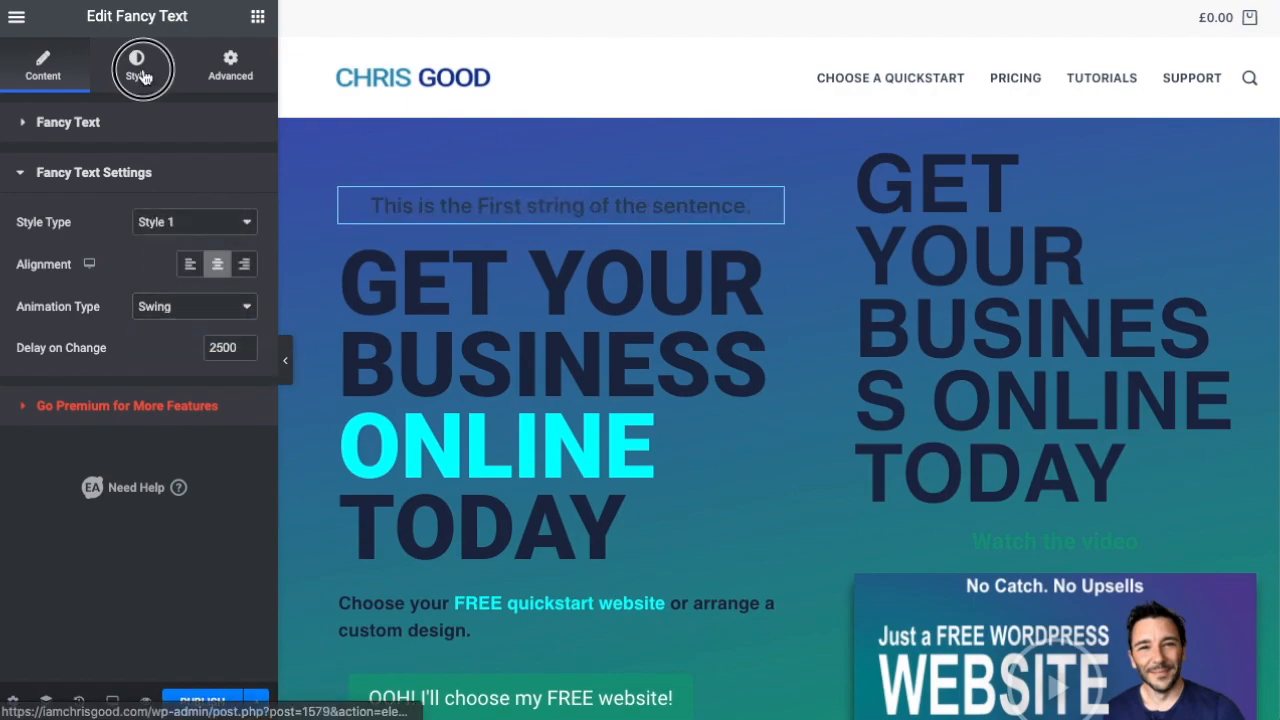
Step: Give the Fancy Text prefix a green colour in the Style settings
{"action": "left_click", "coordinate": [136, 64]}
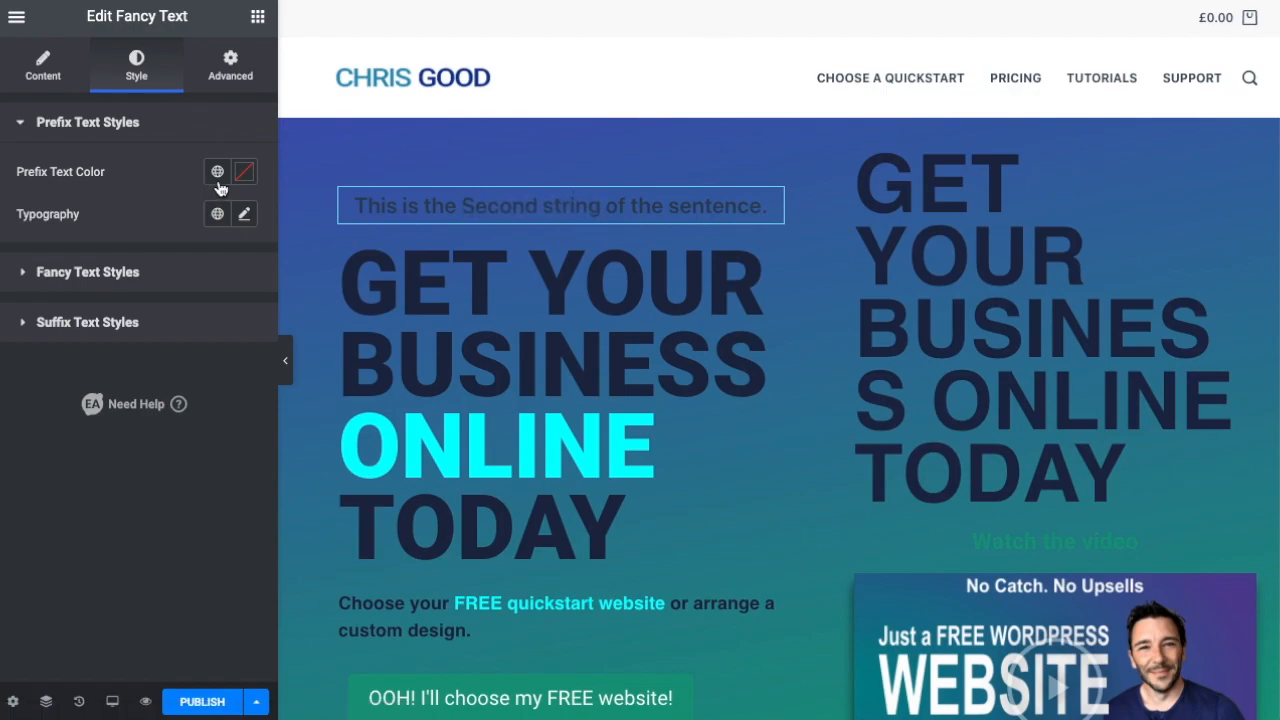
{"action": "left_click", "coordinate": [216, 172]}
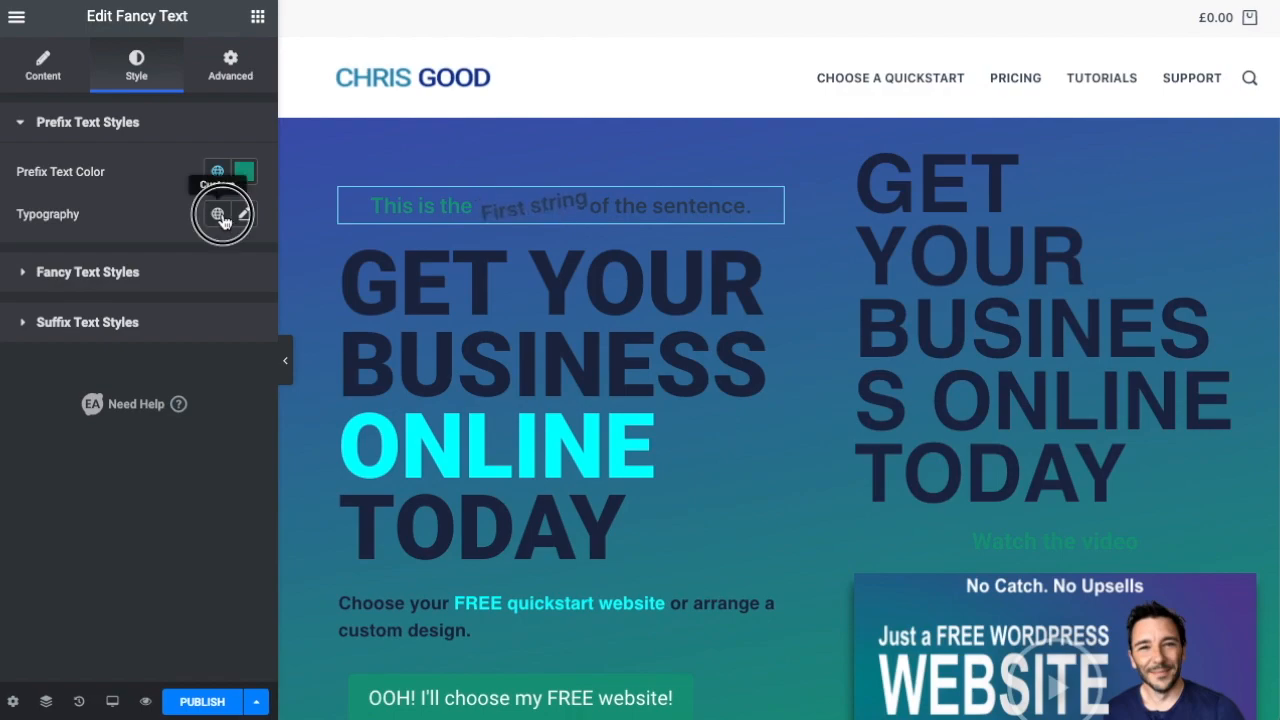
{"action": "left_click", "coordinate": [216, 212]}
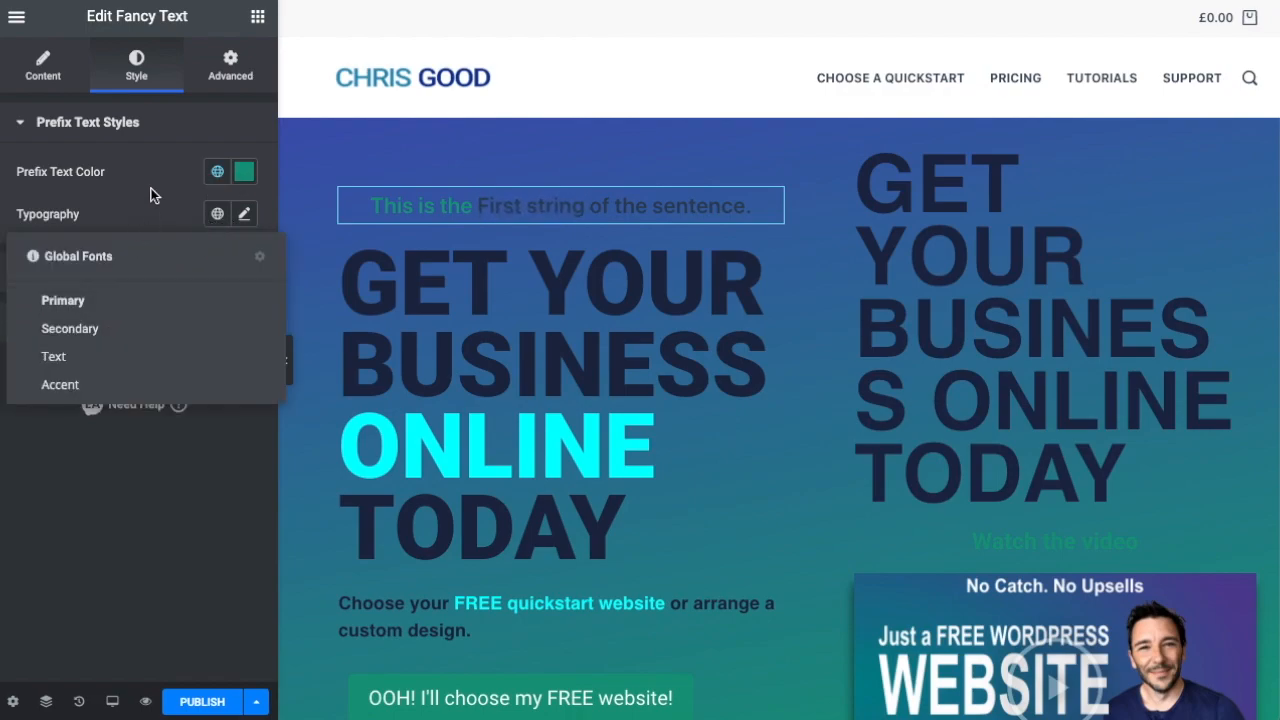
{"action": "left_click", "coordinate": [88, 172]}
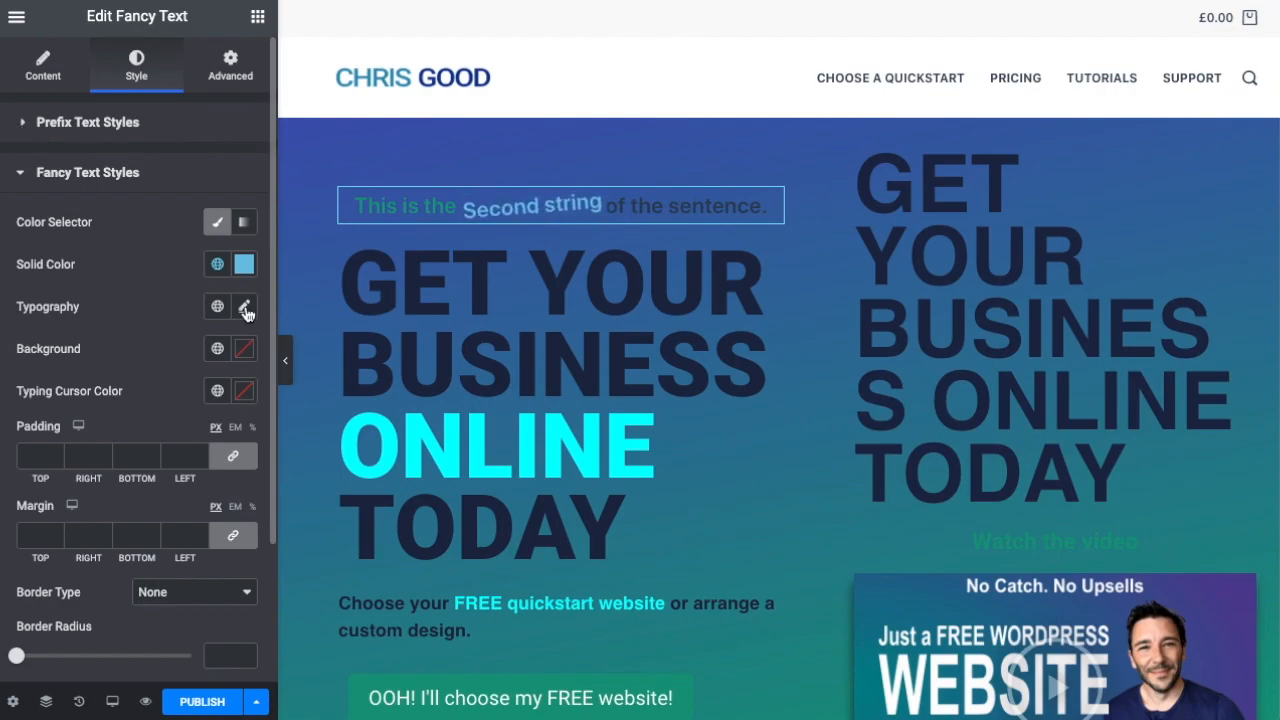
Step: Make the rotating strings light blue, size 44 and weight 600
{"action": "left_click", "coordinate": [244, 306]}
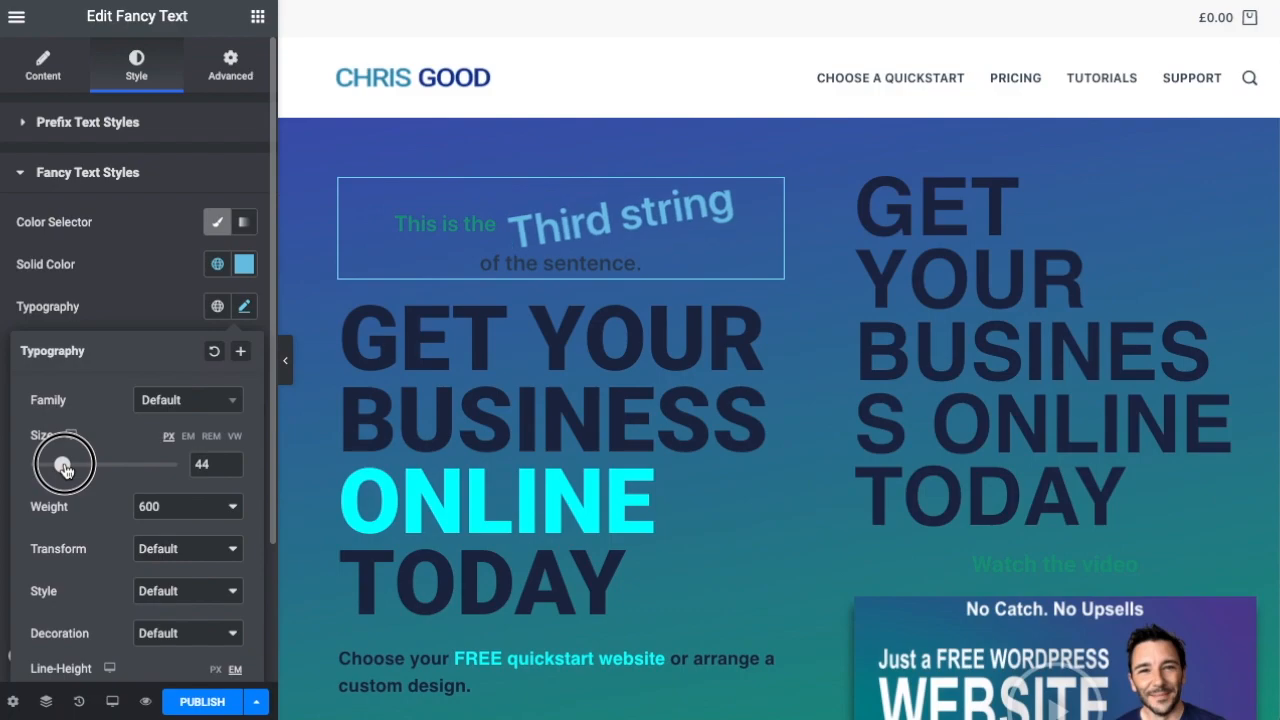
{"action": "left_click_drag", "start_coordinate": [80, 464], "coordinate": [64, 464]}
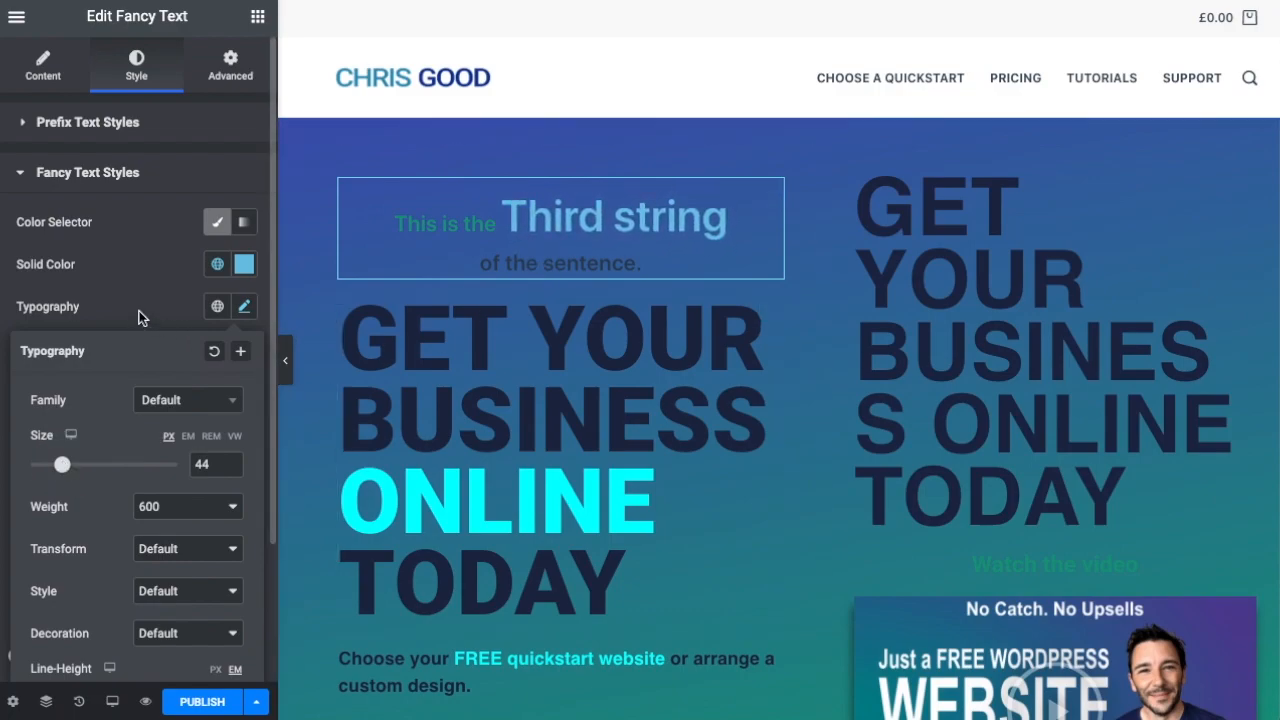